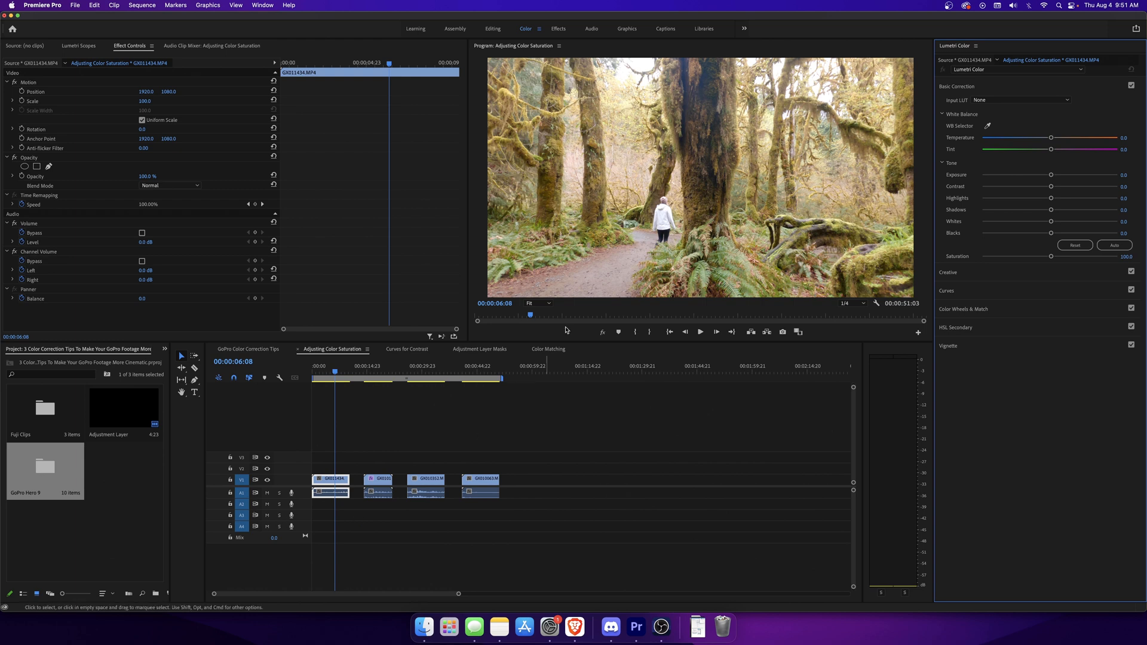
mouse_move(653, 267)
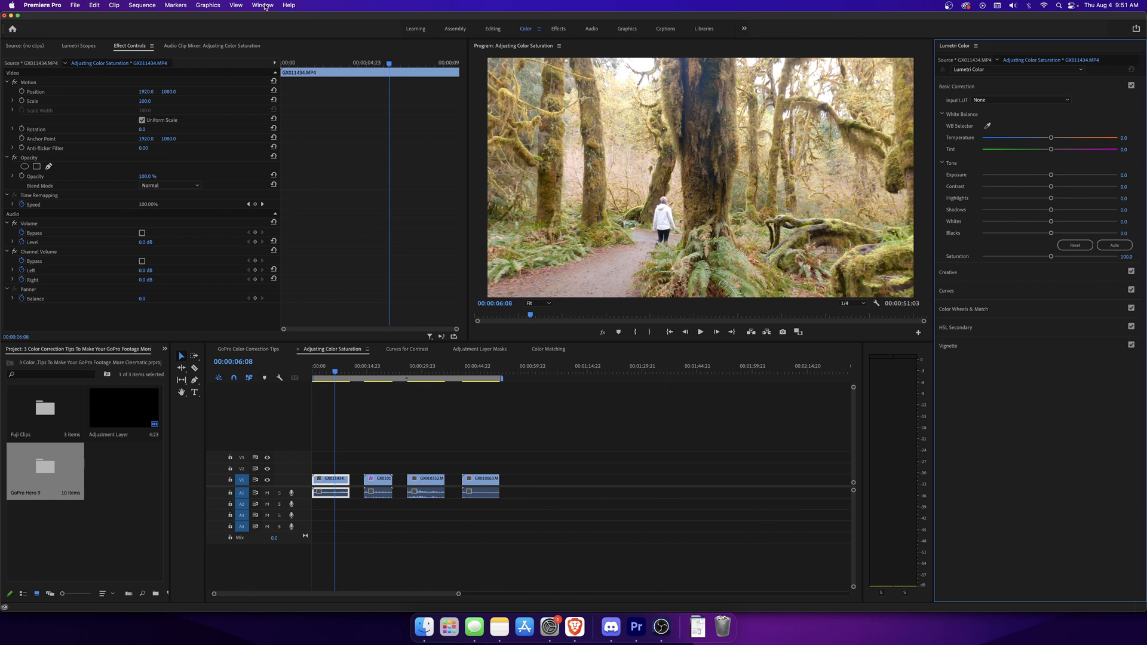
- Raise two green-yellow saturation peaks on the forest clip's Hue vs Sat curve
click(262, 6)
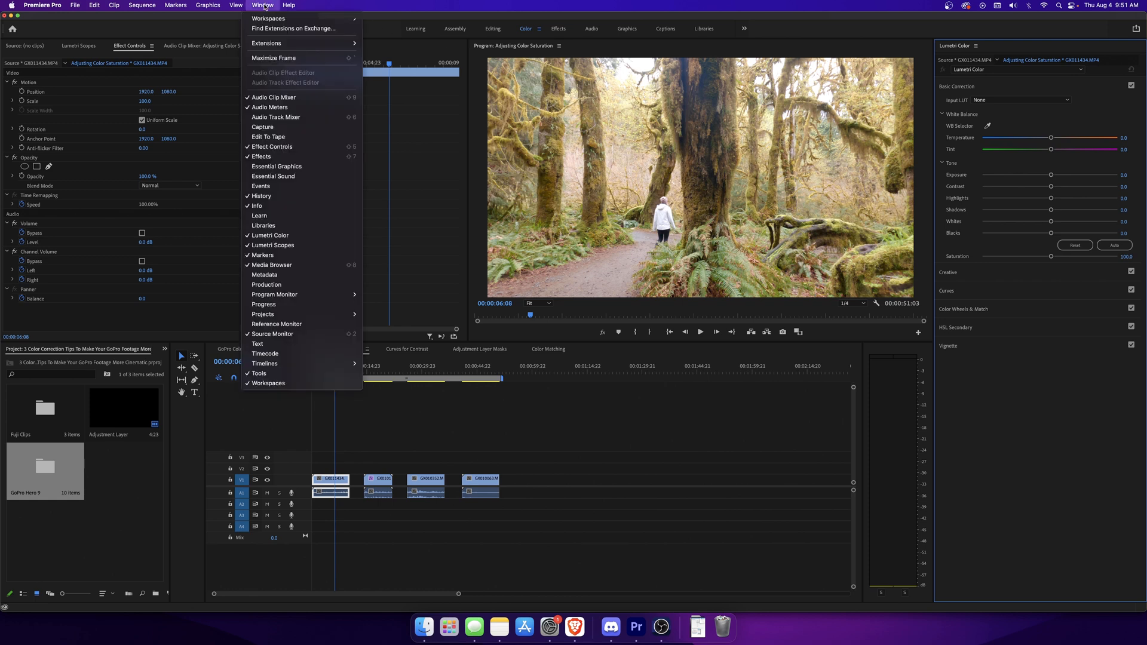
mouse_move(261, 225)
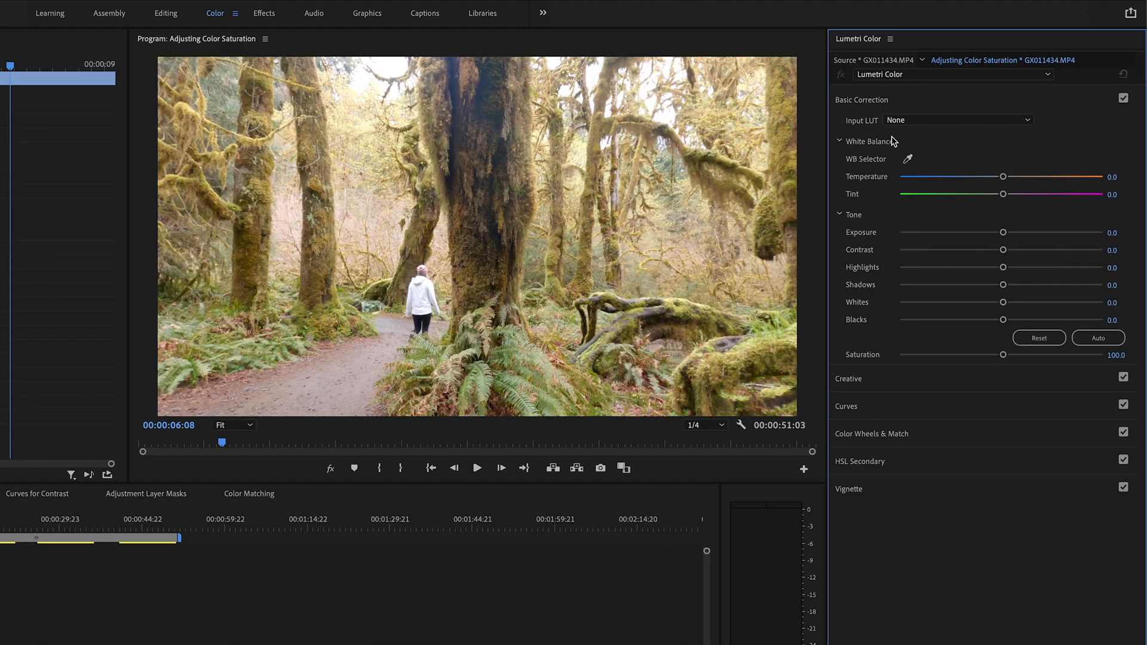
mouse_move(861, 340)
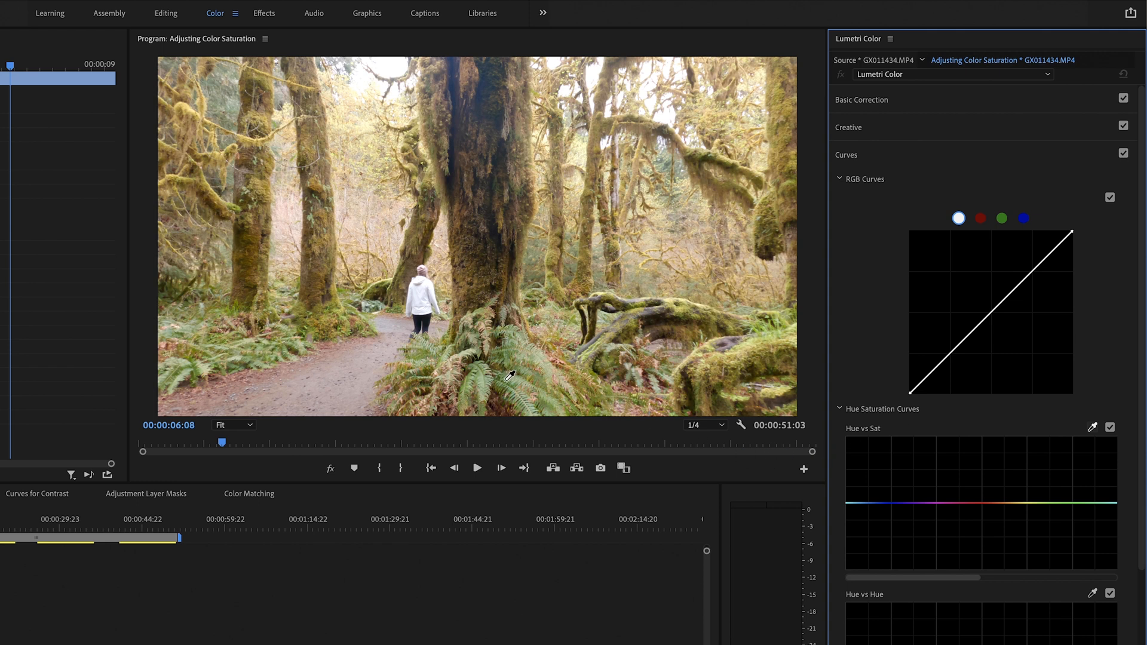
click(1054, 503)
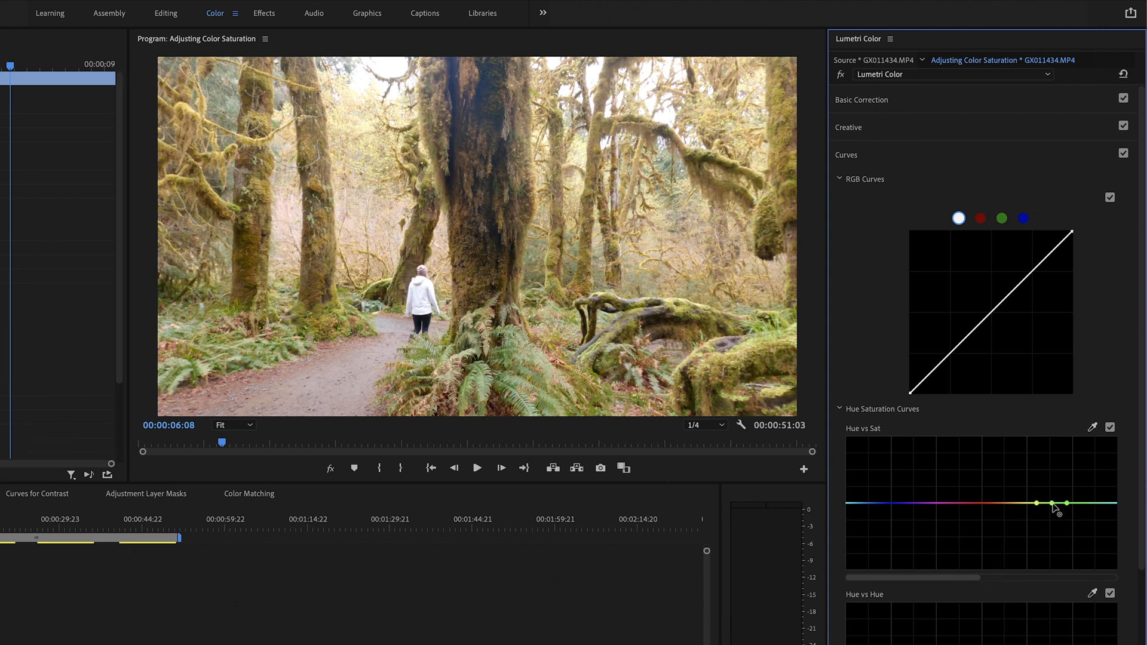
drag(1043, 503, 1047, 486)
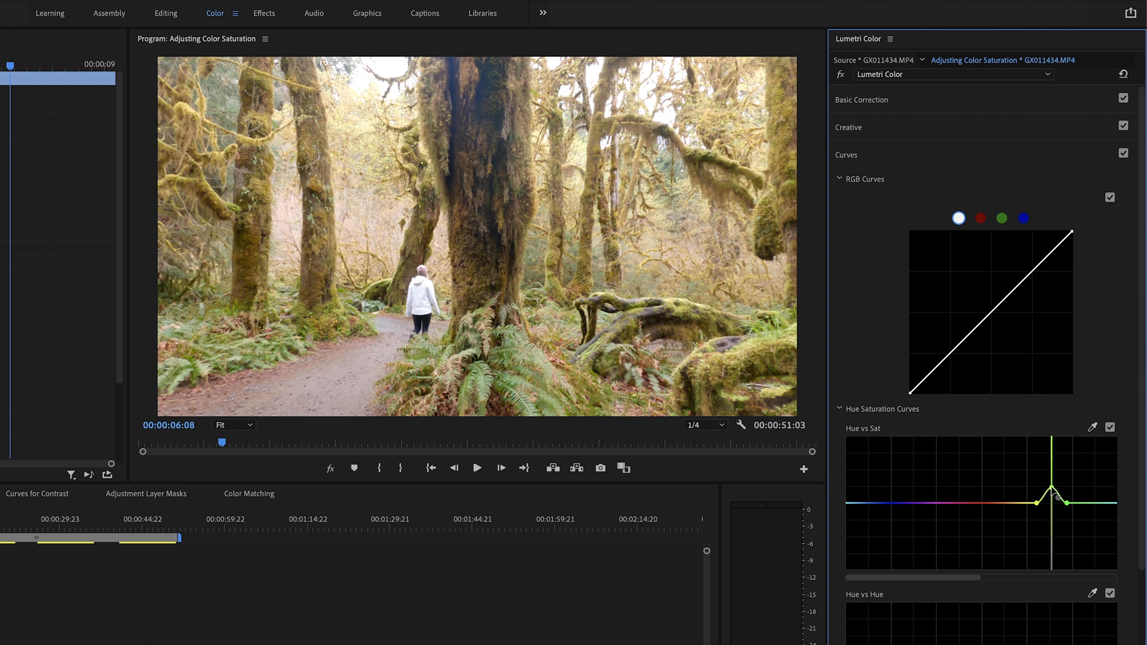
drag(1053, 497, 1052, 483)
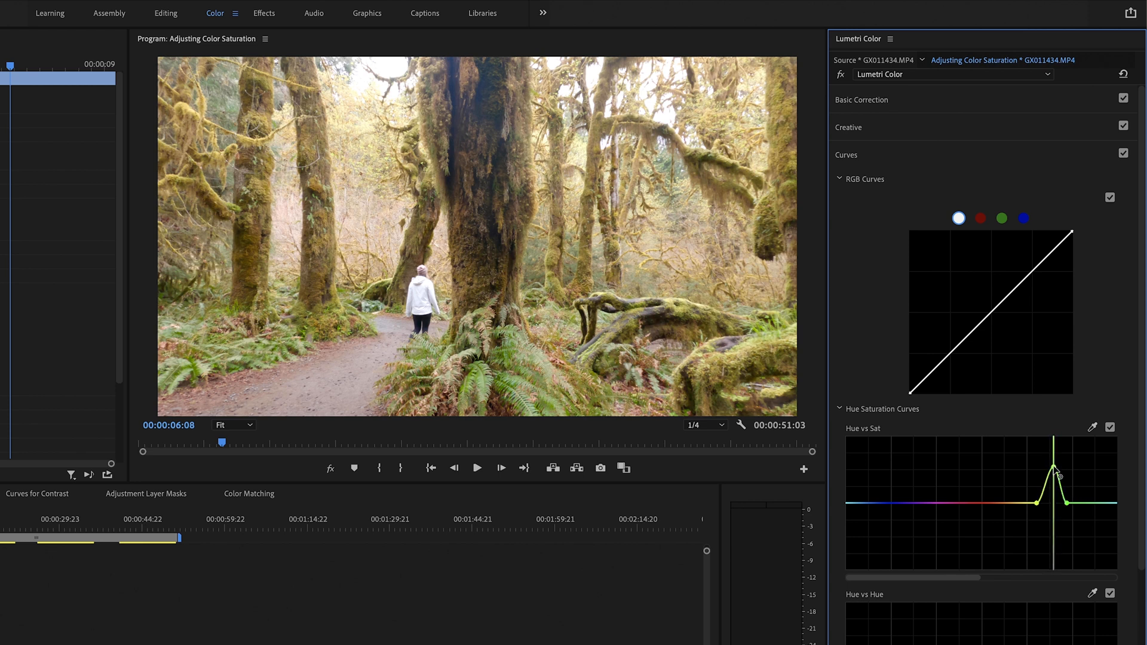
drag(1054, 473, 1055, 468)
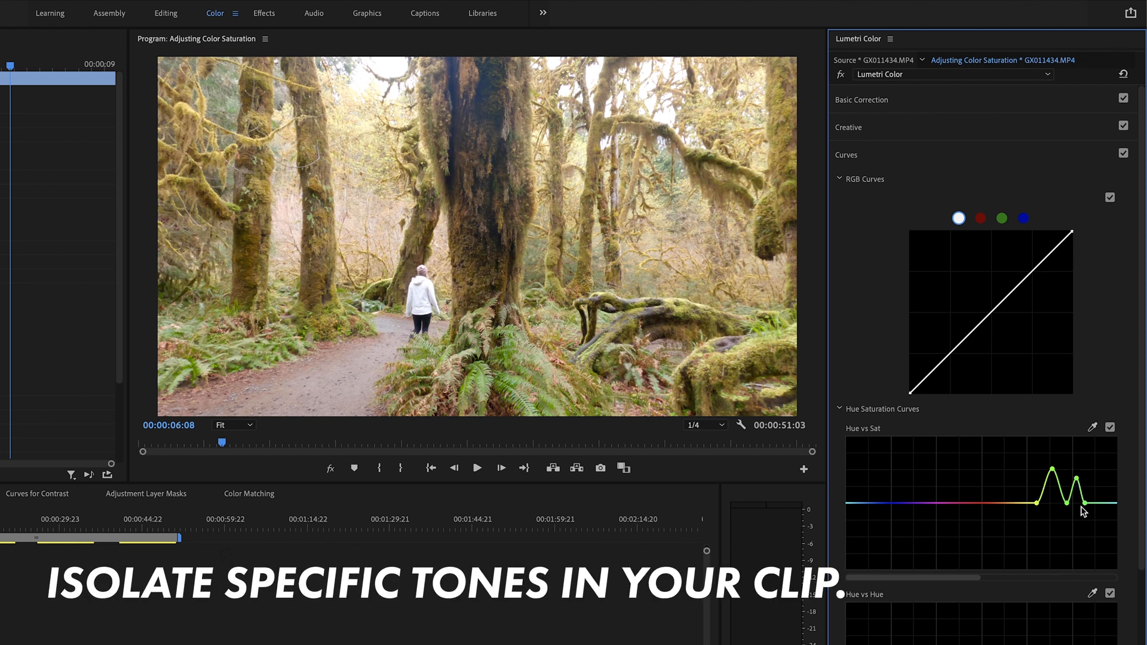
mouse_move(523, 410)
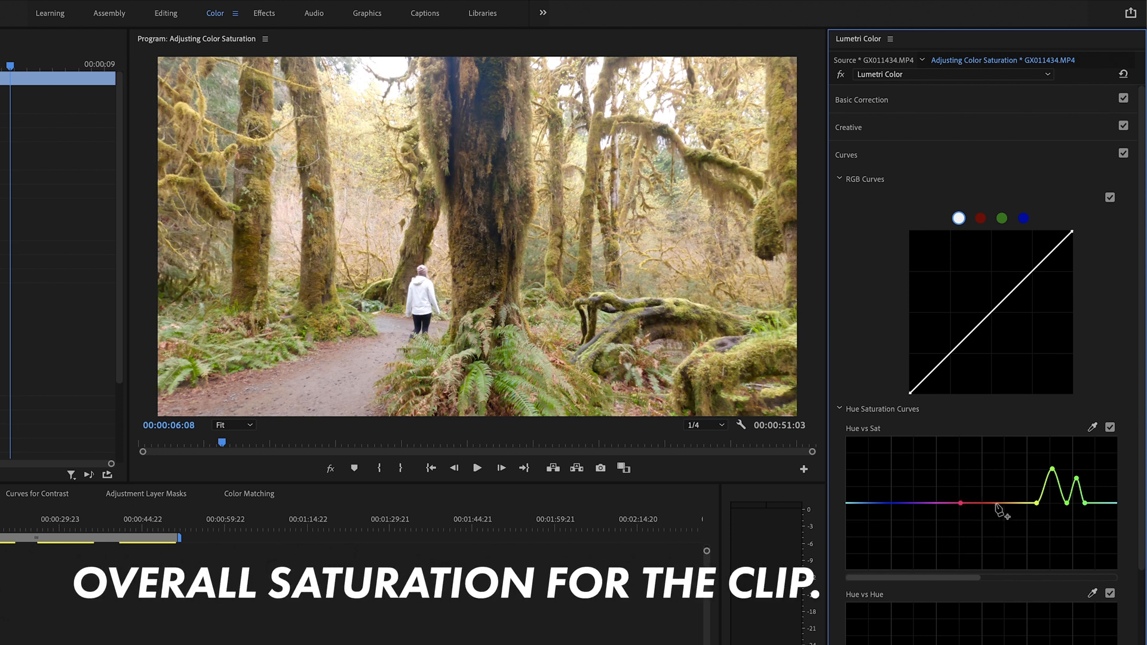
- Pull down red-hue saturation on the forest clip's Hue vs Sat curve
drag(975, 504, 975, 541)
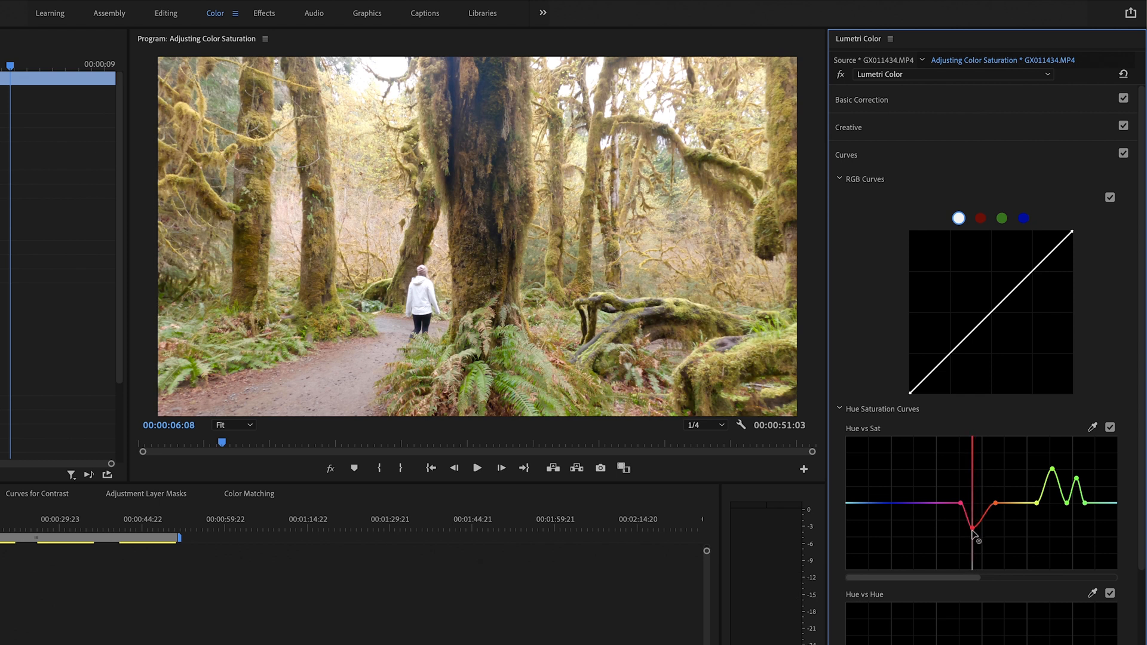
drag(976, 534, 976, 570)
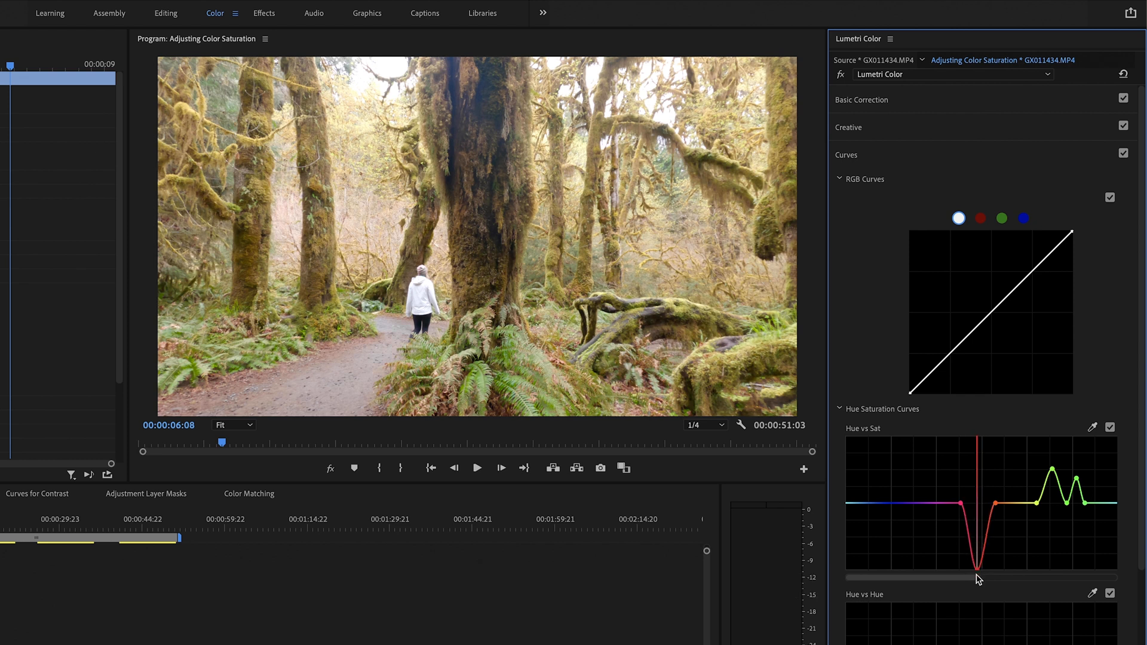
drag(977, 568, 978, 559)
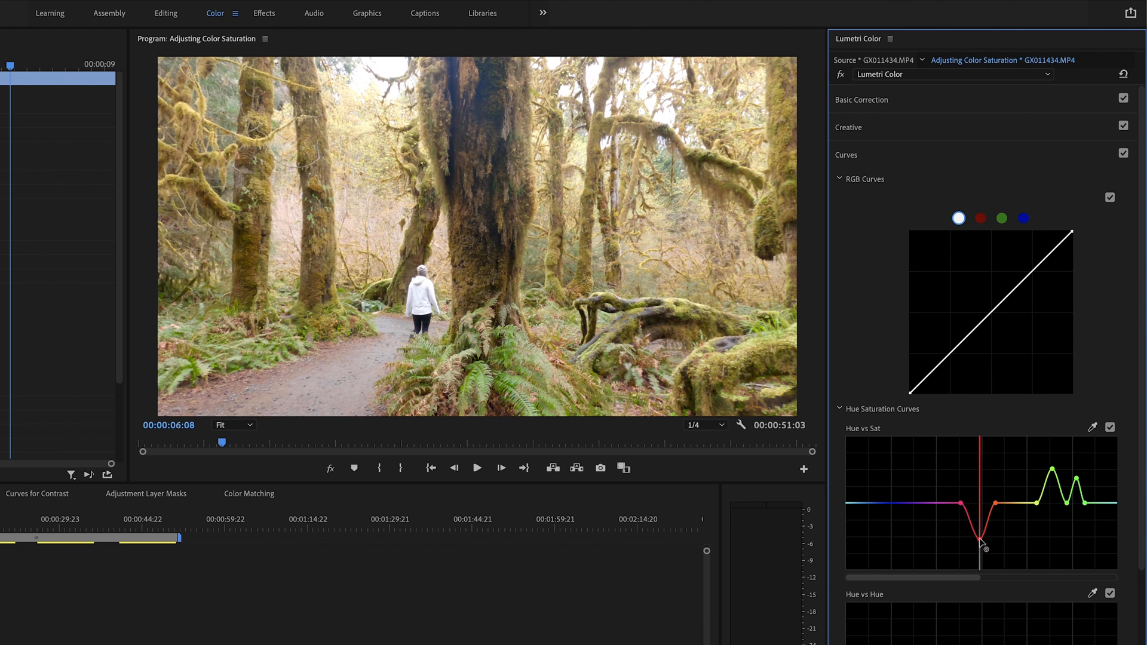
drag(981, 543, 980, 543)
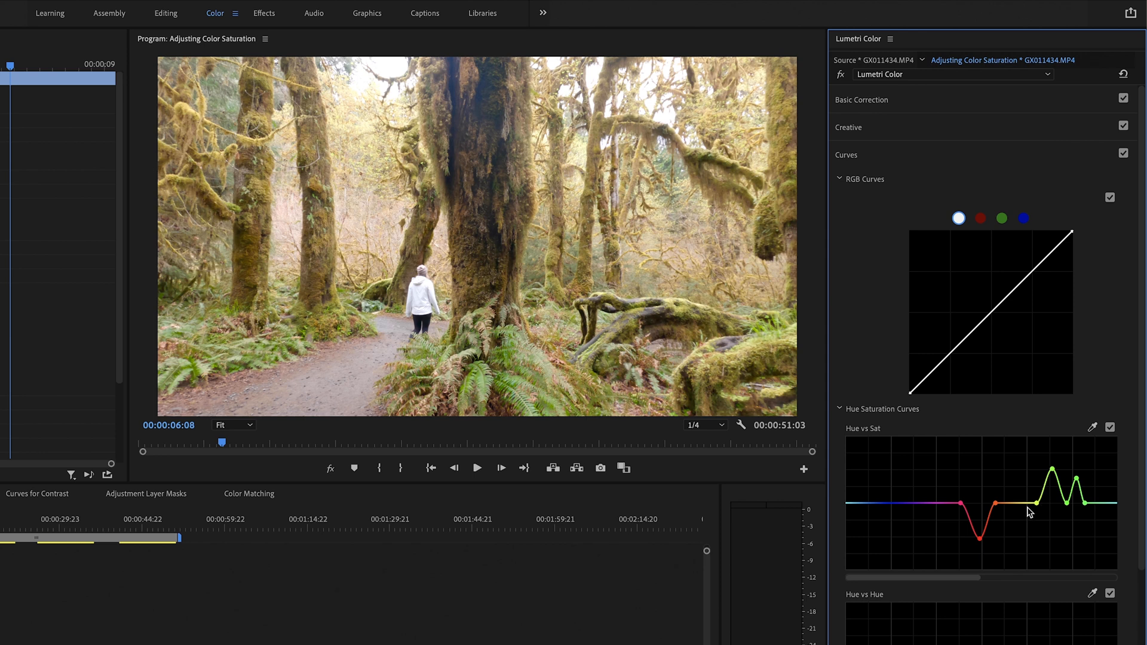
mouse_move(435, 232)
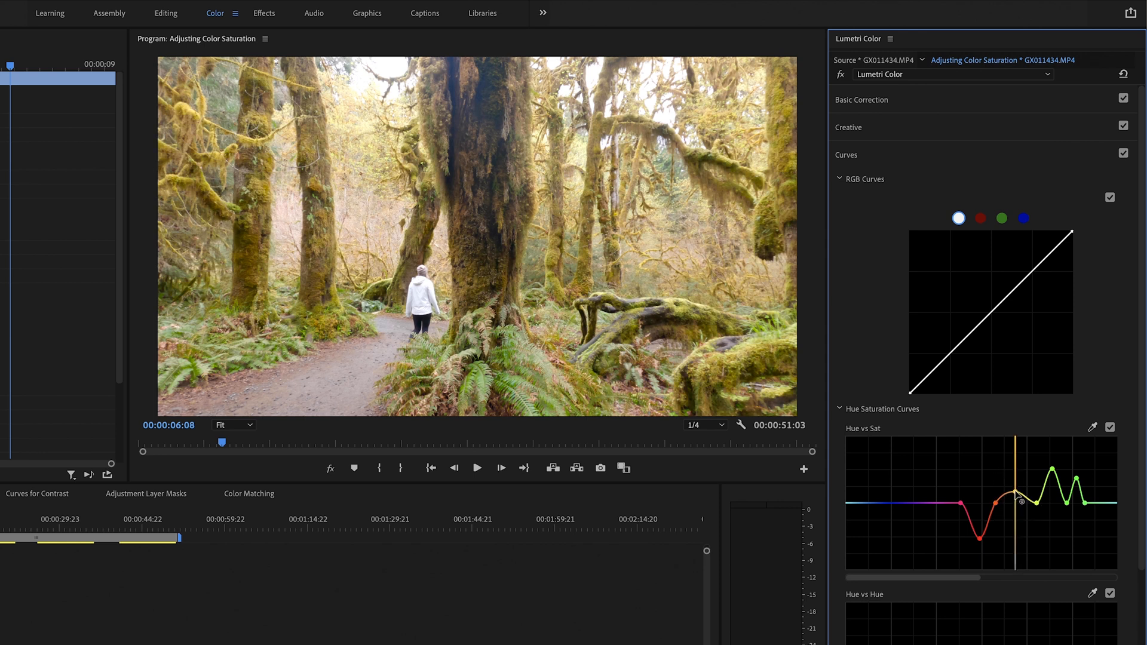
- Give the yellow hues a slight saturation lift on the Hue vs Sat curve
drag(1017, 505, 1018, 479)
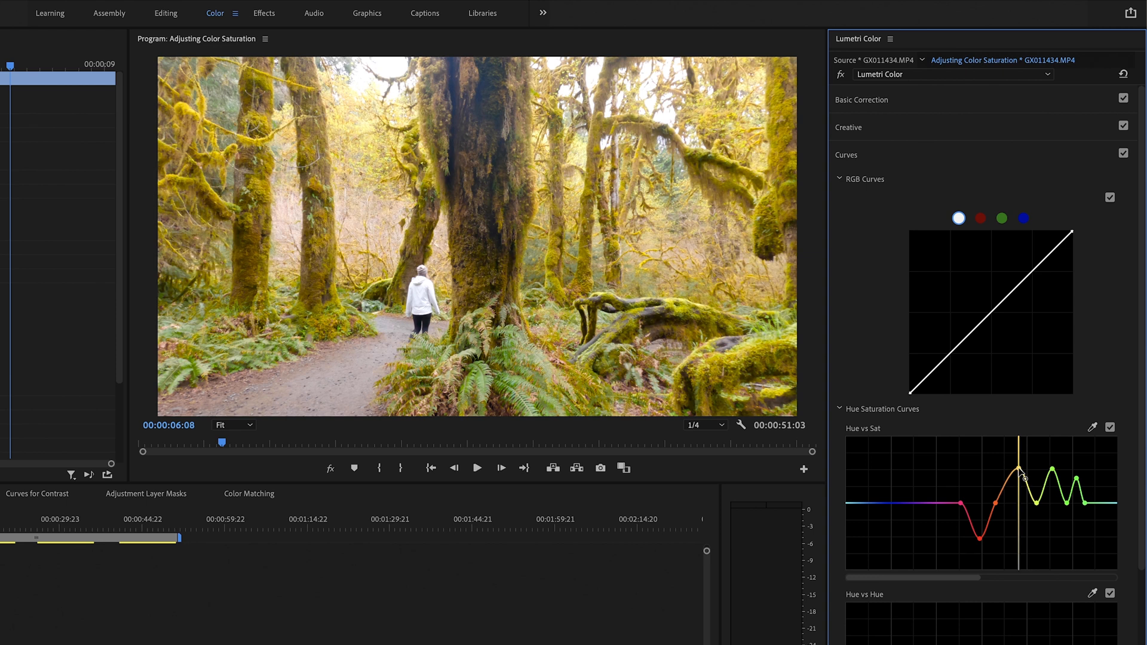
drag(1016, 472, 1016, 457)
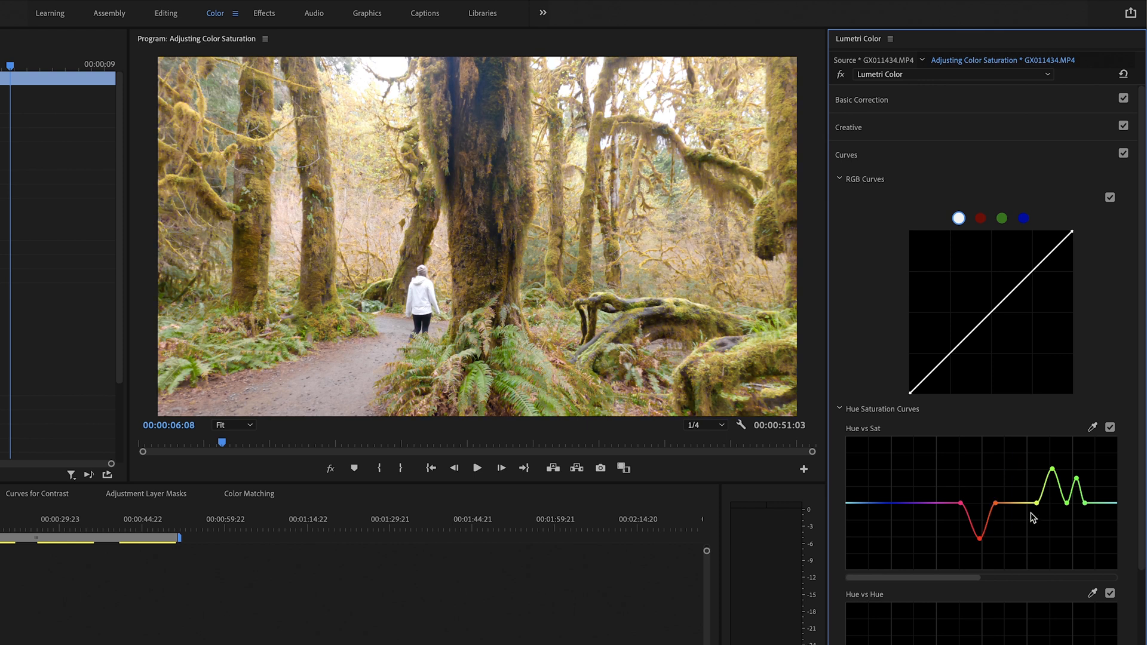
click(1017, 504)
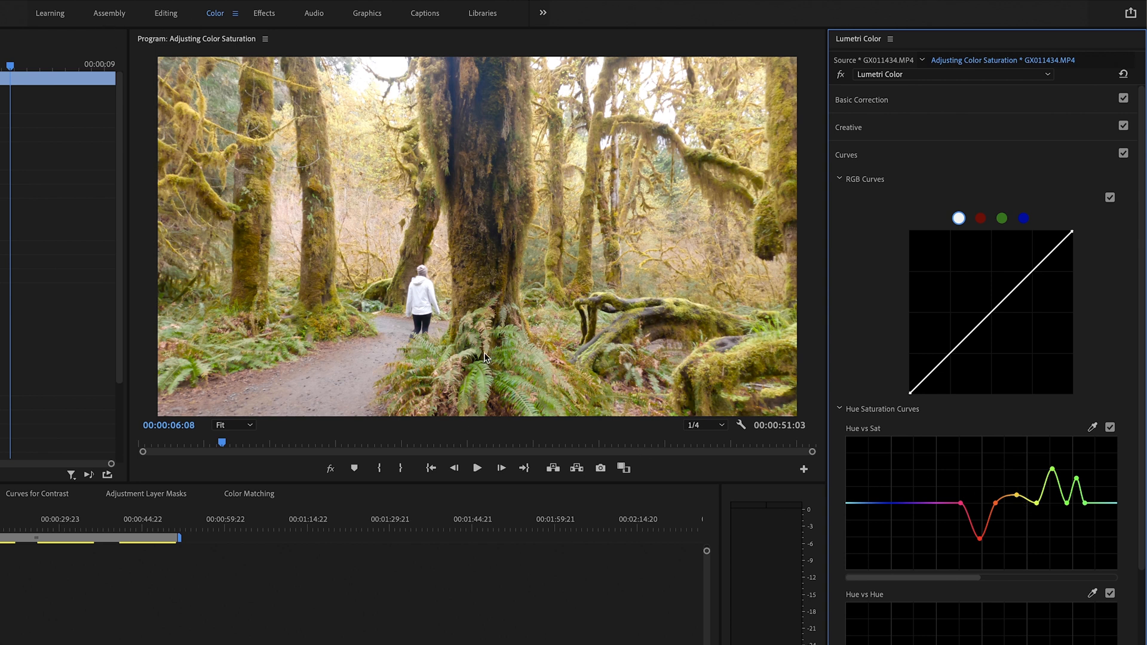
mouse_move(869, 106)
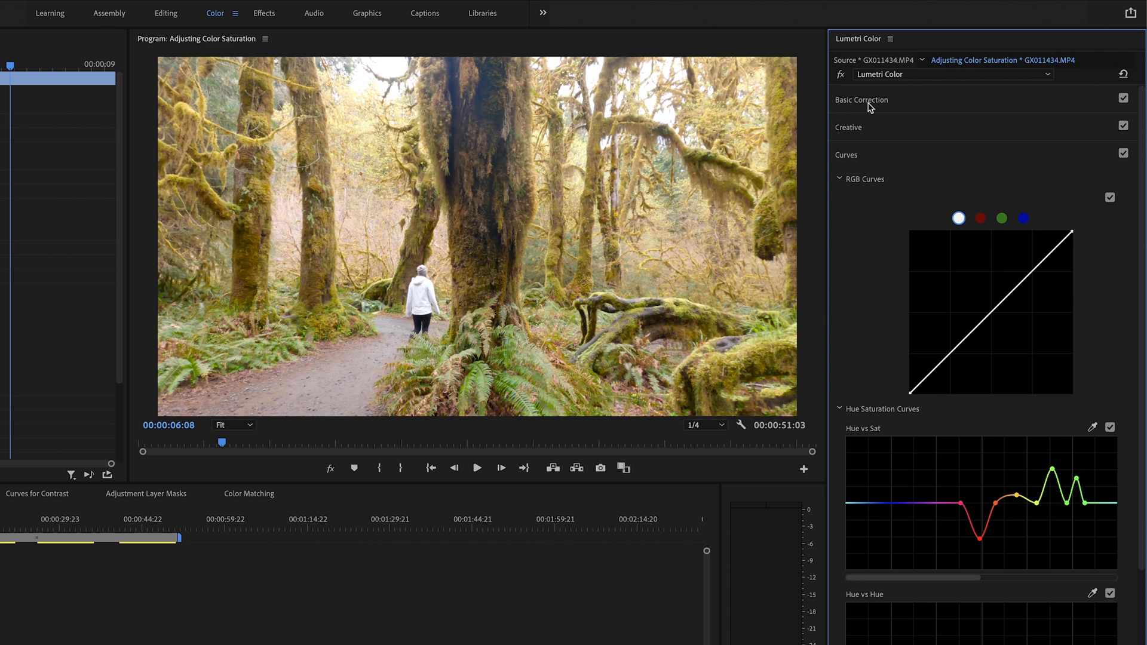
- Cool the forest clip's Basic Correction Temperature to -3.0
click(861, 100)
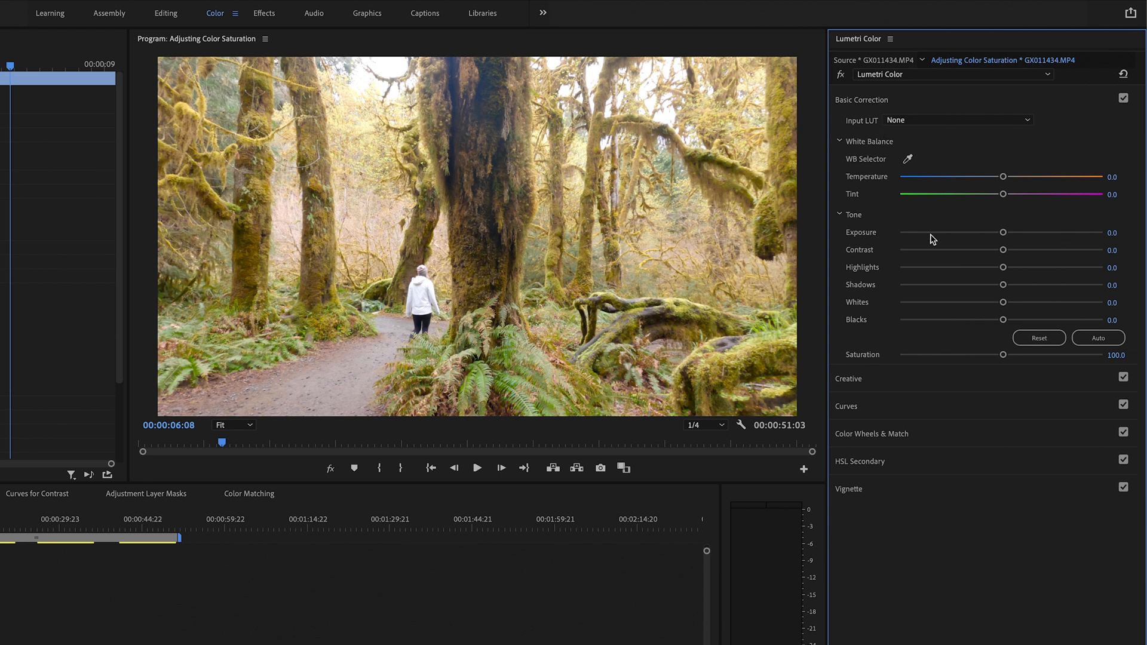
drag(1004, 177, 1003, 176)
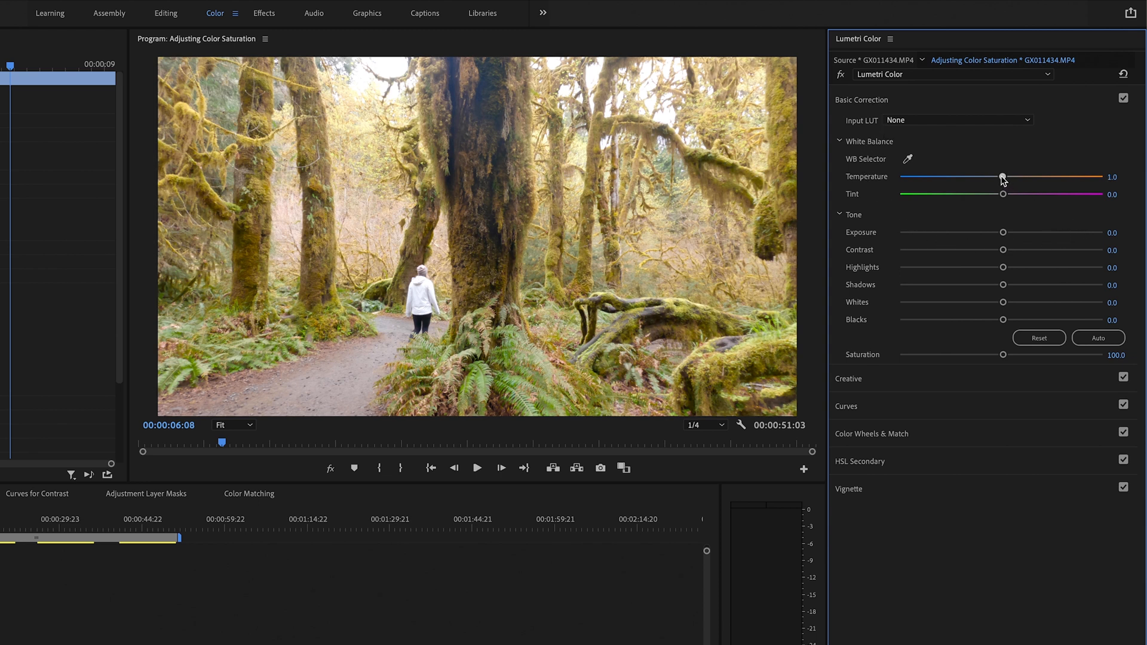
drag(1004, 176, 999, 177)
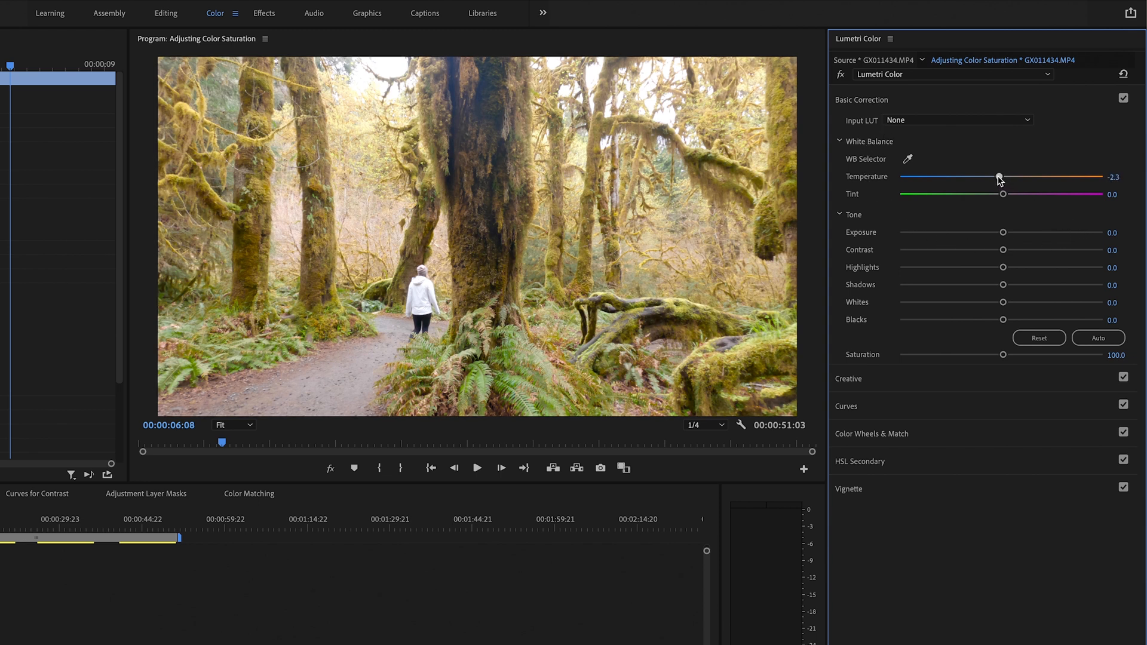
drag(1002, 177, 998, 177)
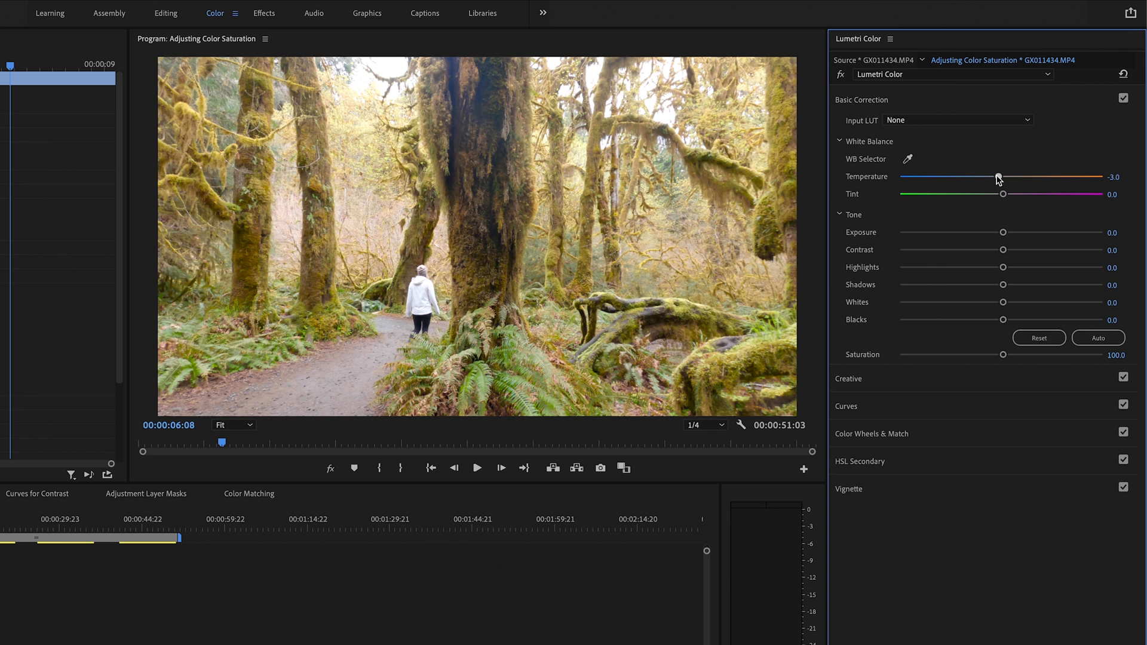
drag(1002, 176, 994, 176)
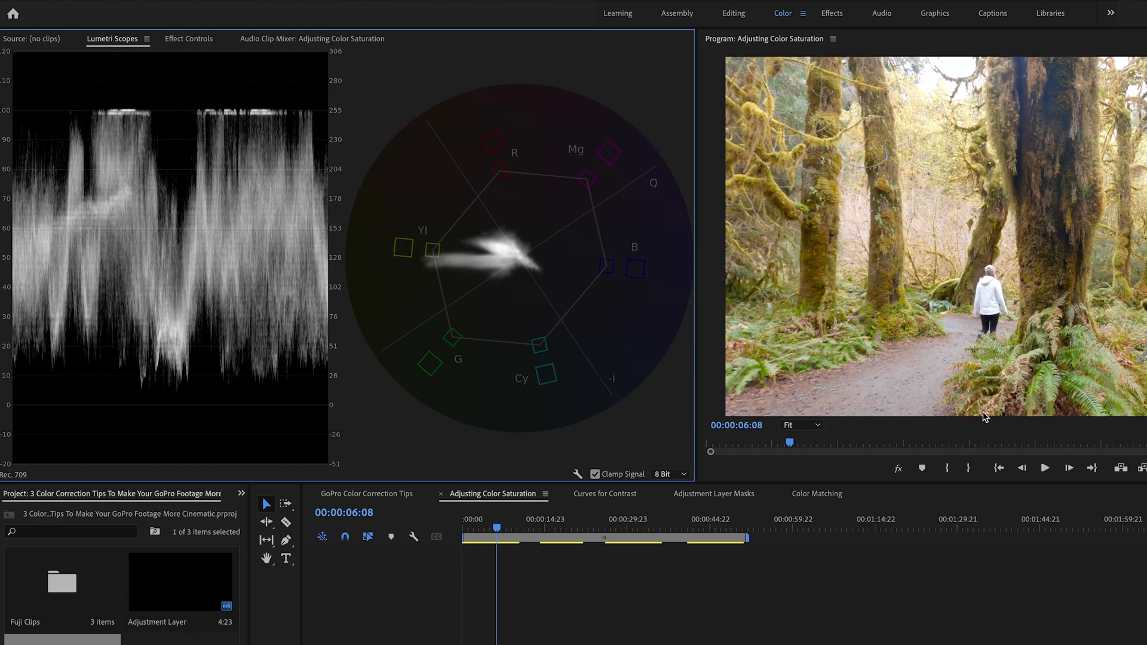
mouse_move(513, 271)
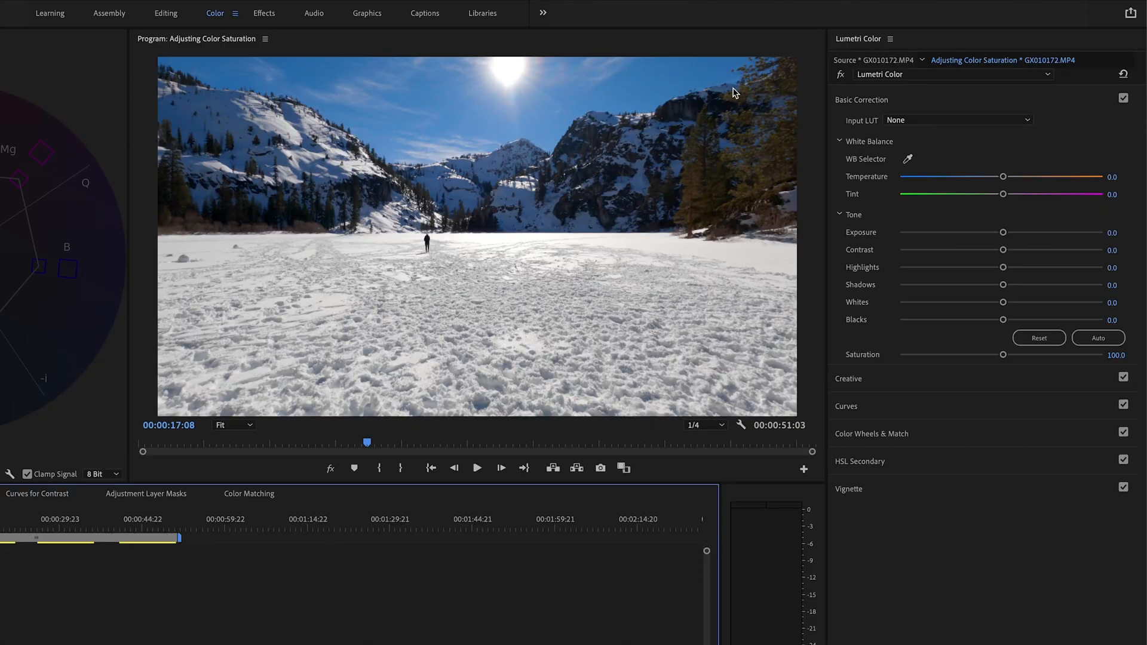
mouse_move(173, 91)
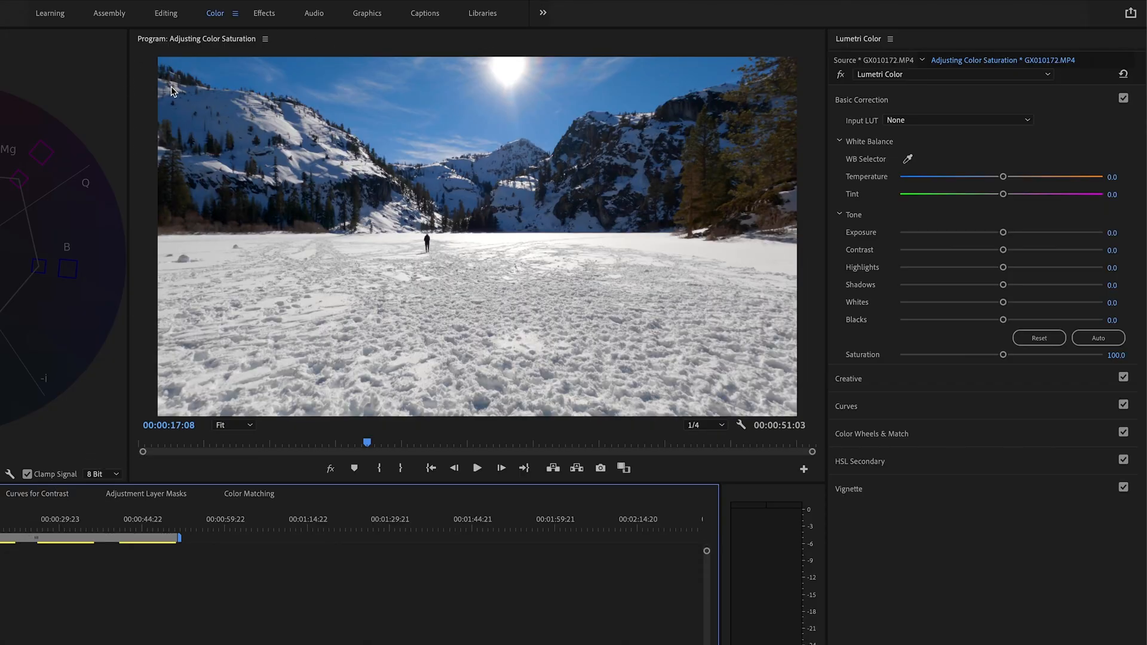
mouse_move(358, 184)
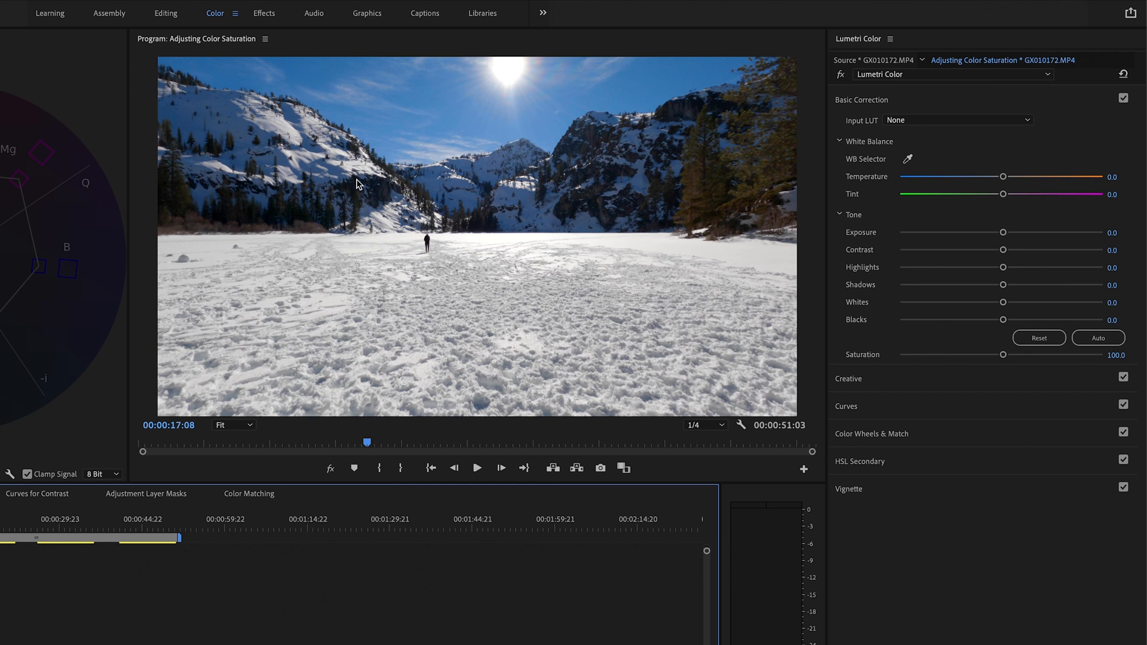
mouse_move(619, 171)
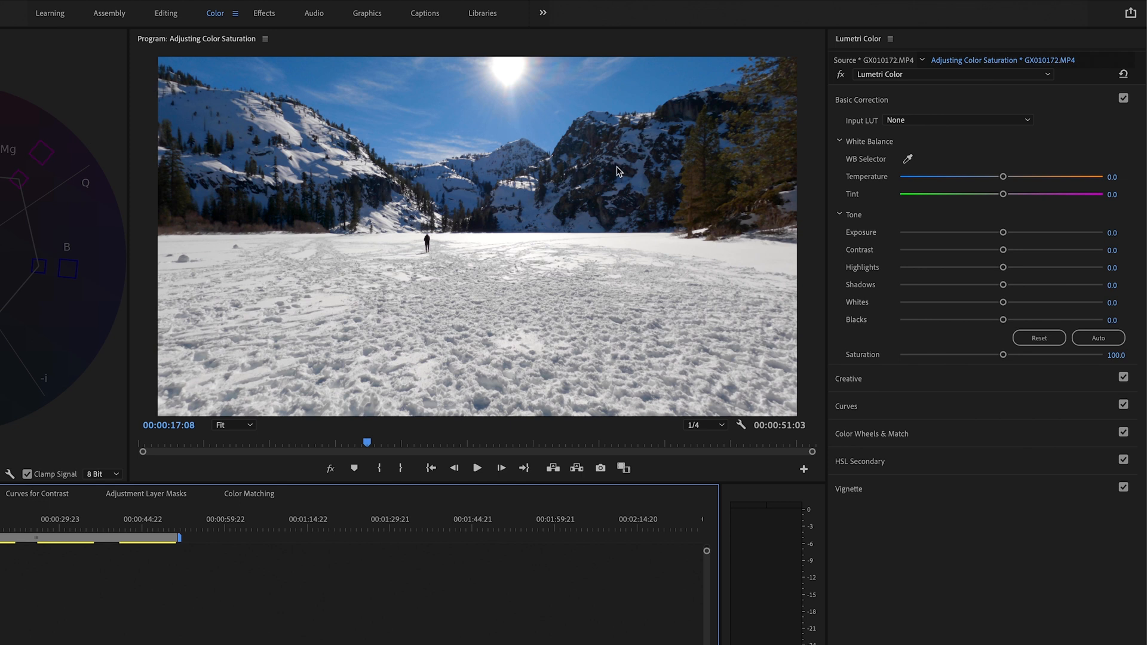
- Dip blue-hue saturation on the Hue vs Sat curves of the skier and lake clips
click(846, 154)
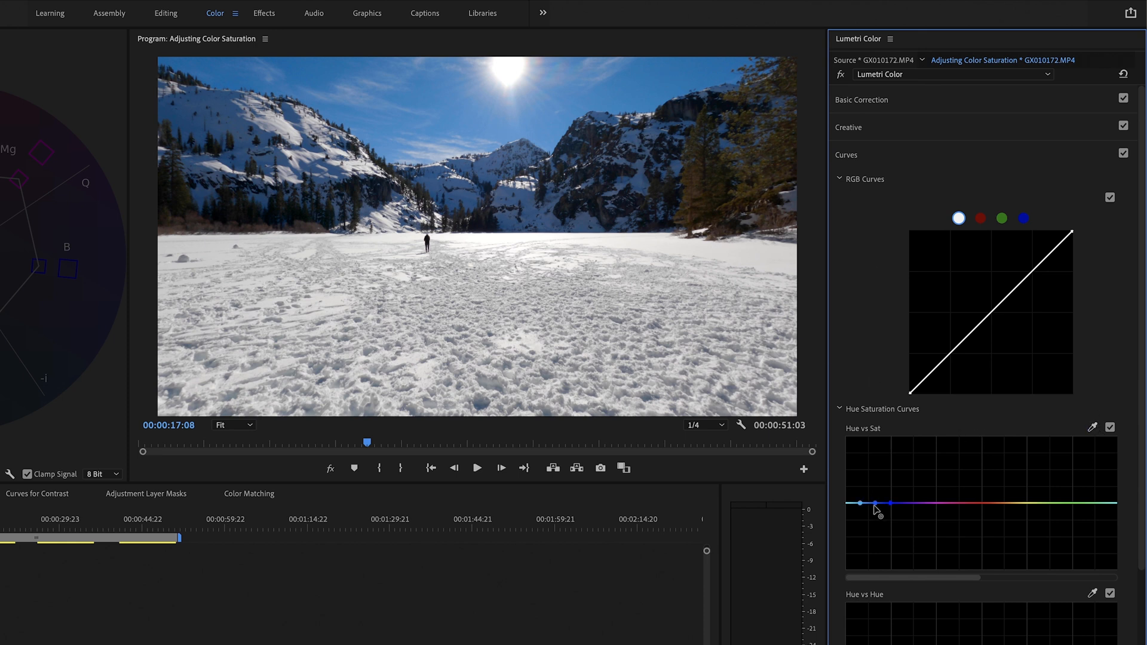
drag(874, 502, 874, 525)
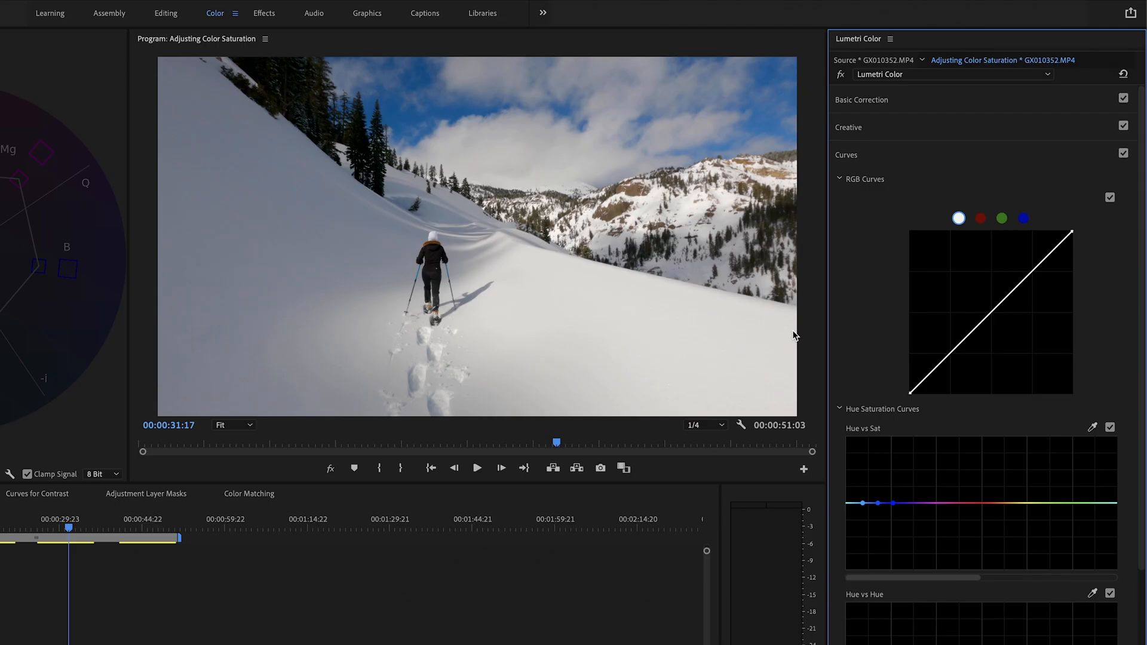
mouse_move(534, 121)
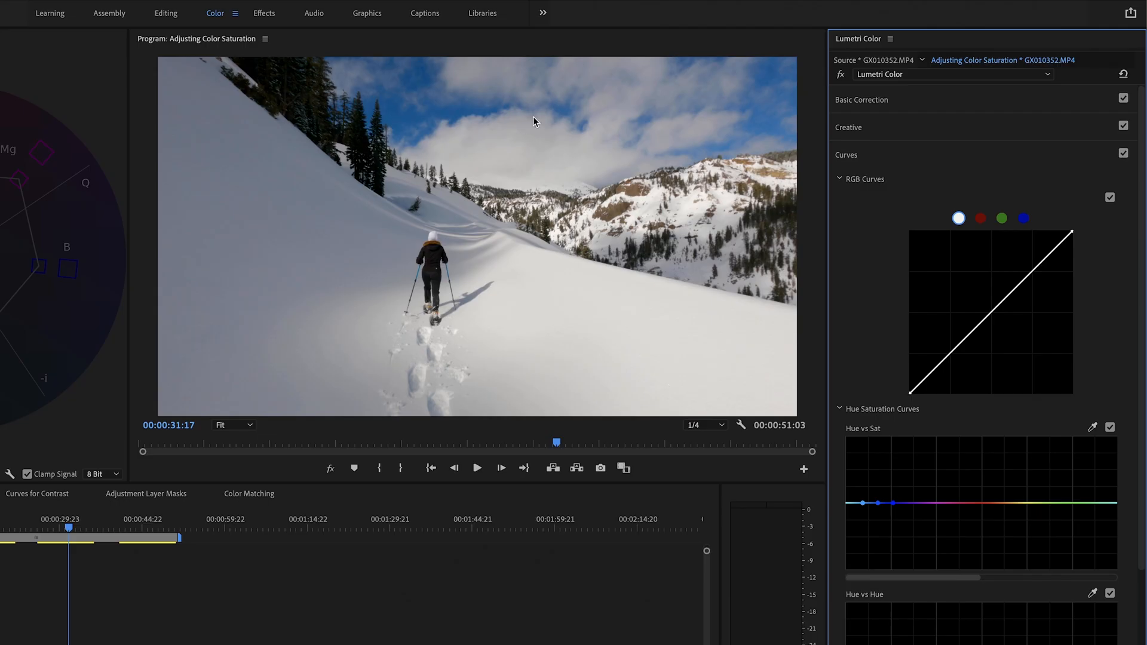
mouse_move(814, 344)
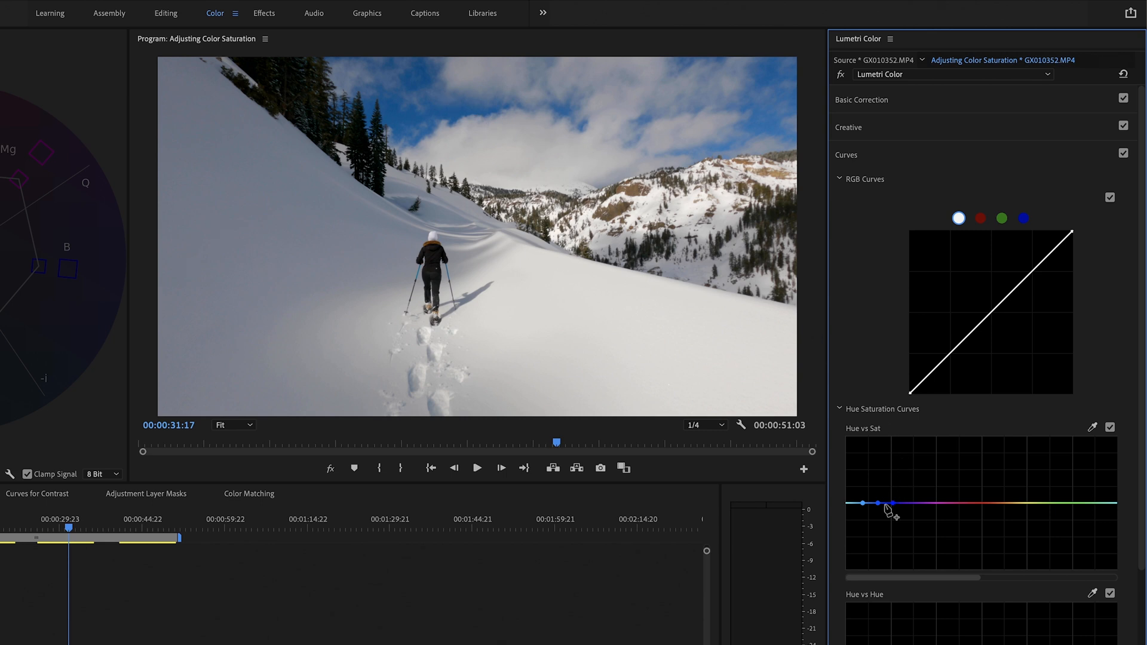
drag(886, 509, 881, 528)
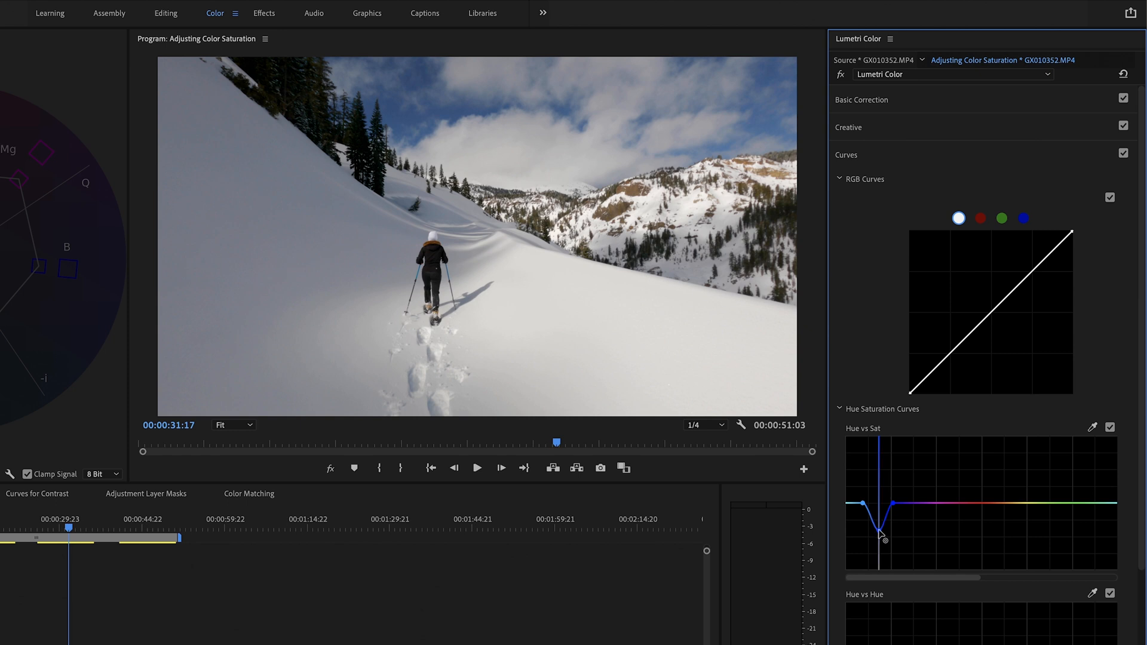
drag(880, 533, 878, 531)
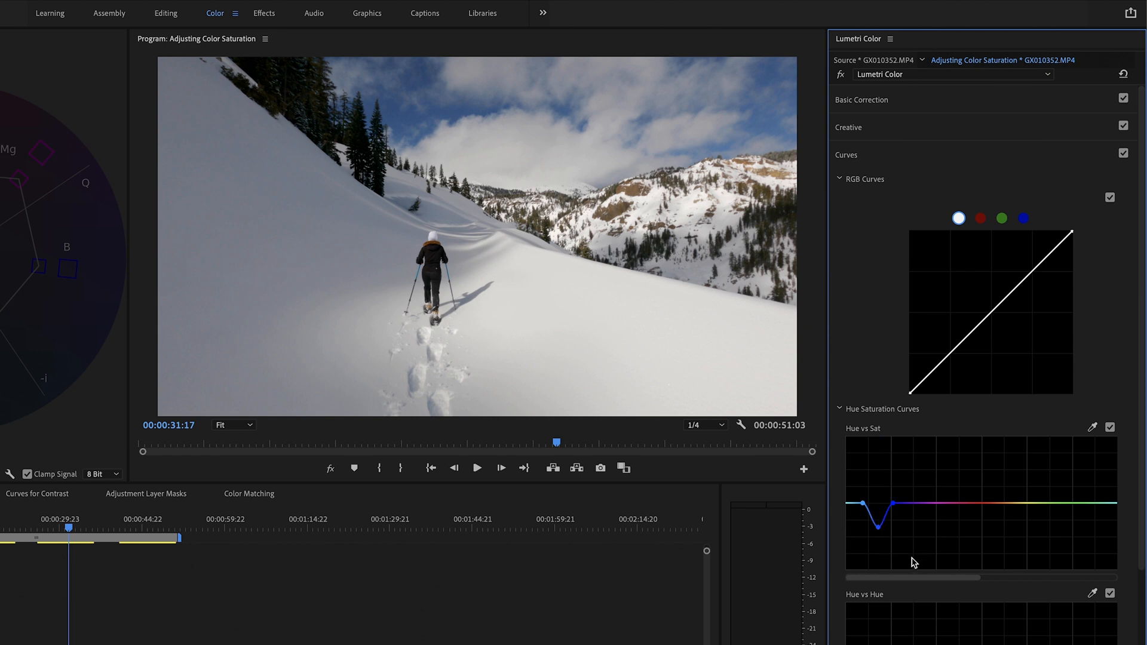
mouse_move(775, 583)
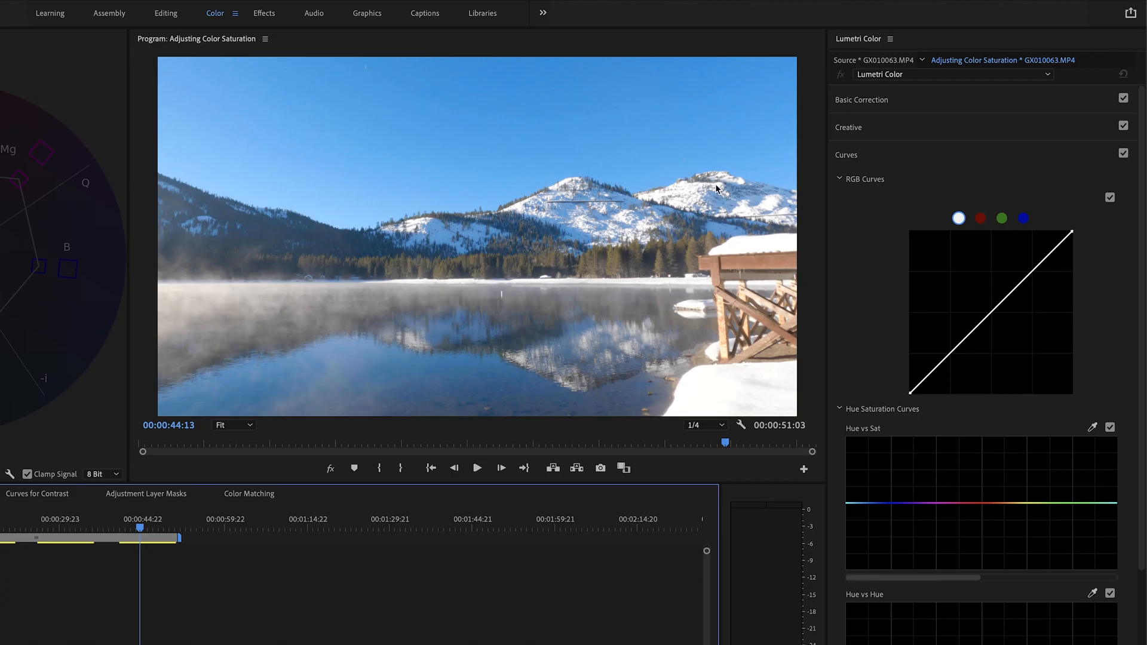
mouse_move(1092, 429)
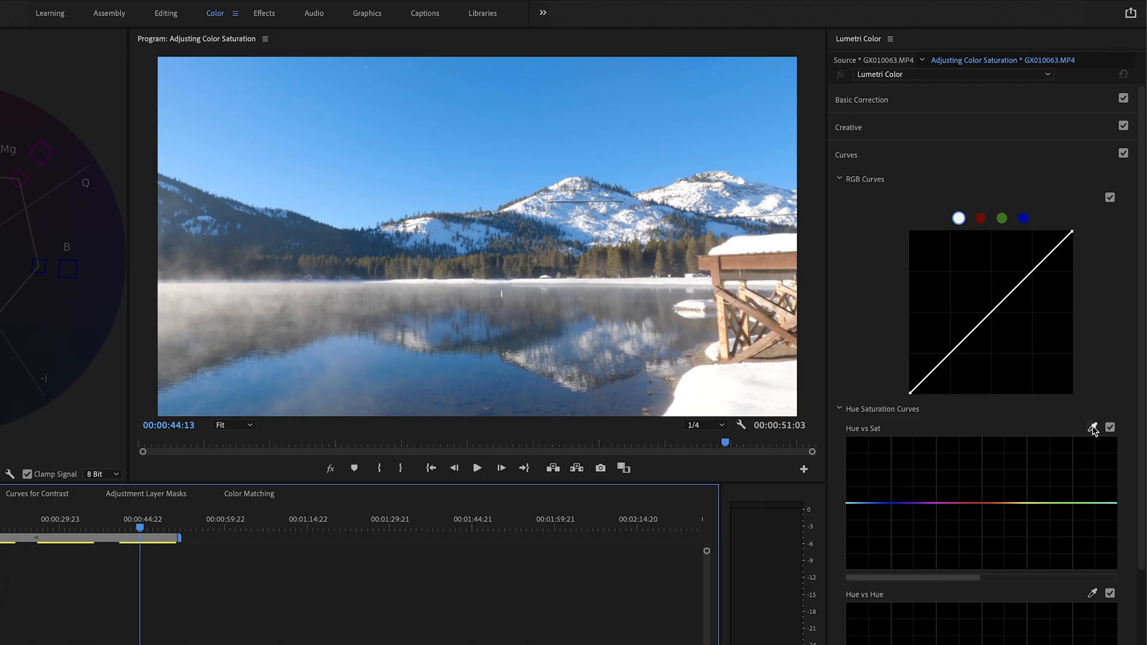
click(873, 505)
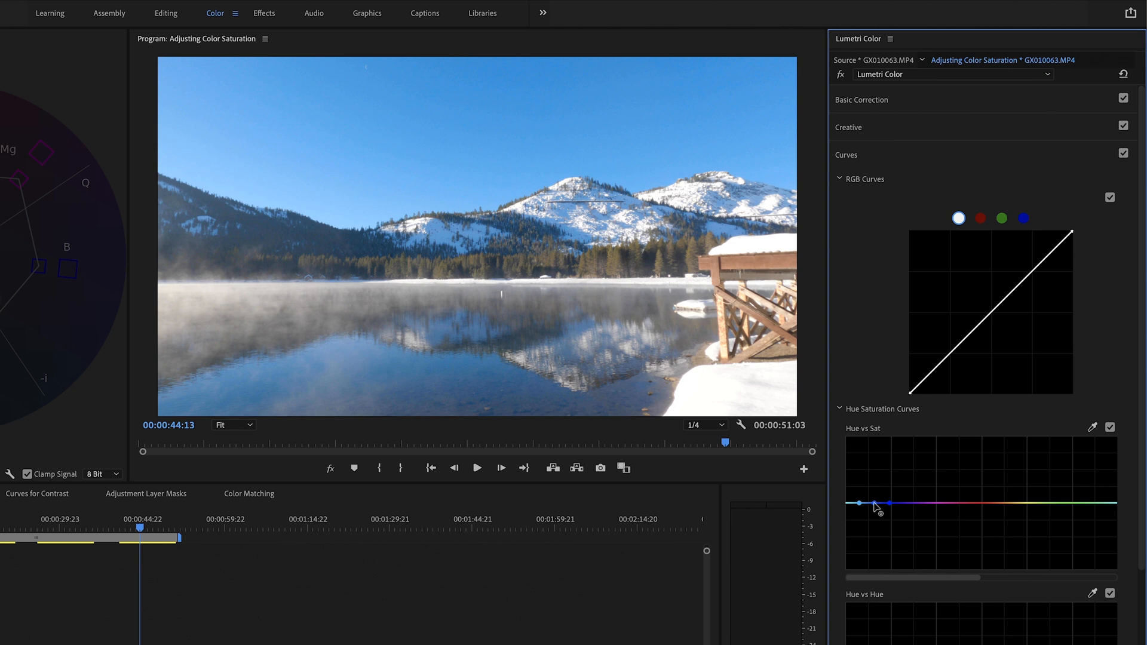
drag(876, 504, 877, 523)
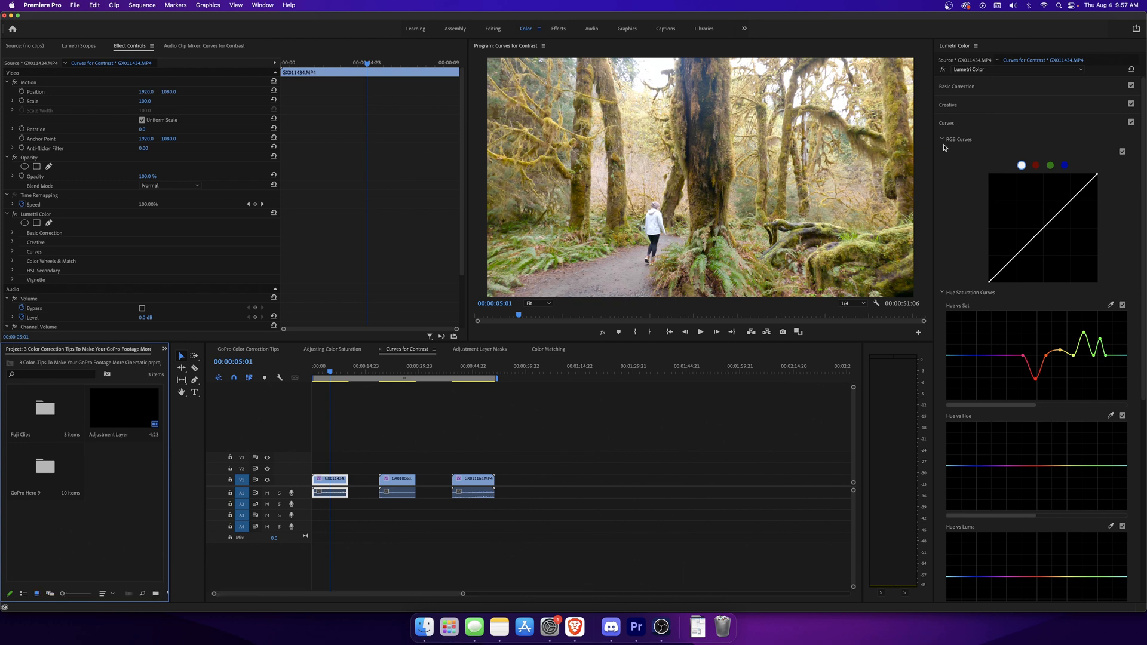
mouse_move(1099, 287)
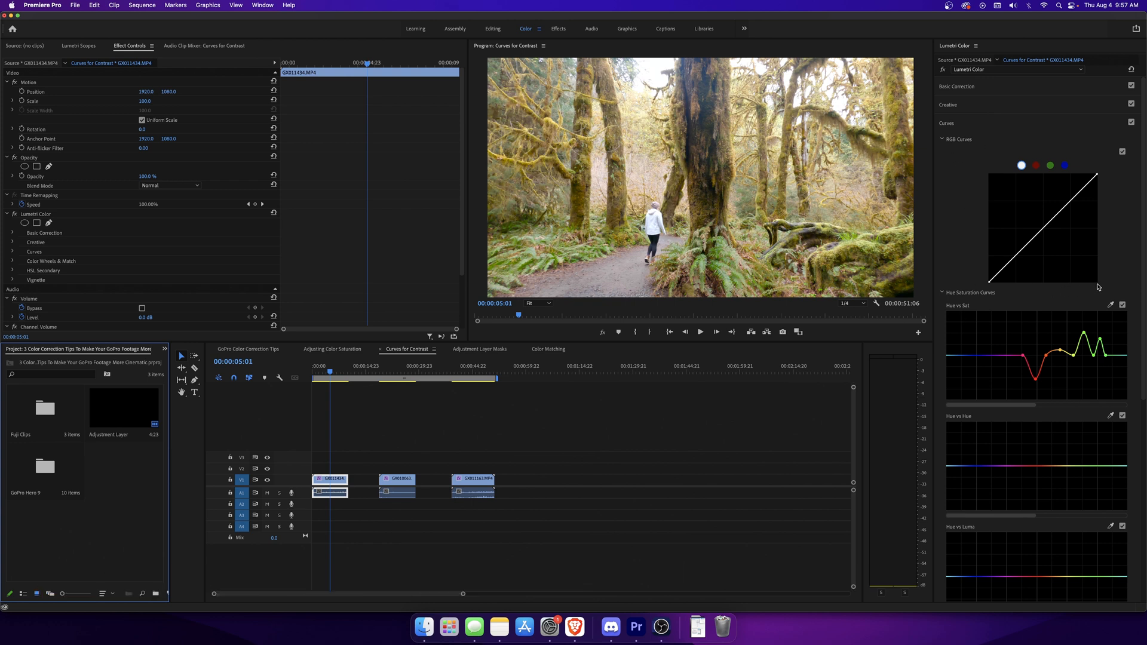
mouse_move(335, 427)
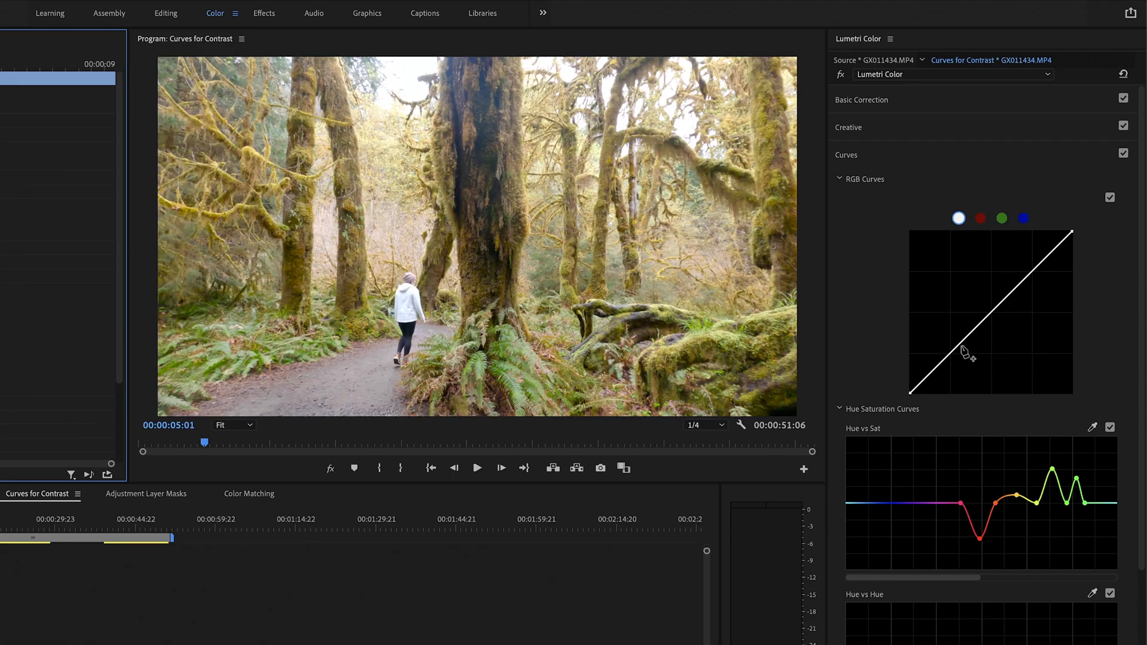
mouse_move(961, 360)
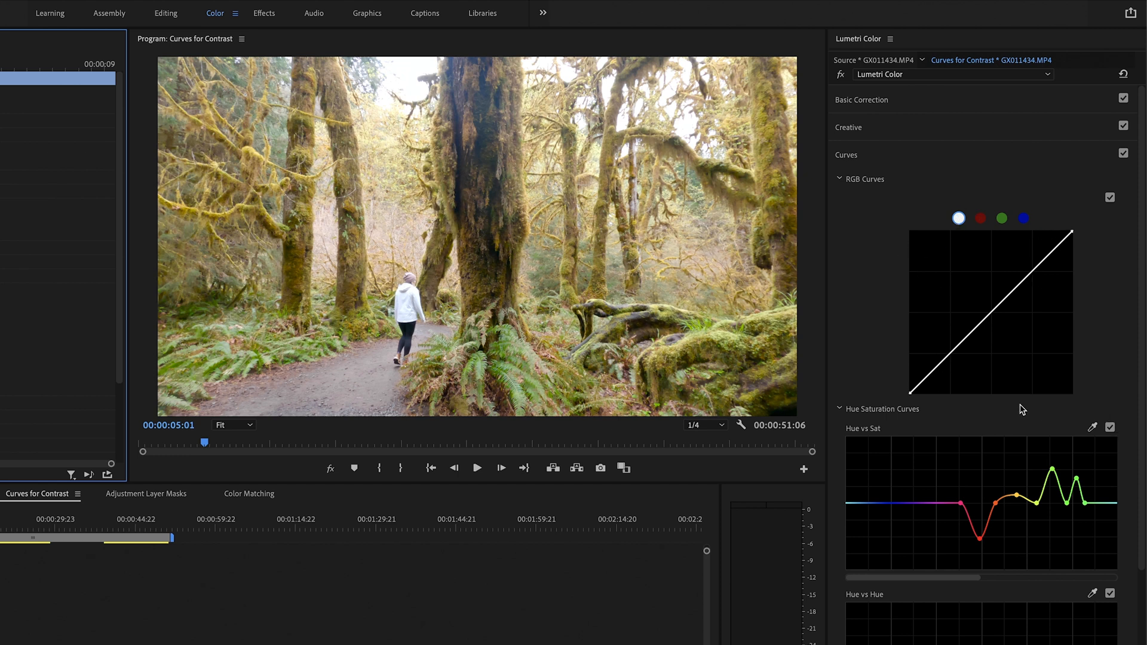
mouse_move(955, 359)
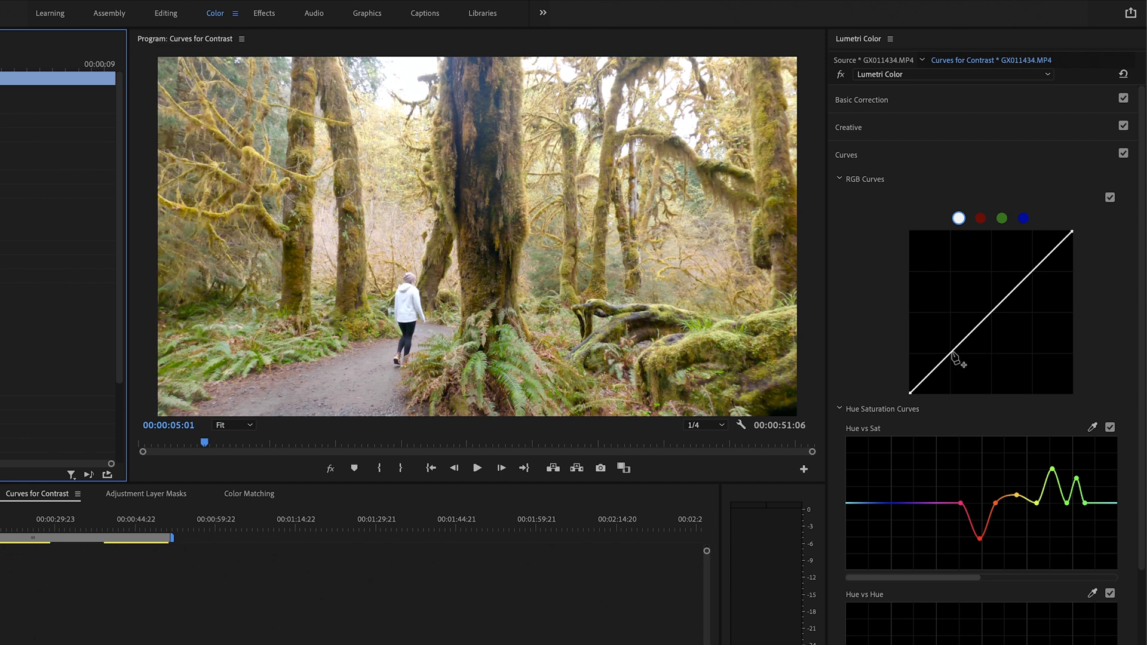
- Lower shadows and raise highlights in RGB Curves for the forest and lake clips
drag(954, 358, 954, 369)
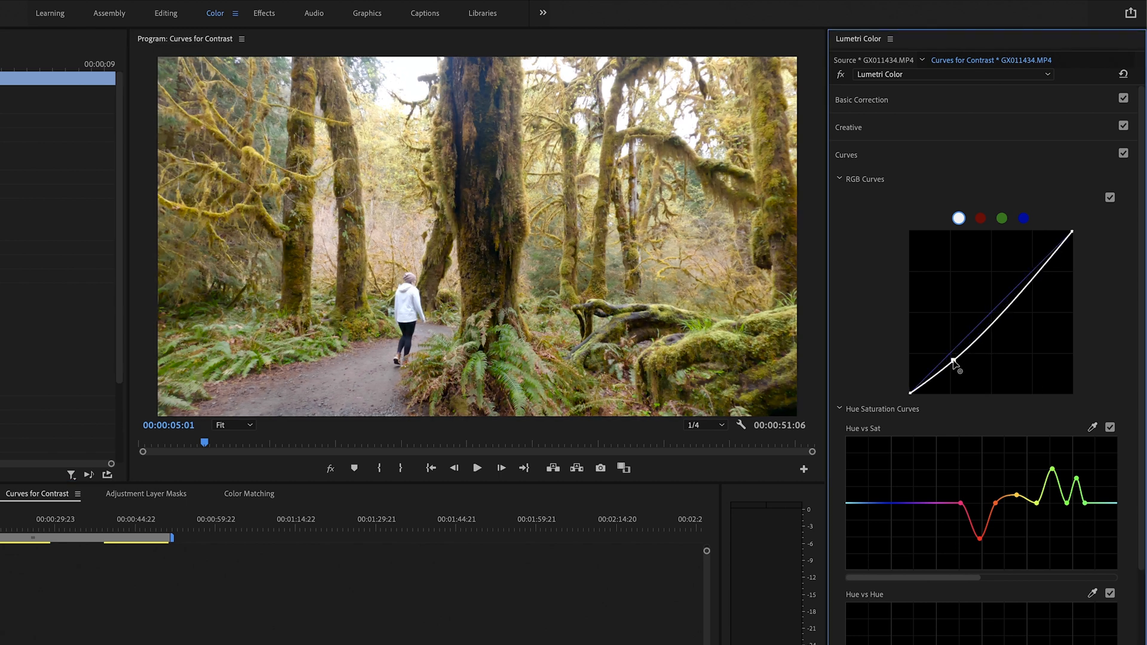
drag(954, 364, 1035, 273)
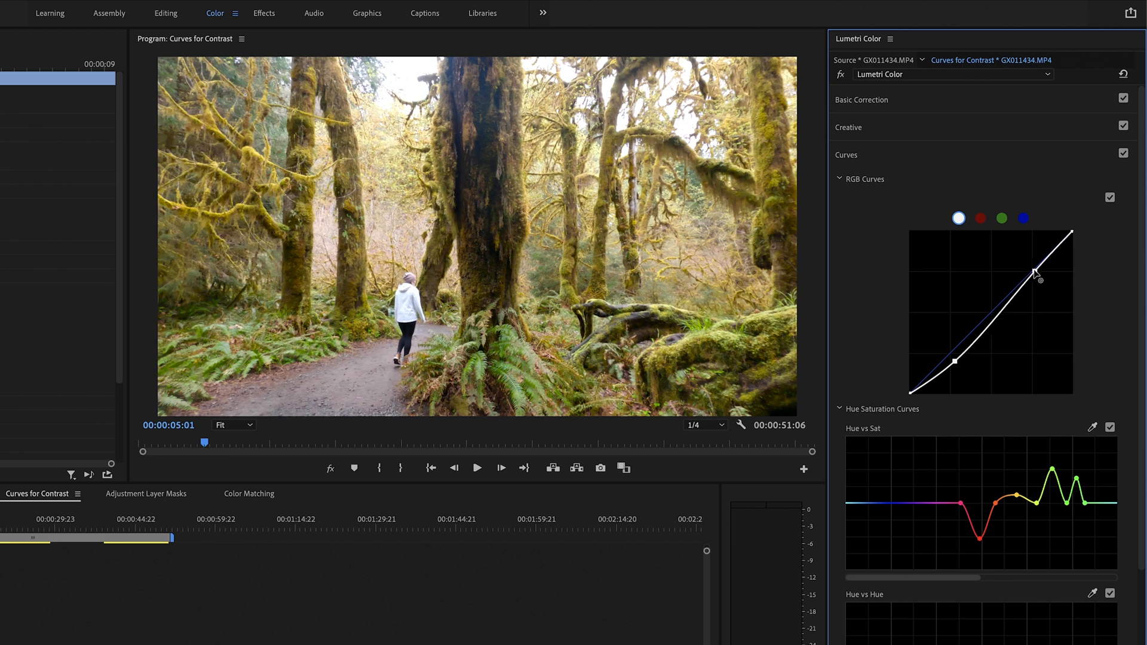
drag(1034, 271, 1026, 264)
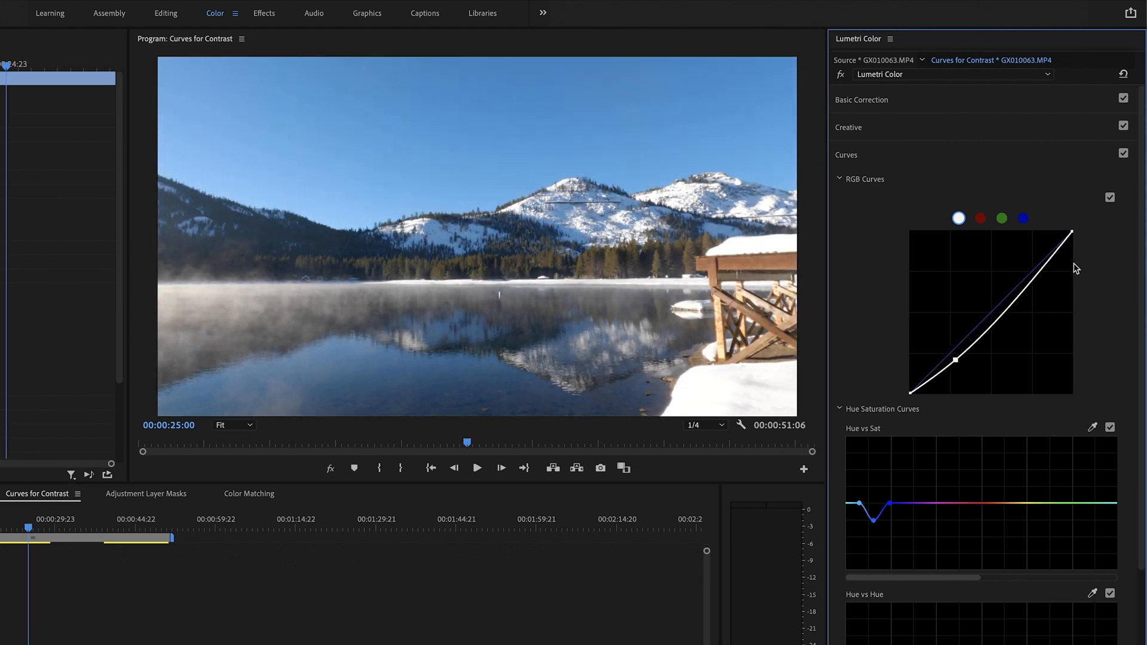
drag(1068, 234, 1032, 265)
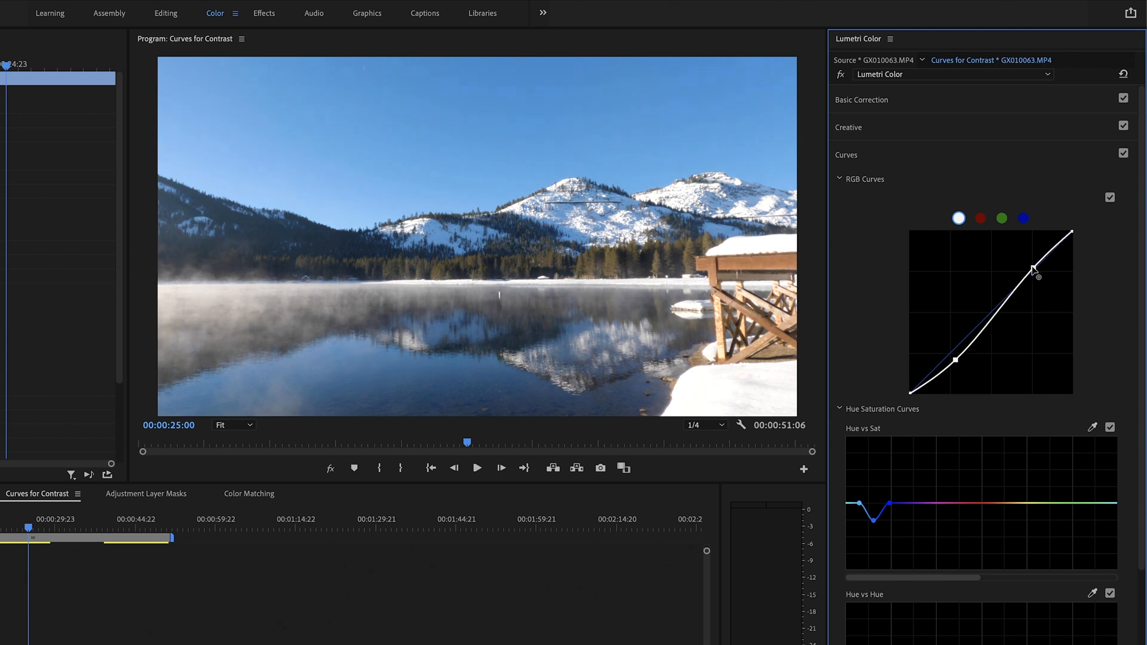
drag(1032, 264, 1028, 263)
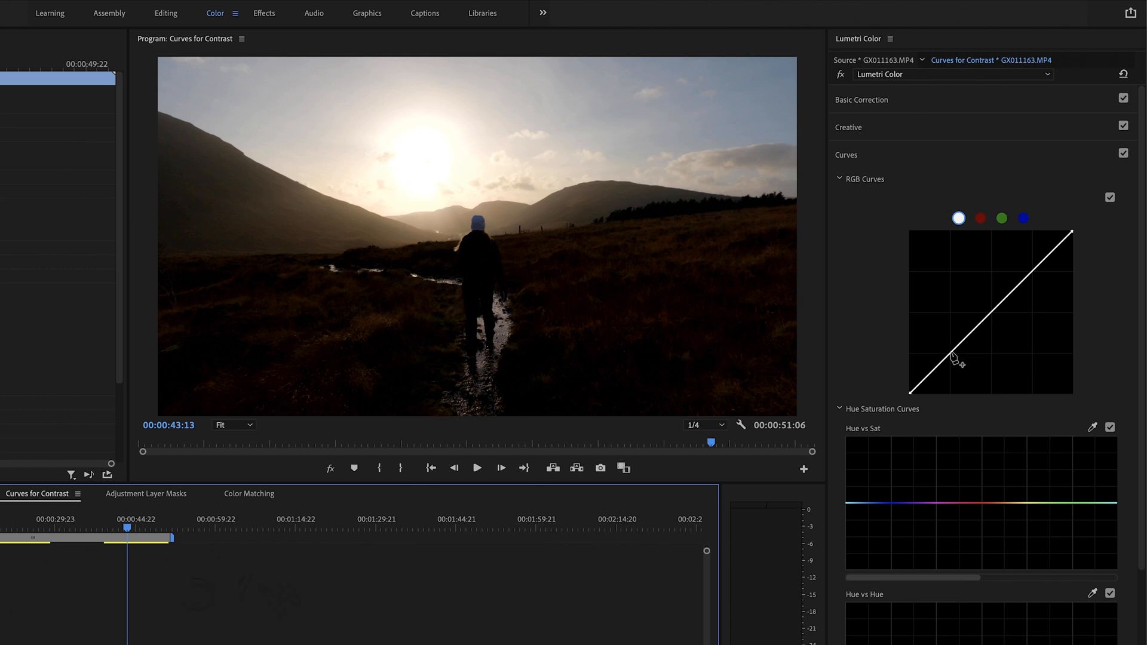
- Try an S-curve on the sunset clip, lowering shadows and raising highlights
drag(958, 358, 951, 365)
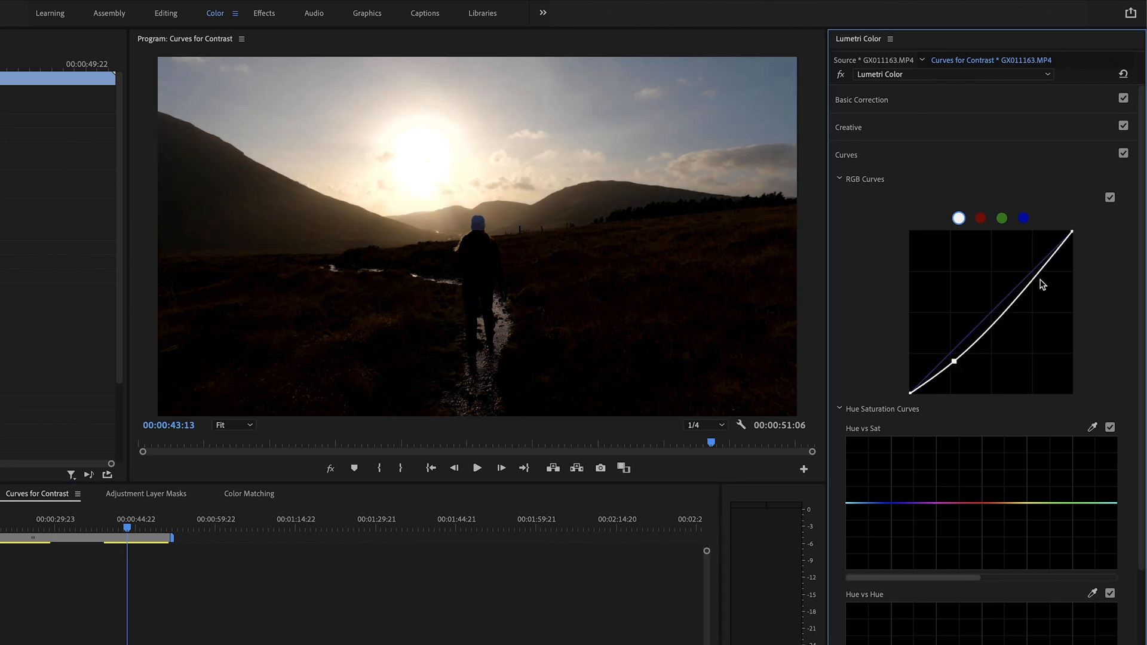
drag(1024, 293, 1029, 264)
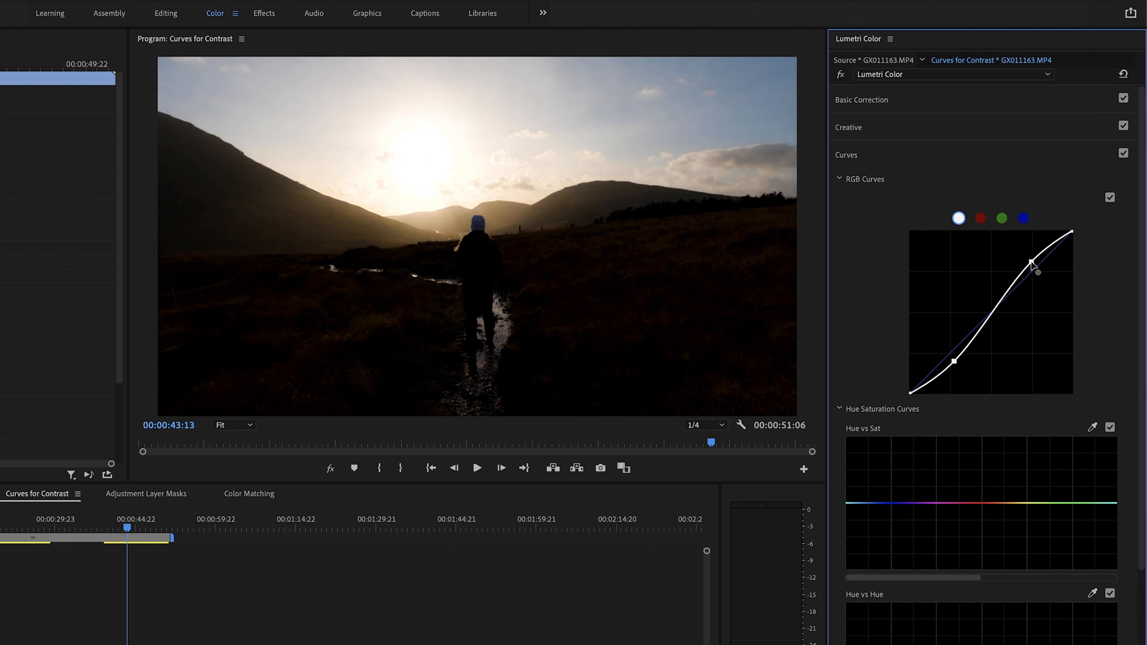
drag(1030, 263, 1071, 235)
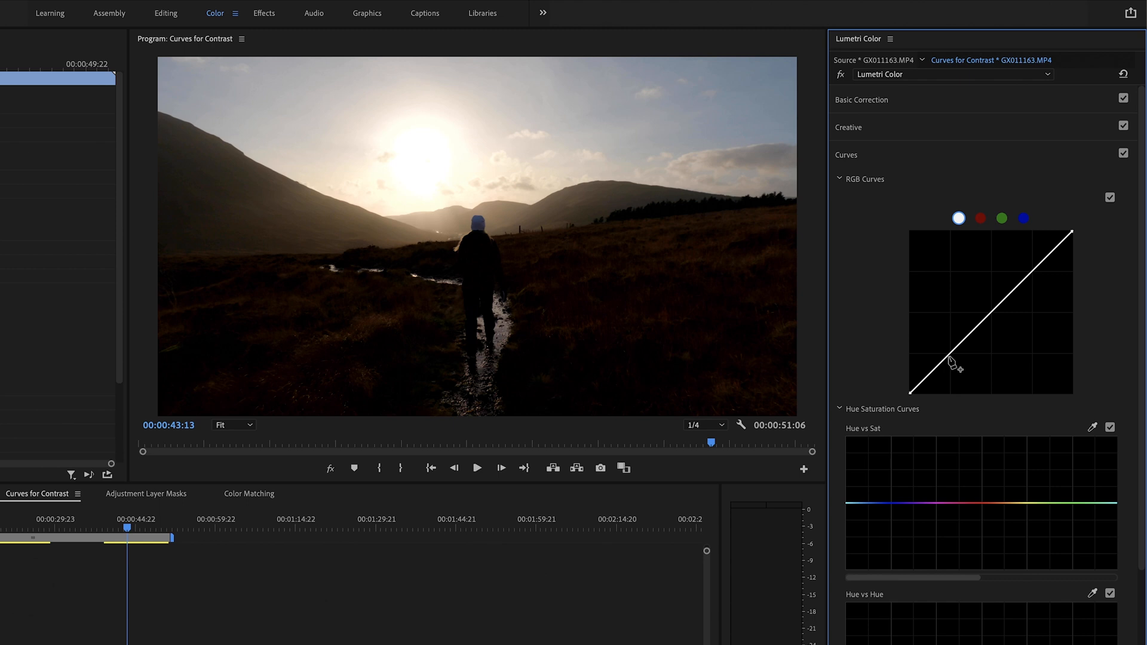
- Lift the sunset clip's shadow point upward to brighten its dark areas
drag(950, 358, 943, 349)
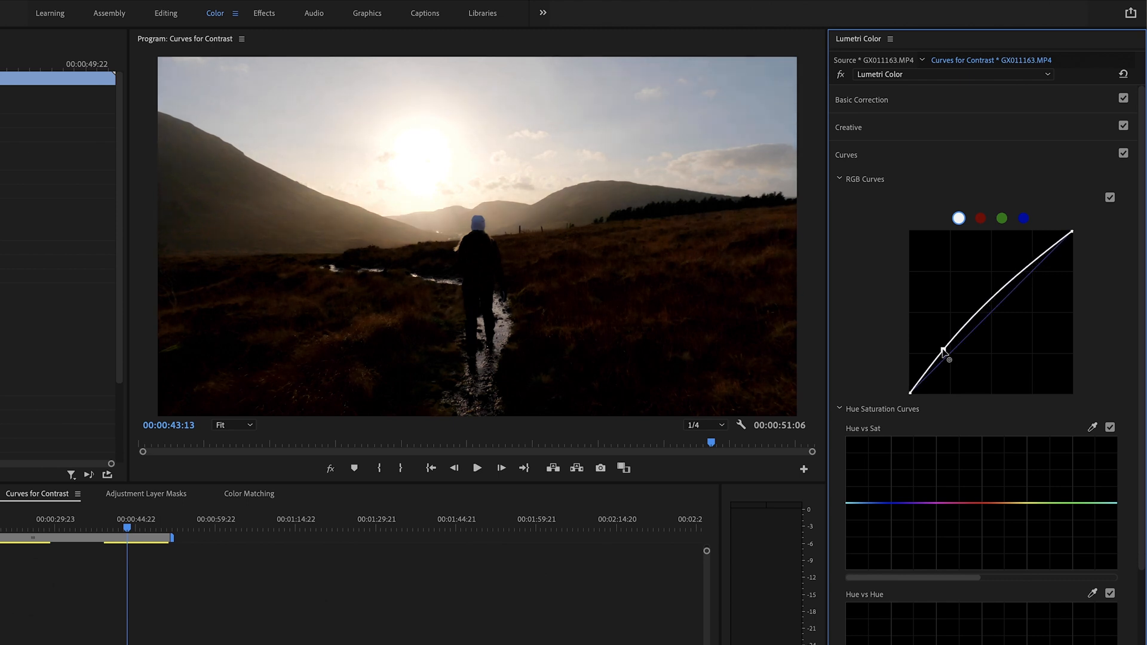
drag(943, 350, 944, 346)
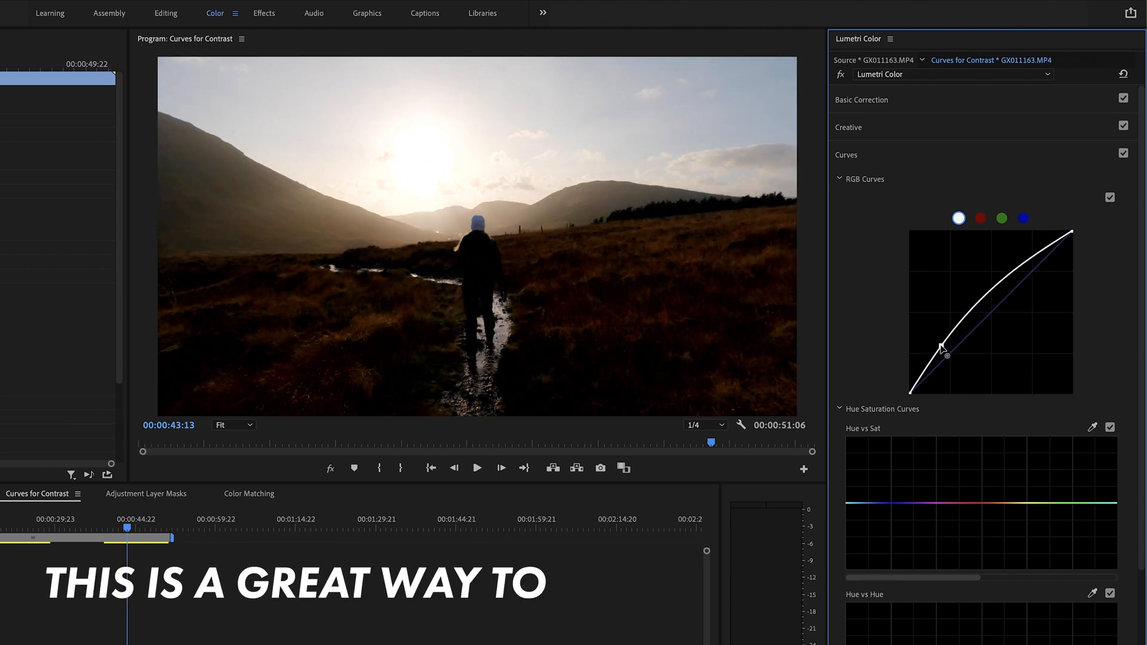
drag(944, 355, 942, 344)
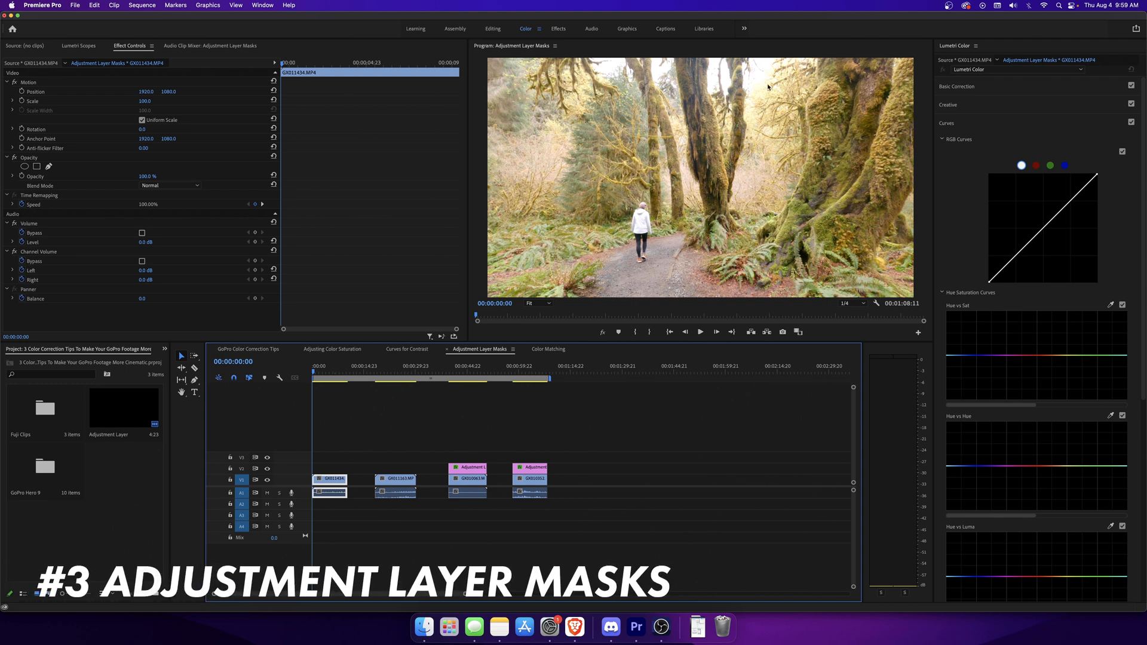
mouse_move(790, 103)
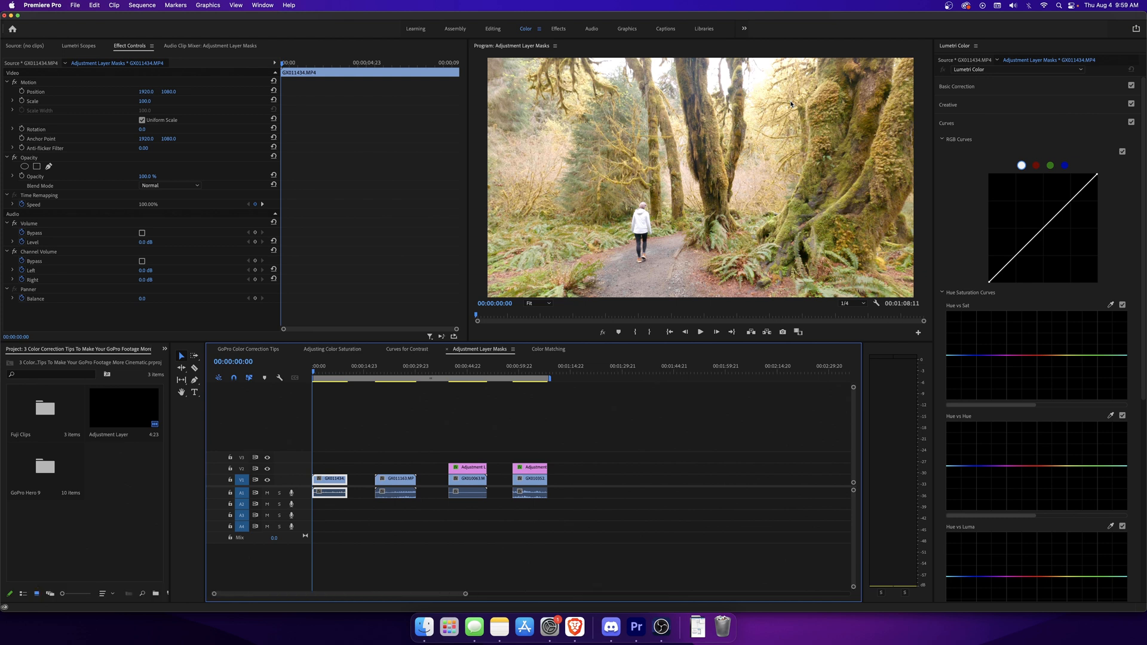
- Review the lake and skier adjustment layers, including the masked Exposure 1.3 boost
click(467, 372)
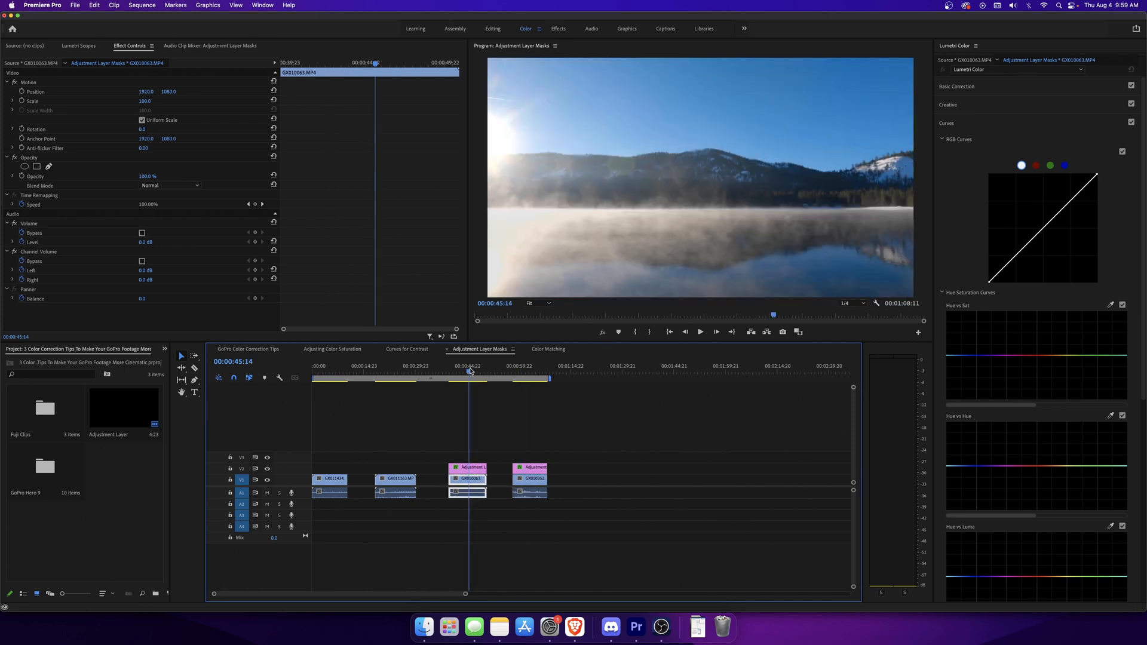
click(468, 466)
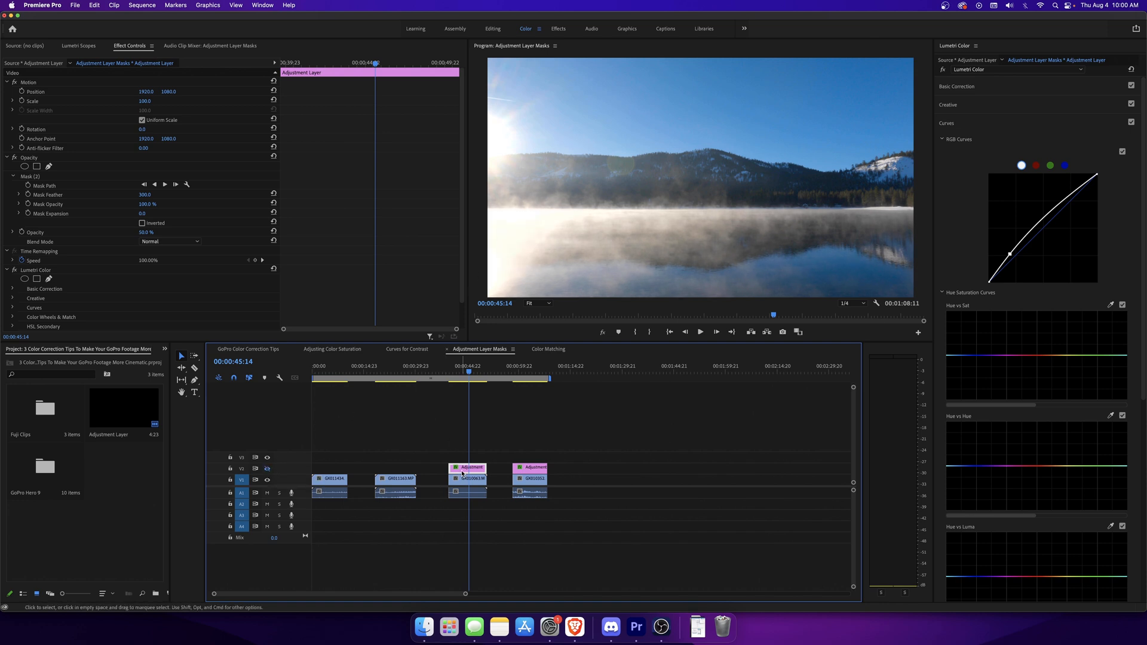
click(30, 176)
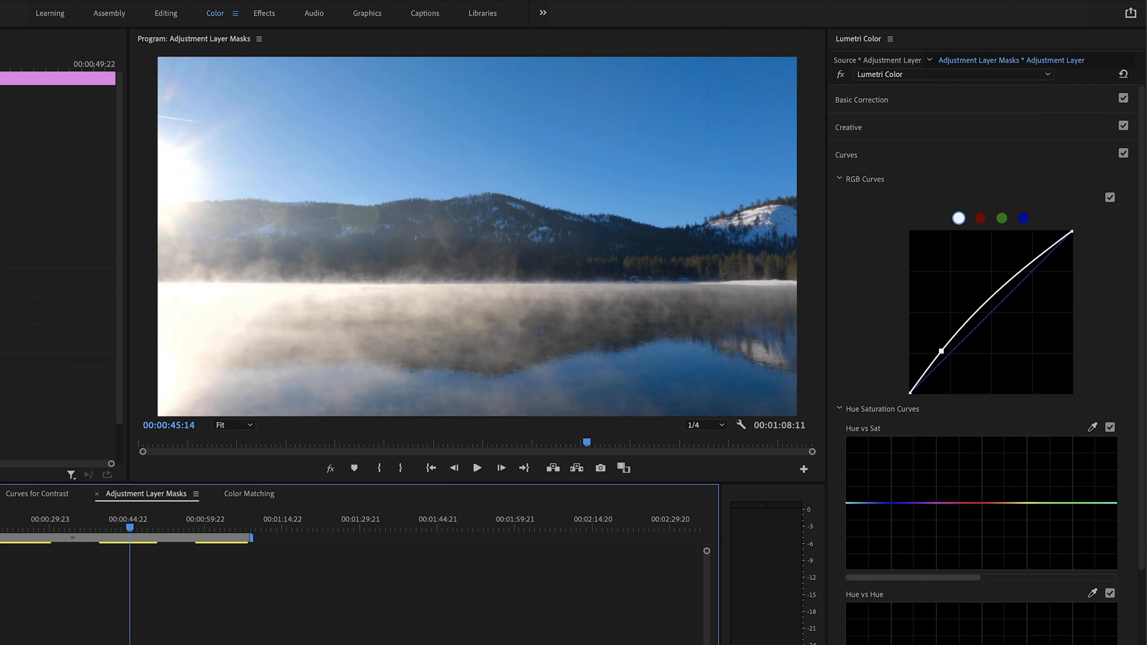
click(862, 100)
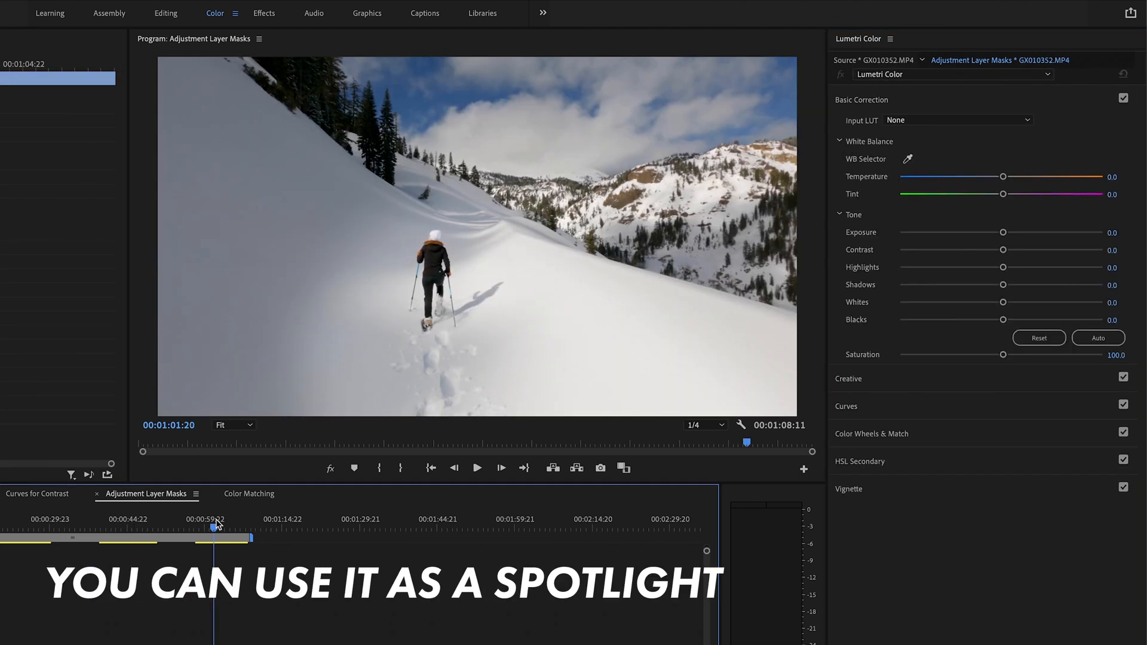
mouse_move(414, 395)
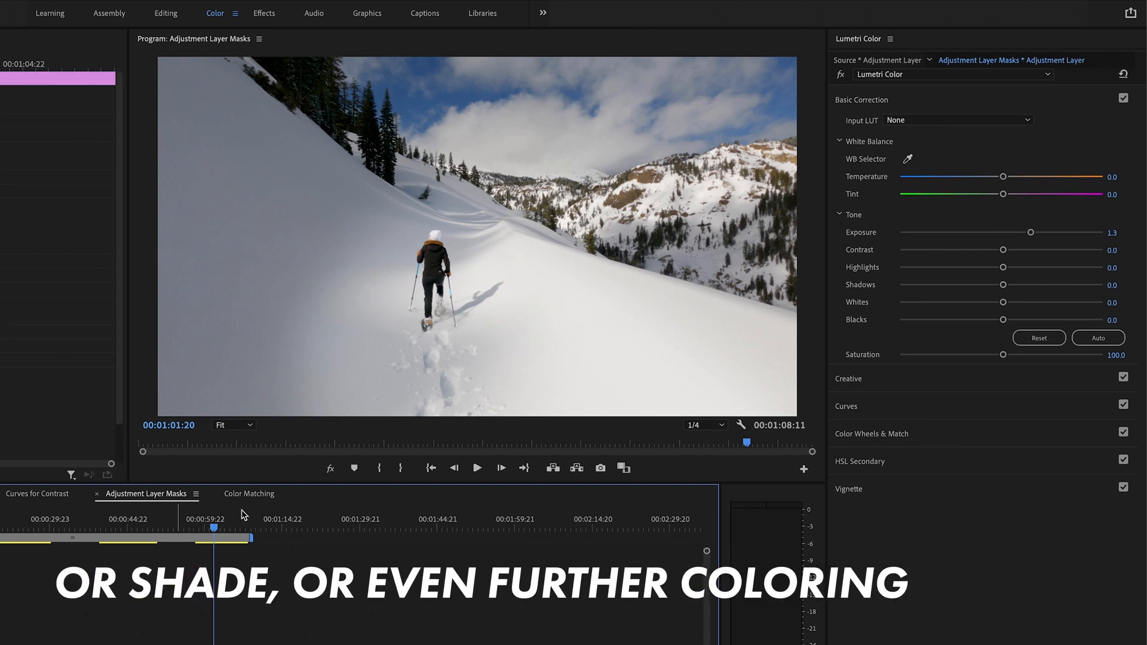
mouse_move(417, 212)
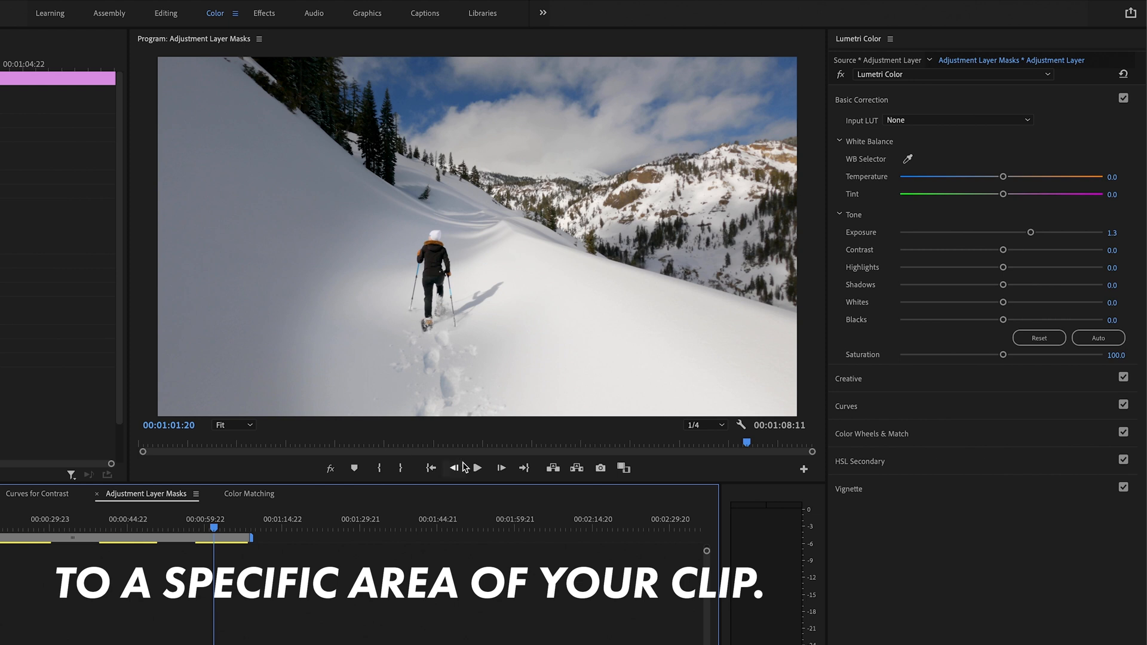
click(476, 469)
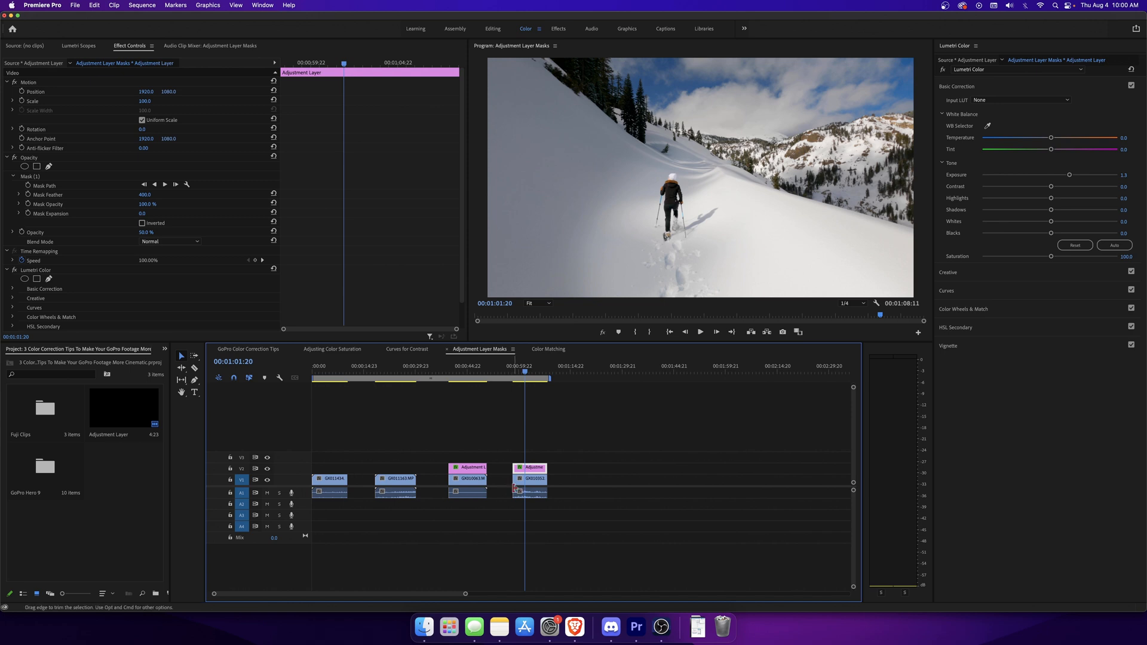
mouse_move(696, 286)
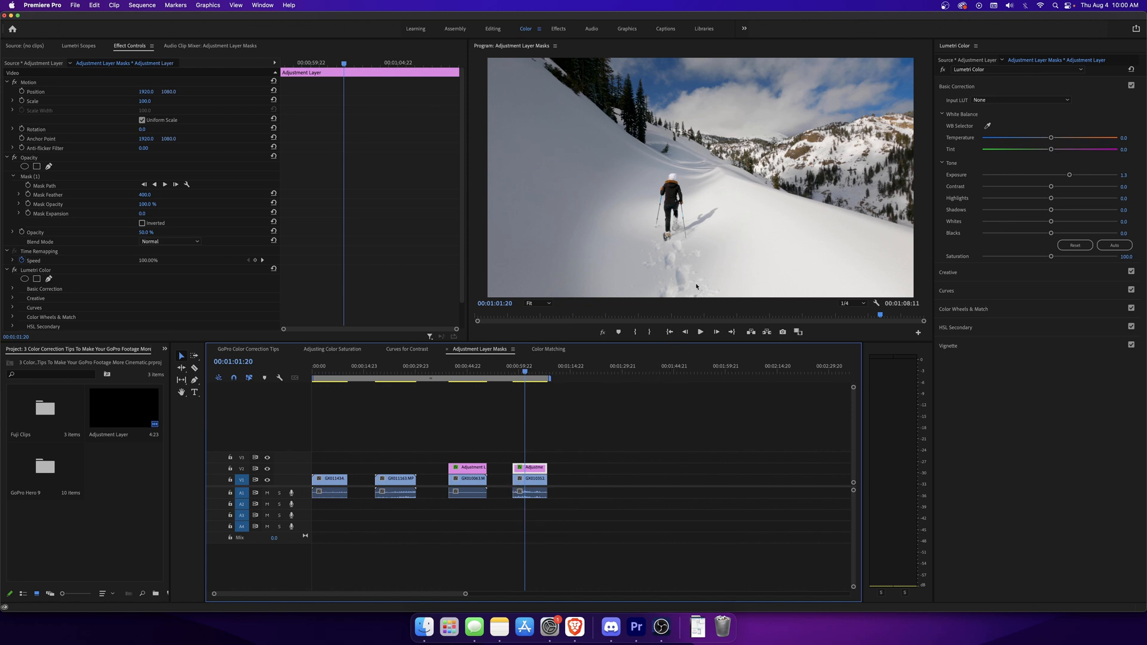
mouse_move(620, 223)
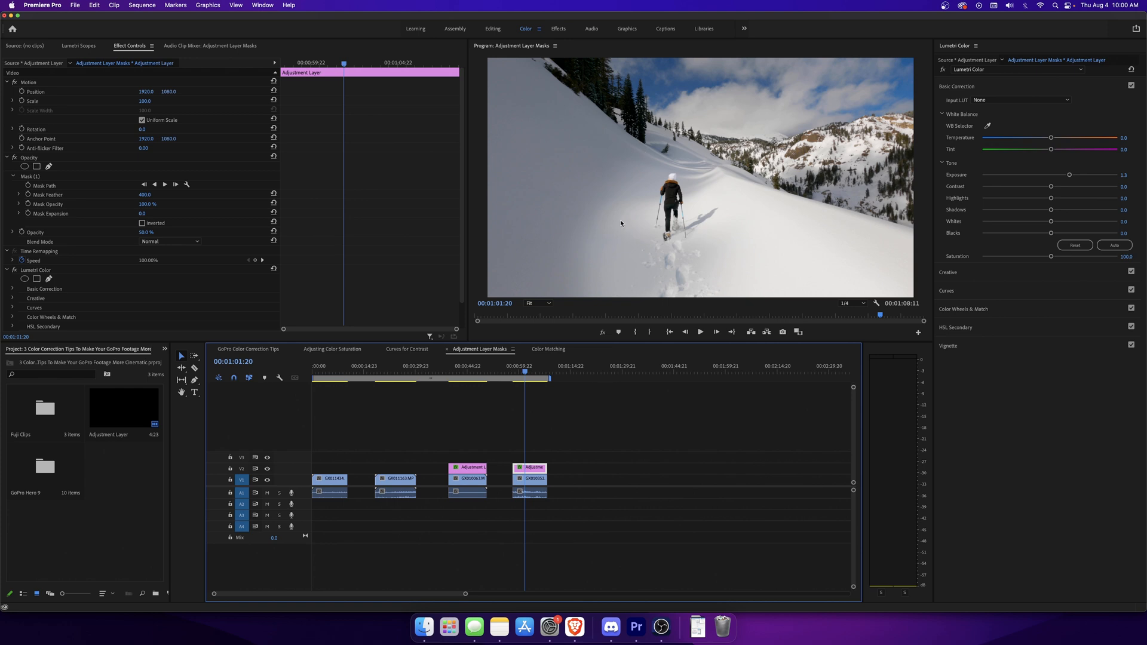
click(329, 480)
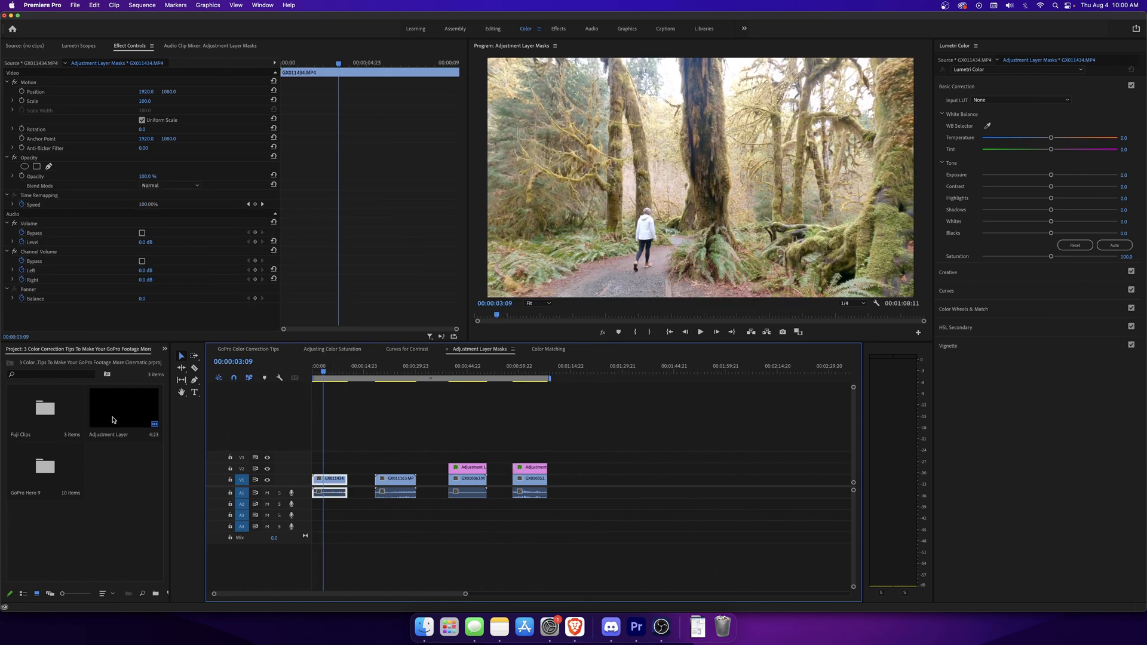
- Select the Adjustment Layer project item and browse the File > New options
click(123, 408)
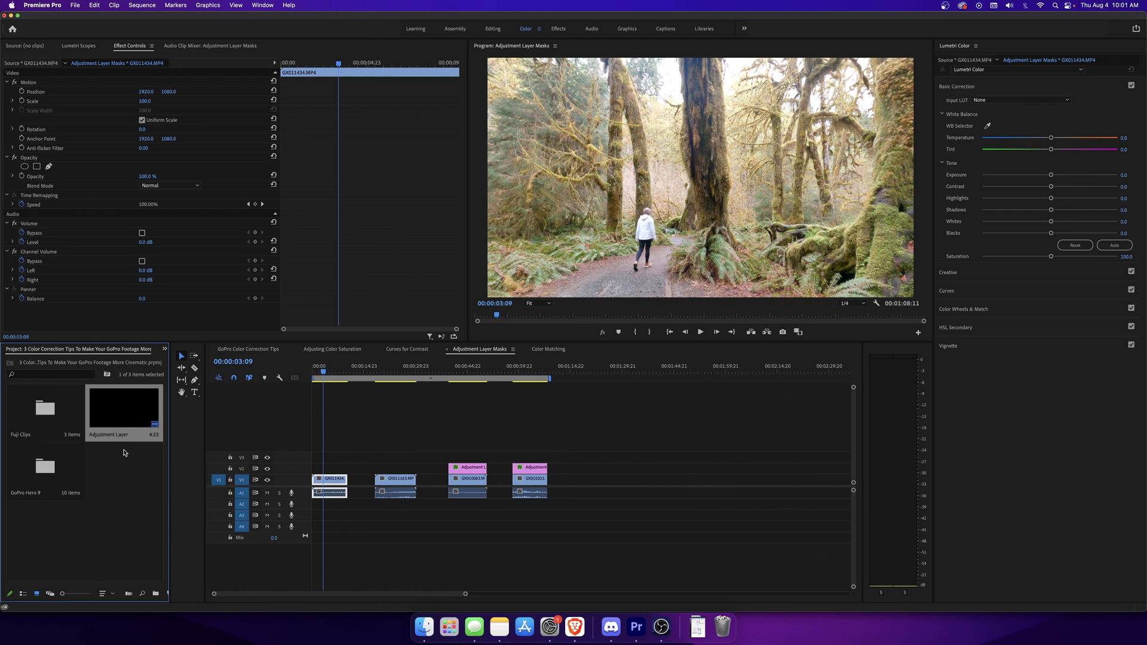
mouse_move(127, 485)
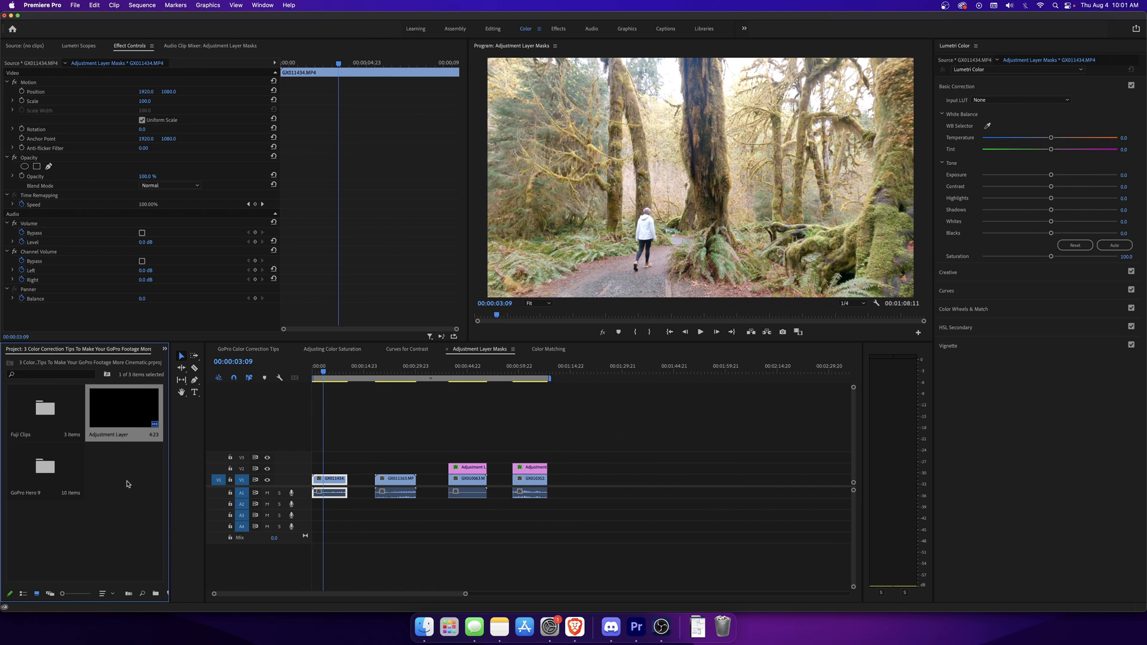
mouse_move(46, 538)
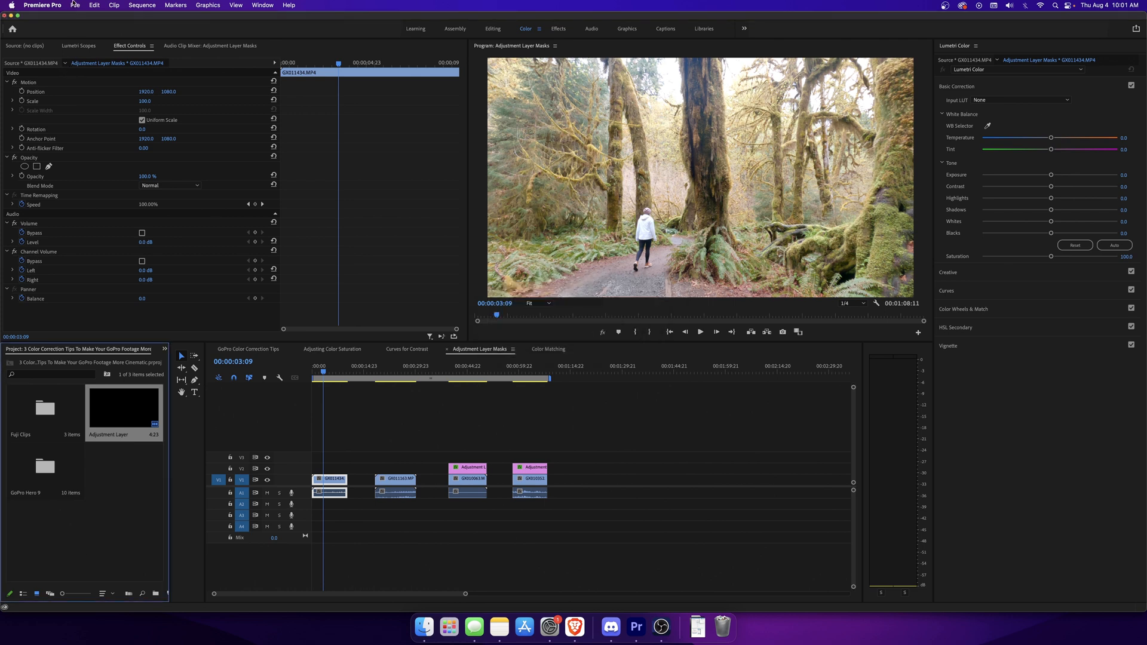
click(74, 5)
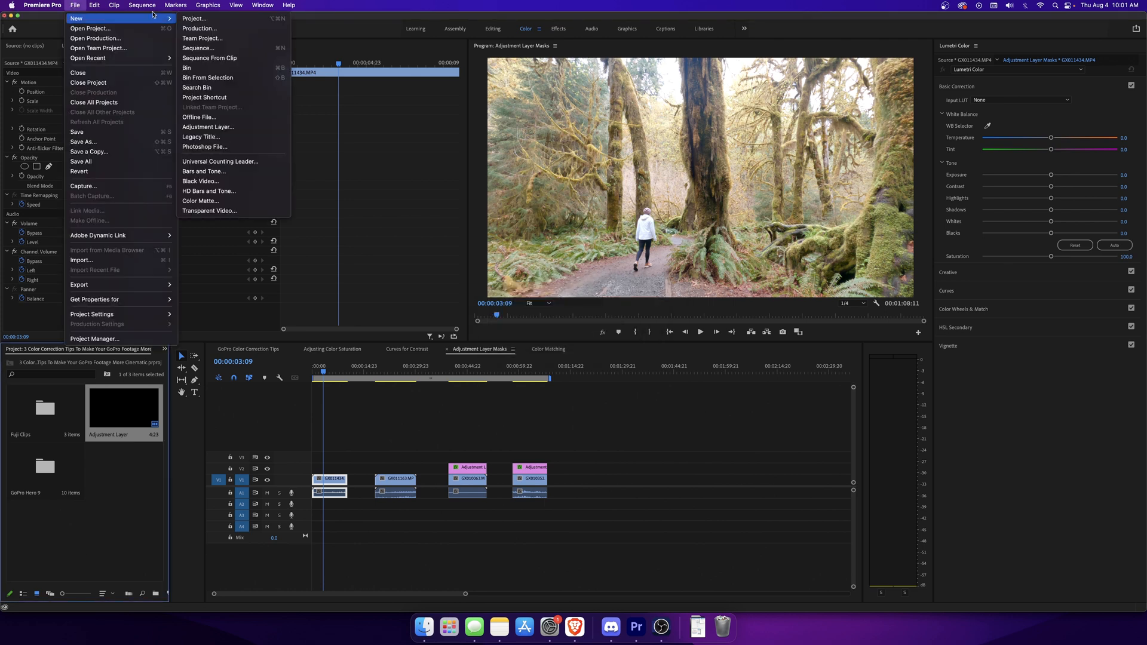
mouse_move(234, 117)
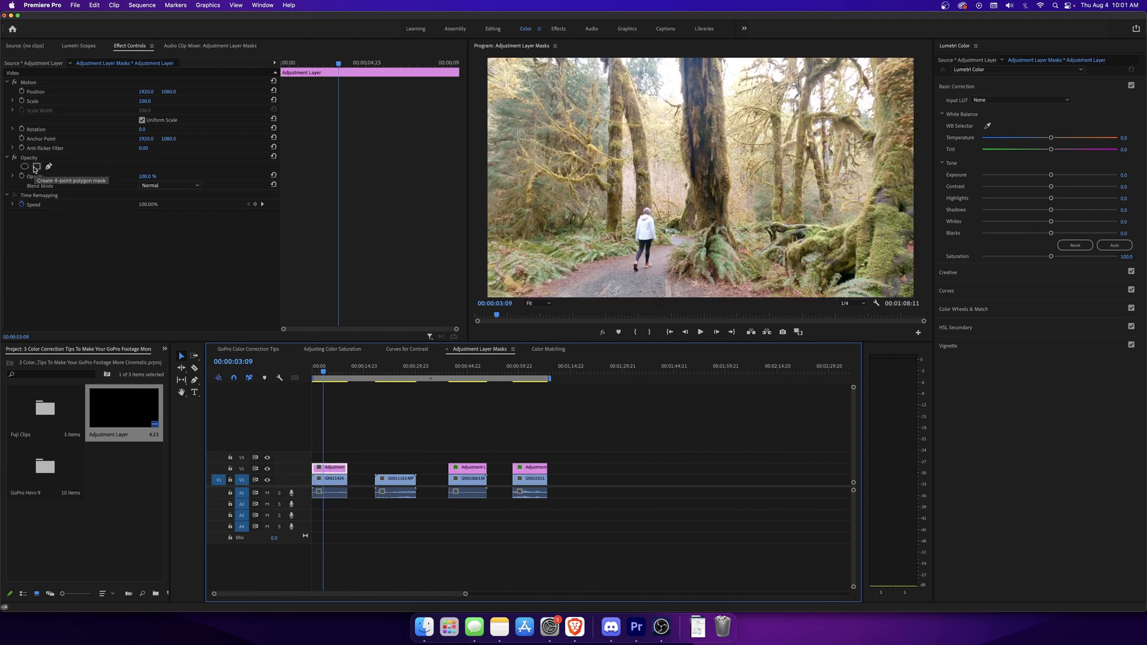
- Mask the upper forest scene with a four-point polygon and set Exposure to -0.2
click(35, 167)
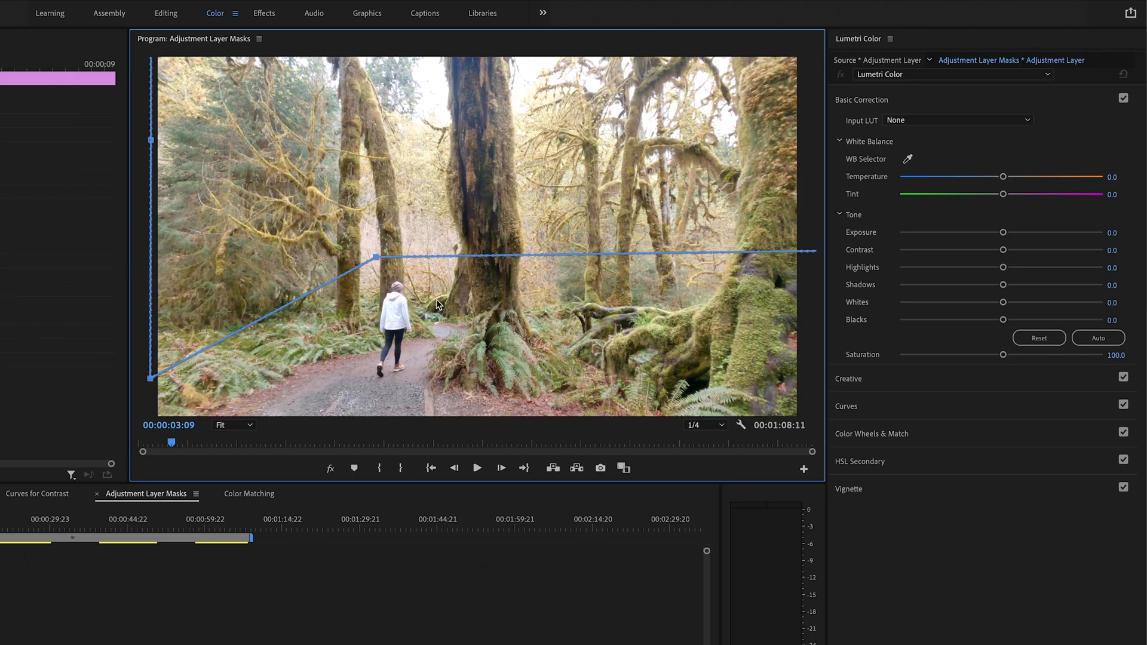
mouse_move(426, 296)
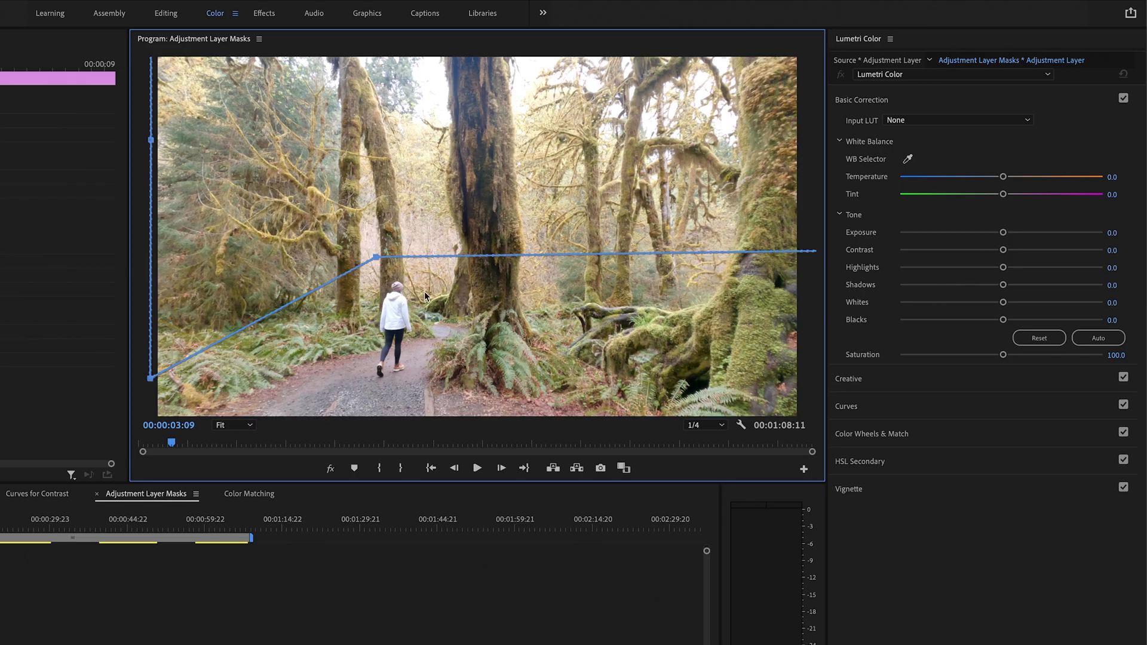
mouse_move(377, 285)
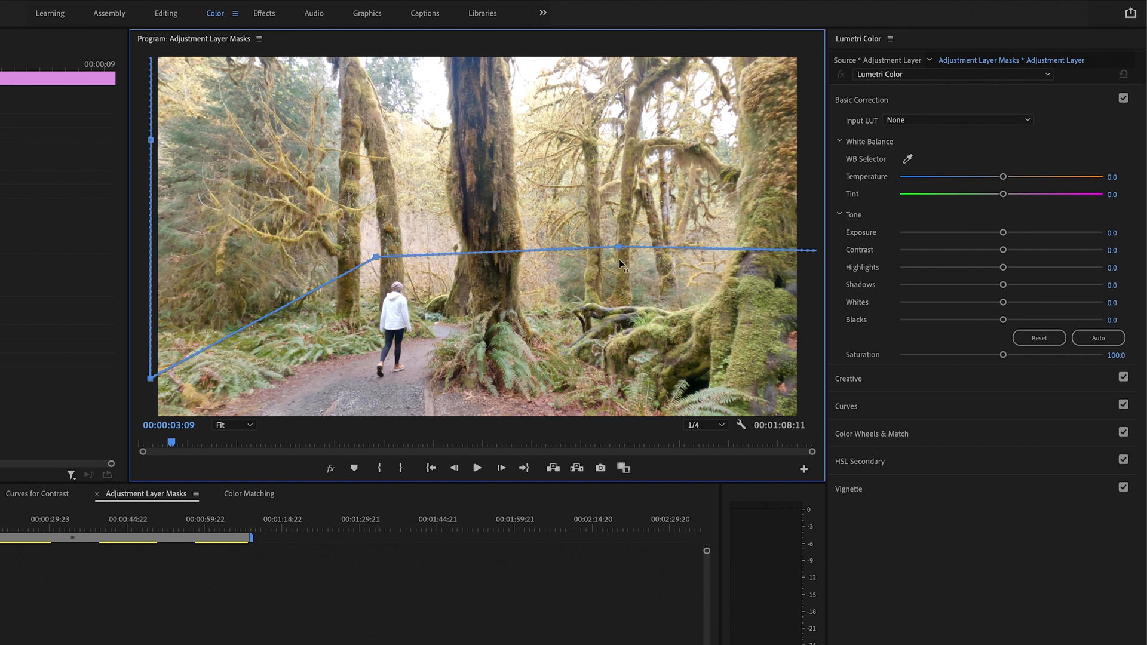
drag(618, 247, 625, 339)
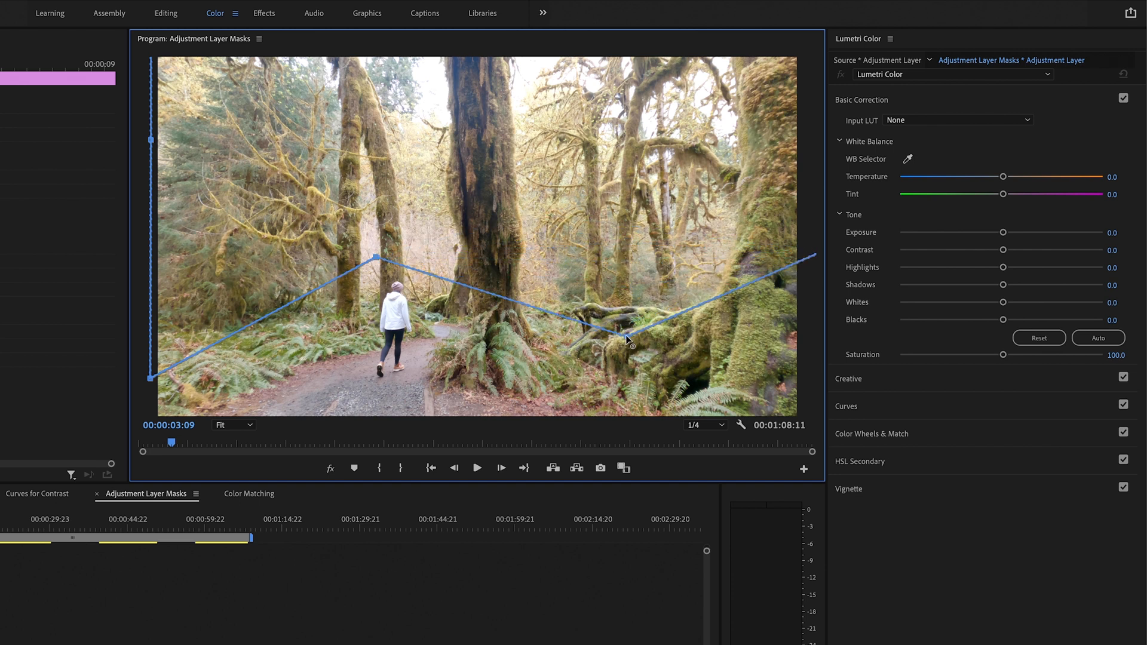
drag(628, 338, 814, 252)
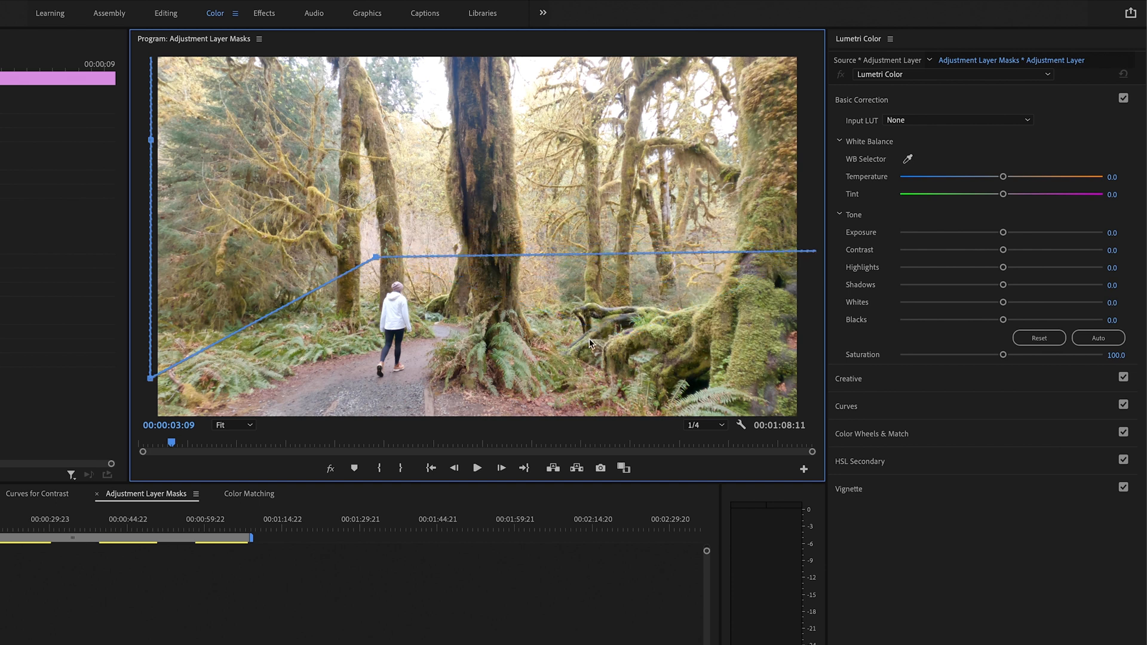
drag(1003, 232, 996, 232)
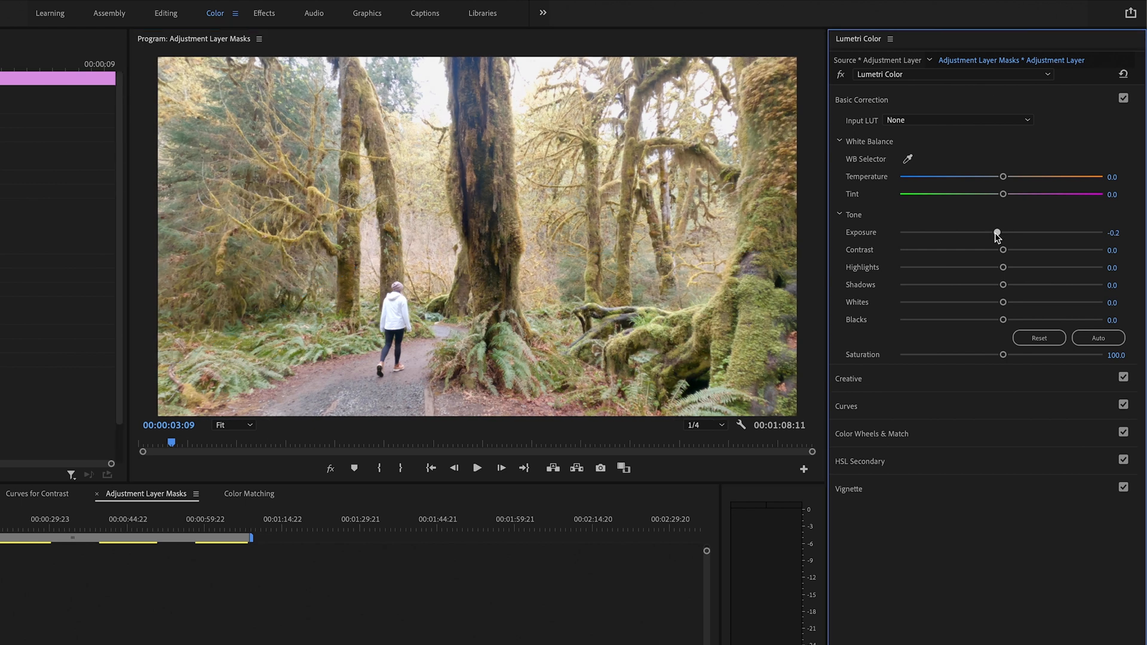
drag(997, 232, 990, 232)
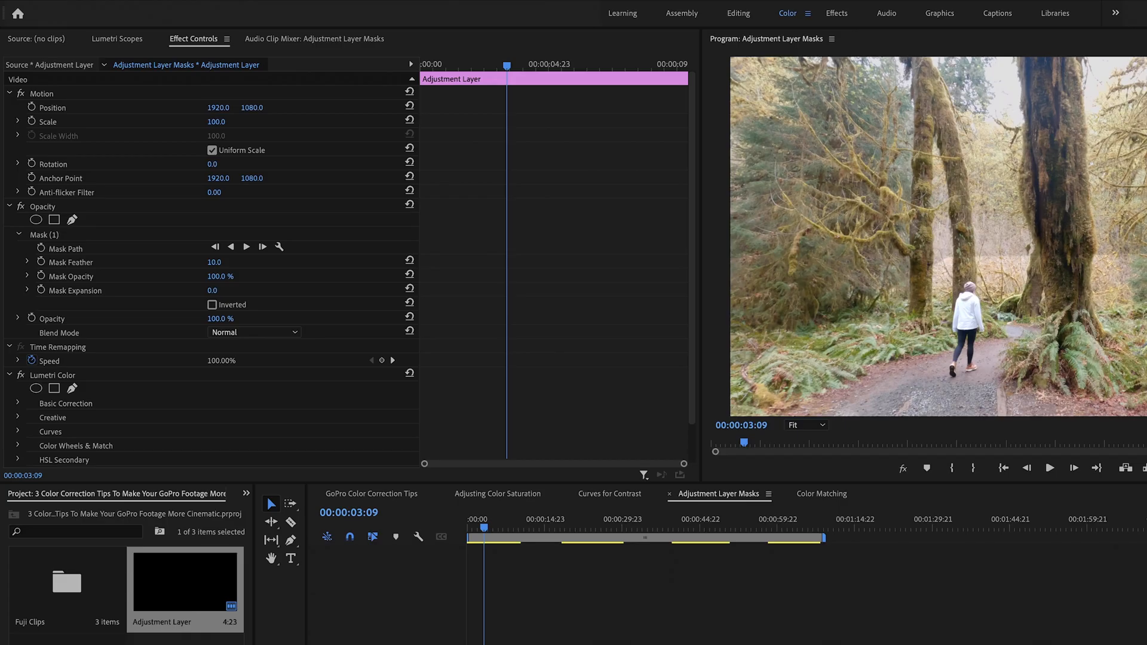
mouse_move(818, 358)
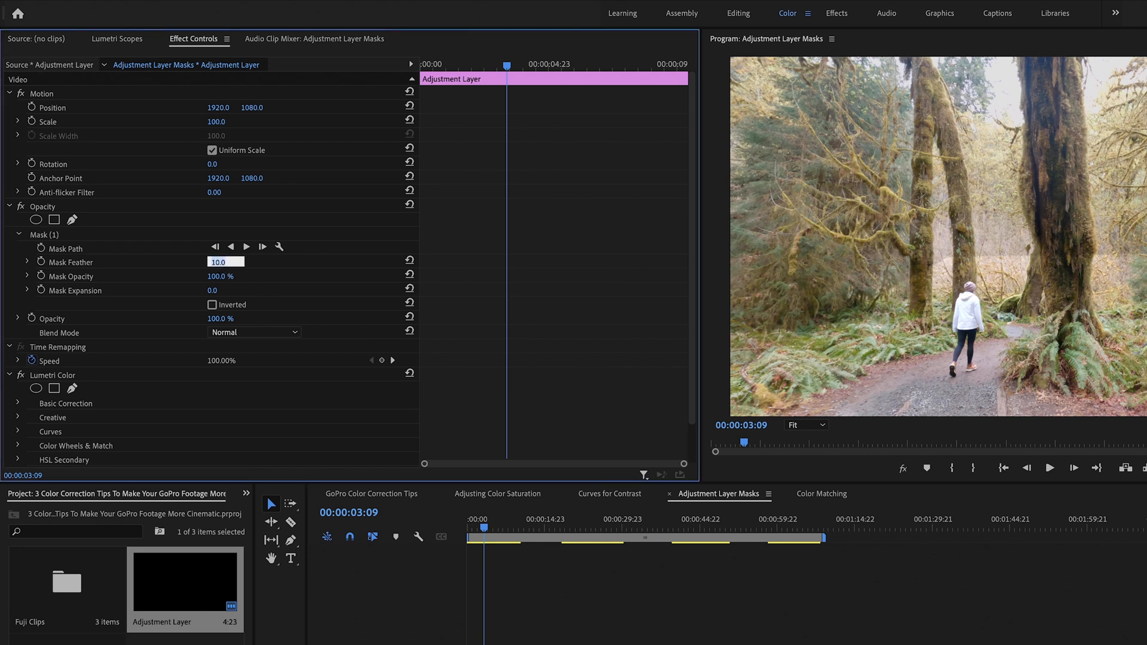
- Set the forest adjustment layer's Mask Feather to 300
text(300.0)
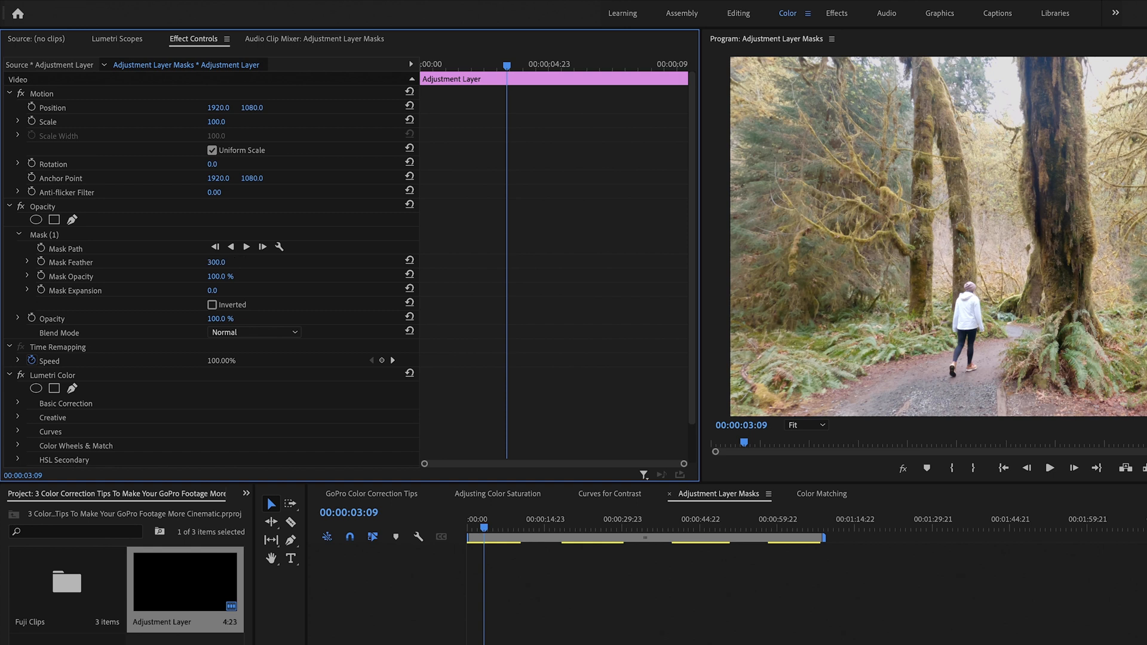
mouse_move(802, 308)
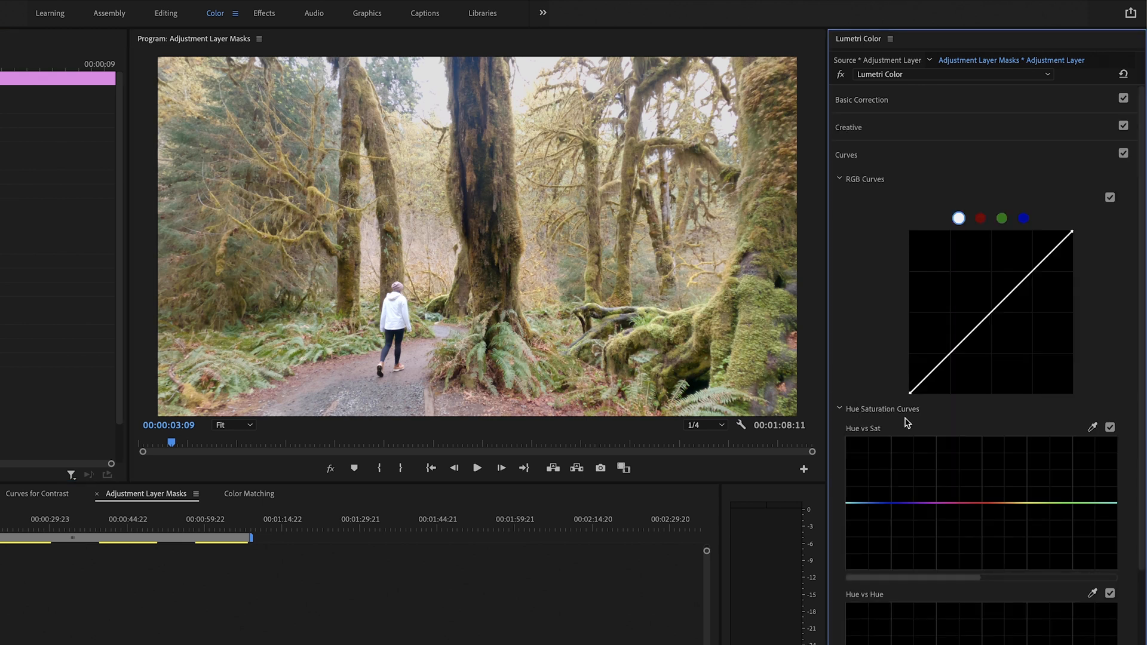
click(947, 362)
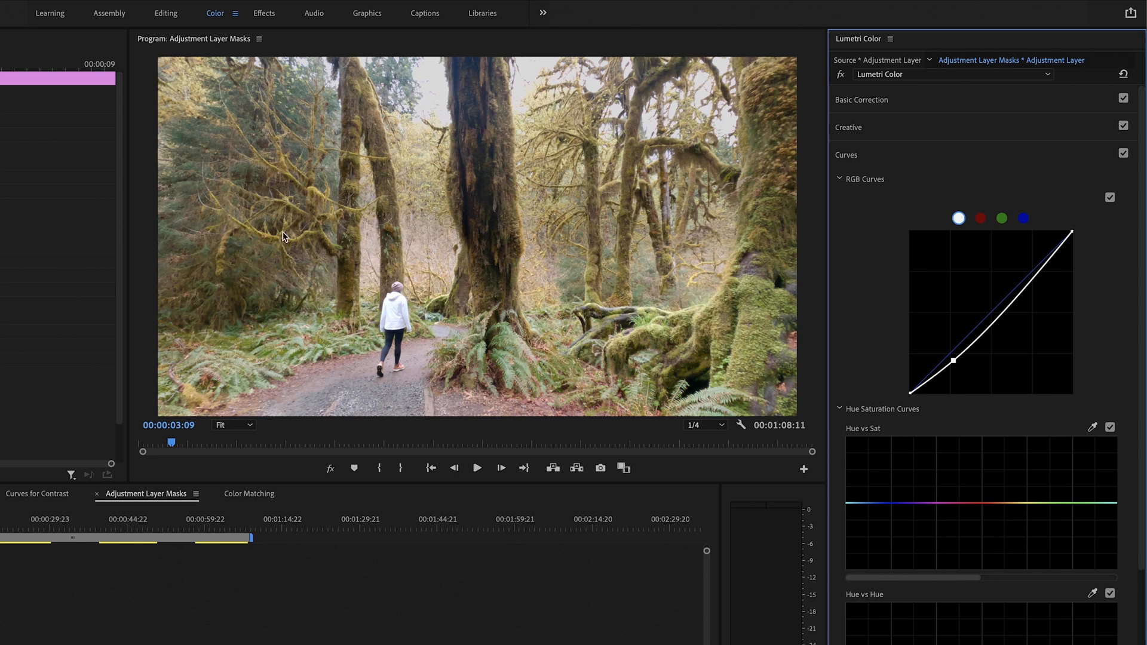
mouse_move(638, 335)
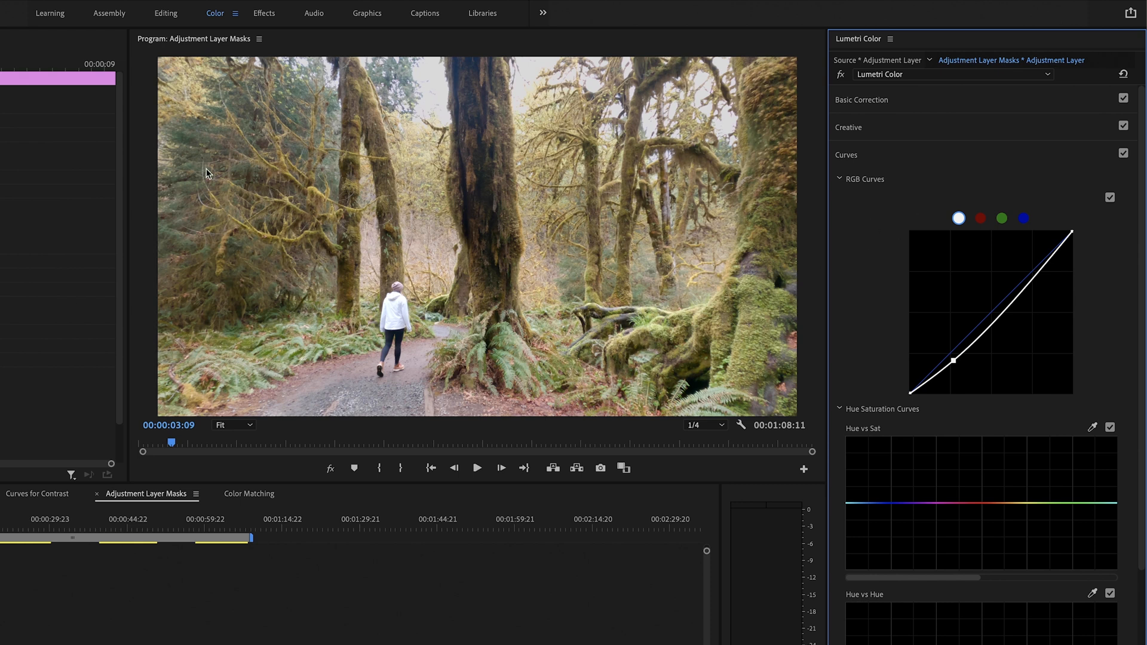
mouse_move(523, 234)
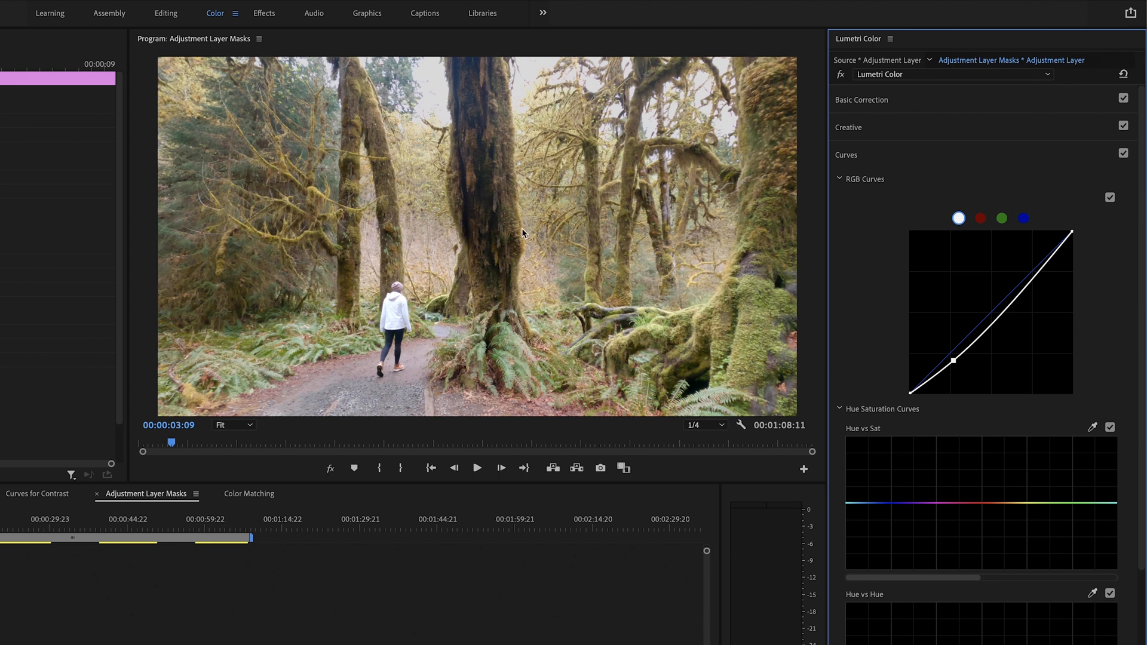
mouse_move(242, 352)
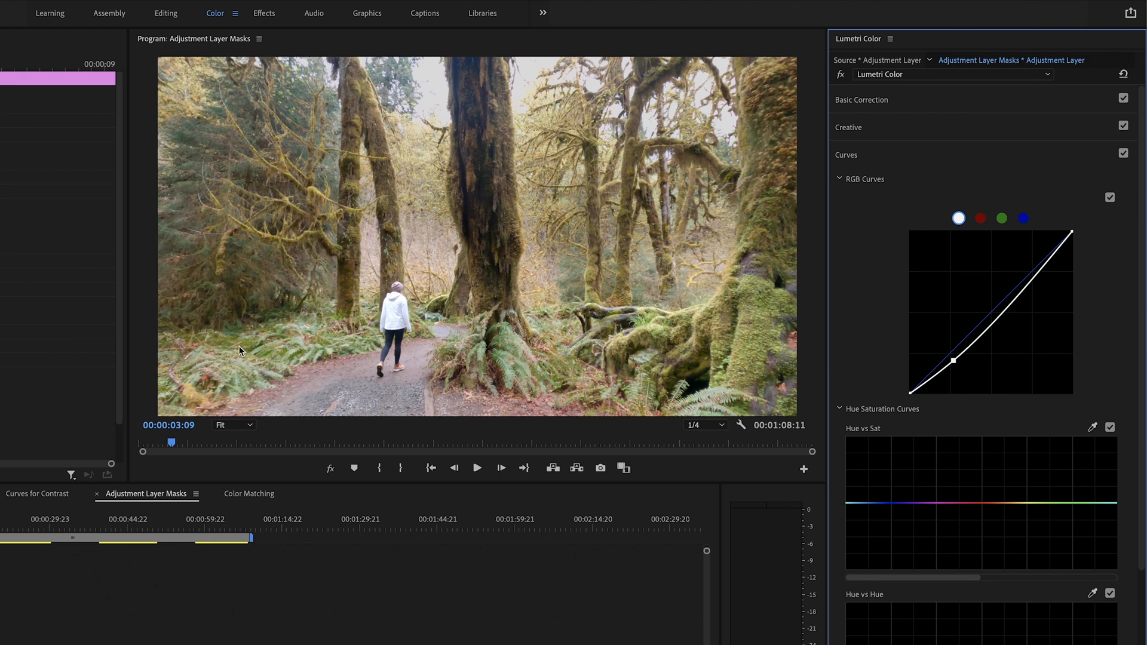
mouse_move(364, 337)
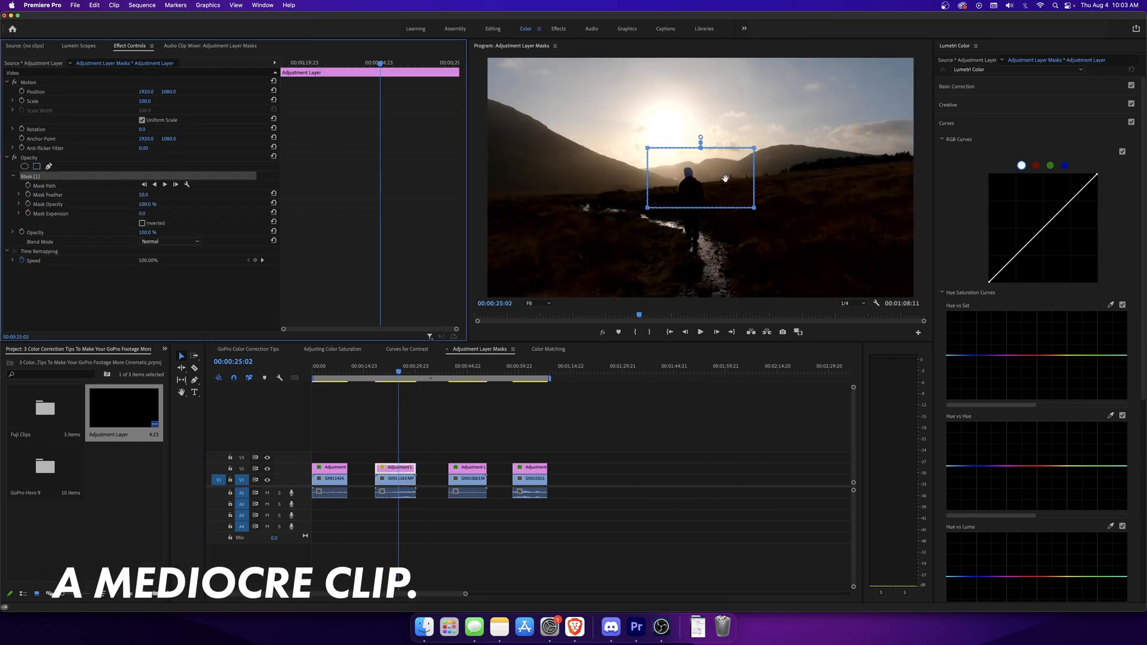
- Reshape the adjustment layer's mask around the hiker and sun, and lift the RGB curve
drag(700, 173, 544, 271)
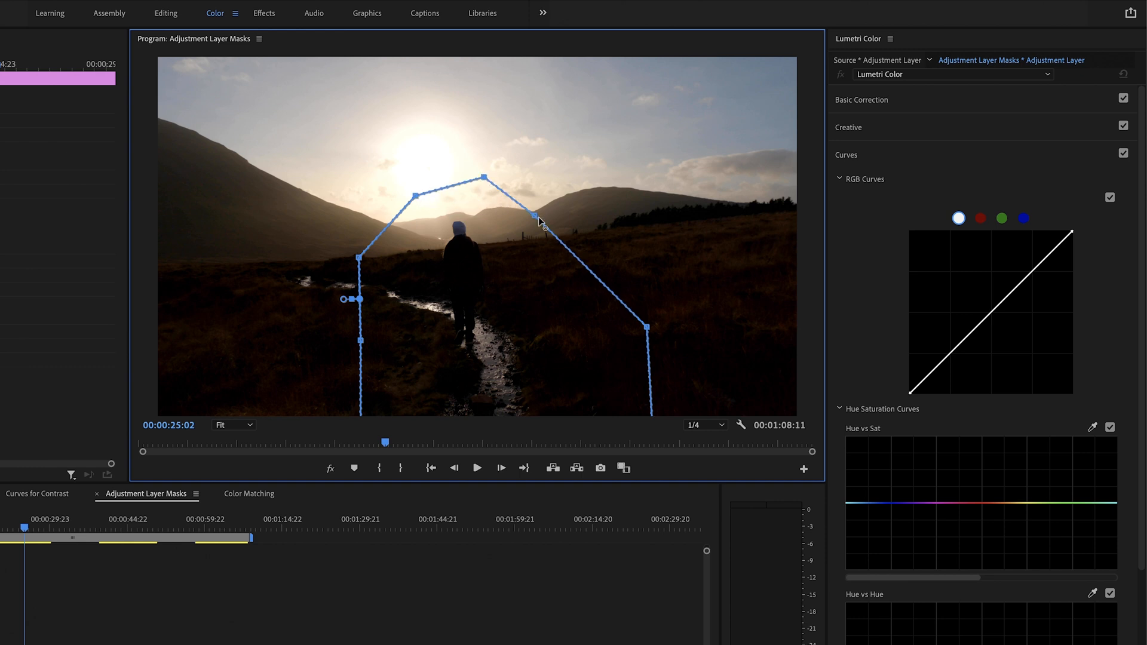
drag(534, 219, 538, 211)
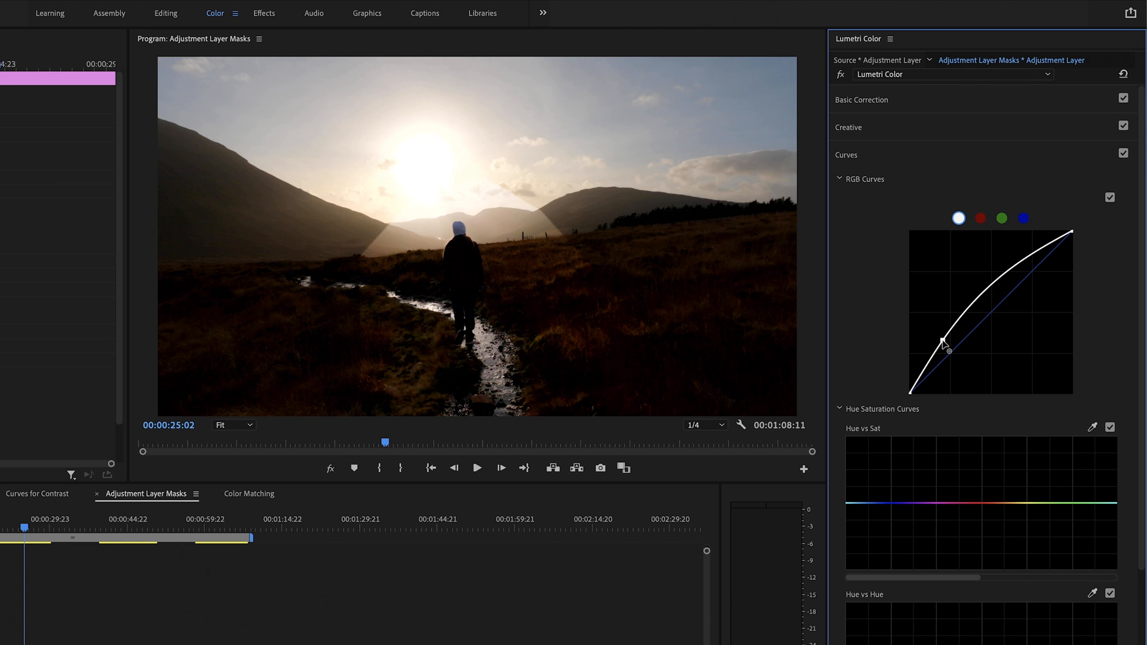
drag(947, 350, 949, 351)
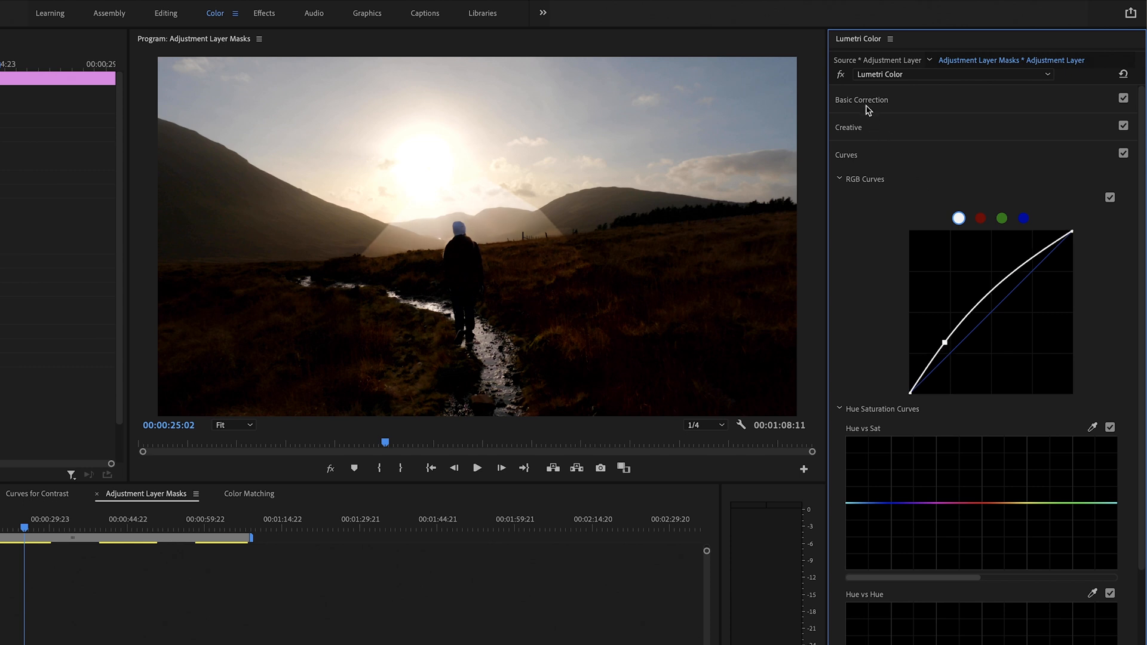
- In Basic Correction, set Highlights to 20.1 and Exposure to 0.3
click(861, 100)
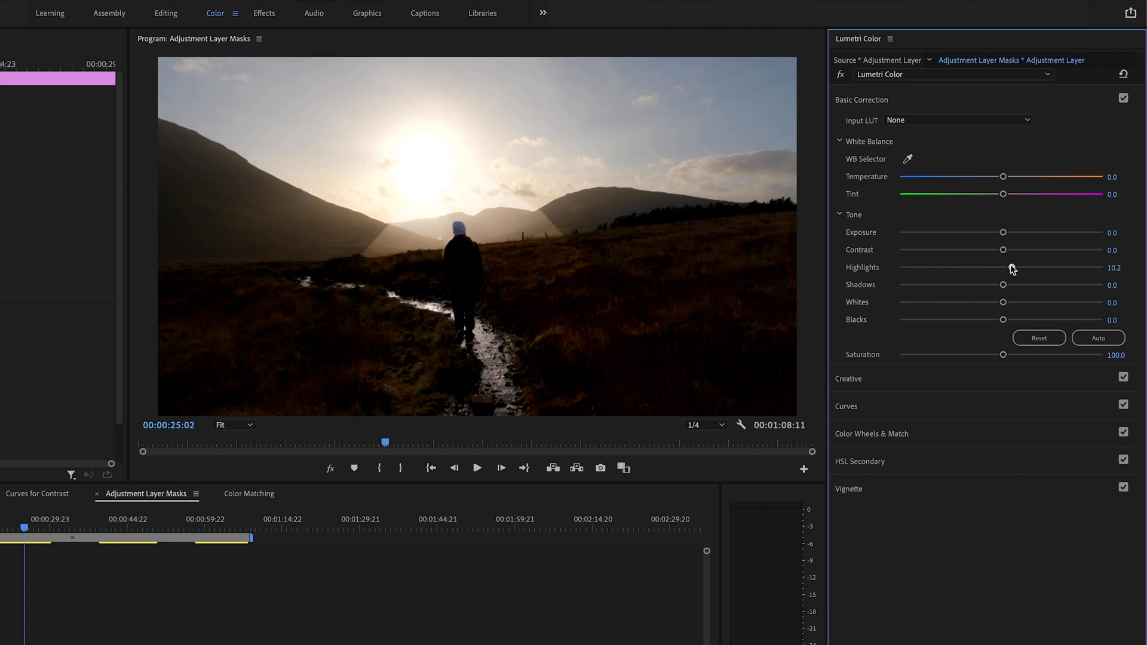
drag(1004, 267, 1021, 266)
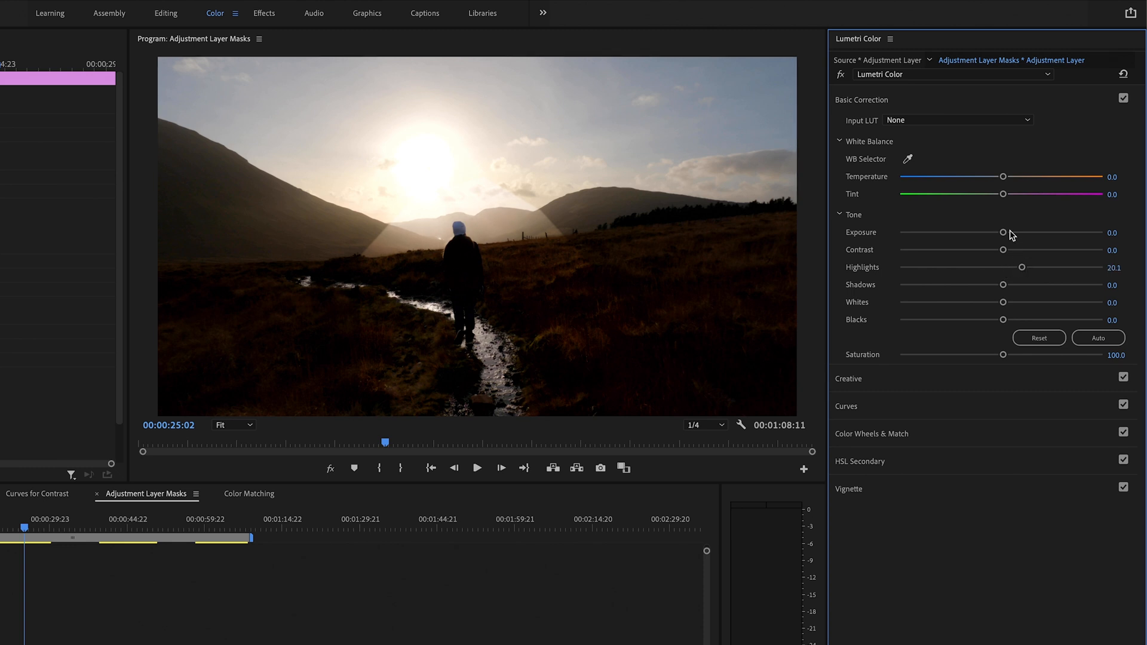
drag(1003, 232, 1005, 232)
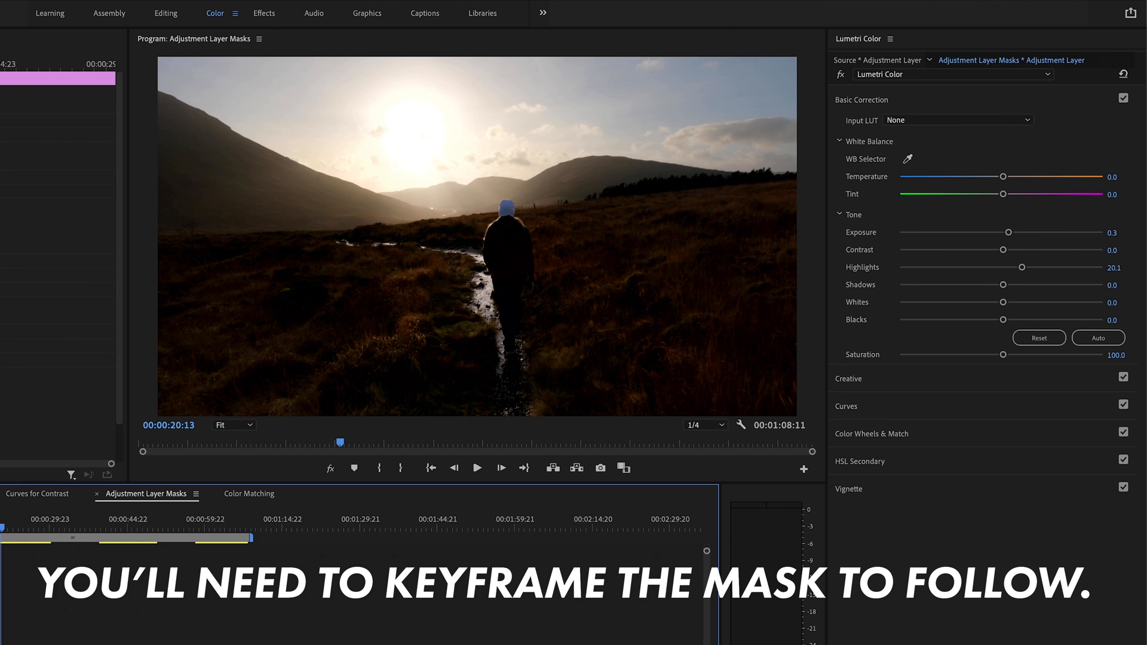
click(476, 467)
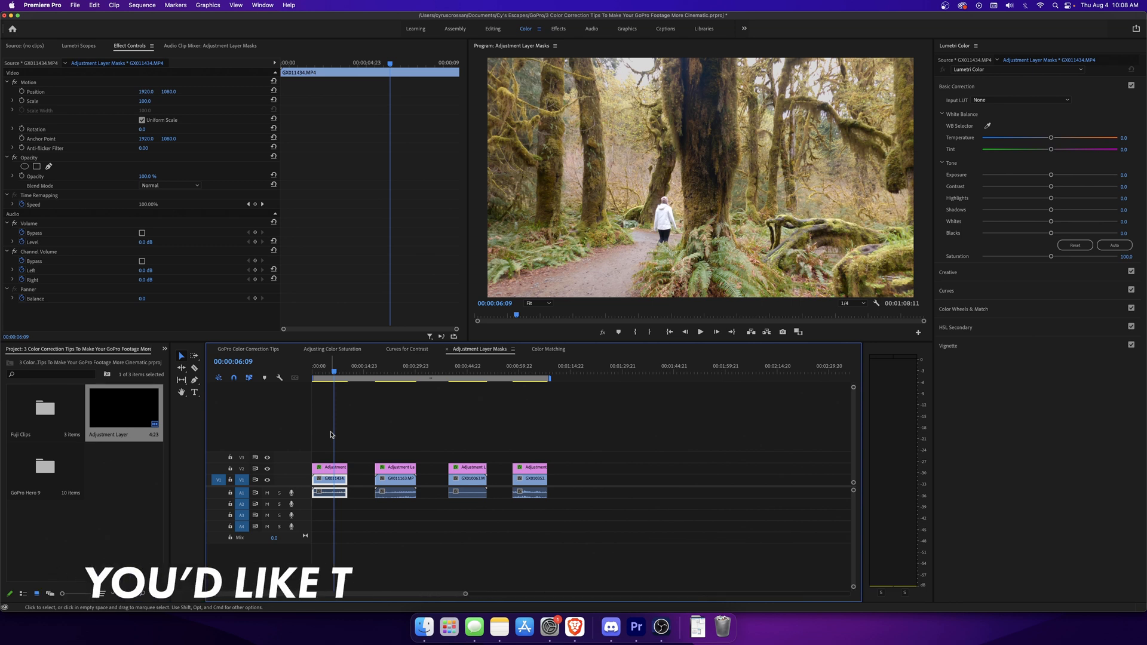
- Select the sunset hiker clip and switch to the Color Matching sequence
click(332, 467)
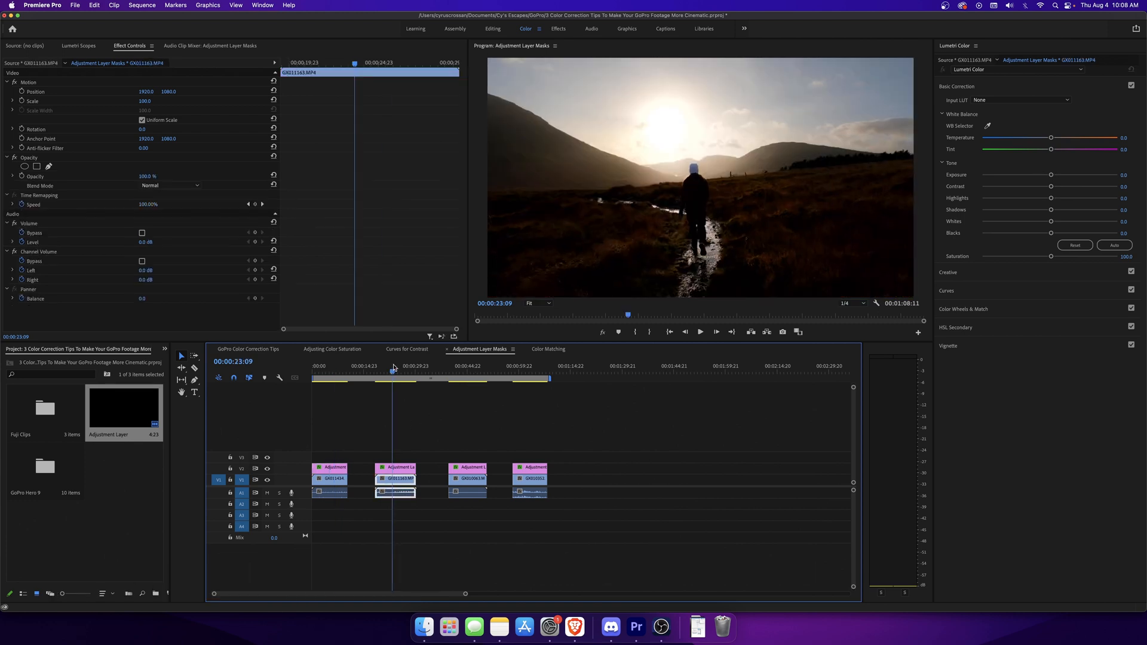
mouse_move(268, 469)
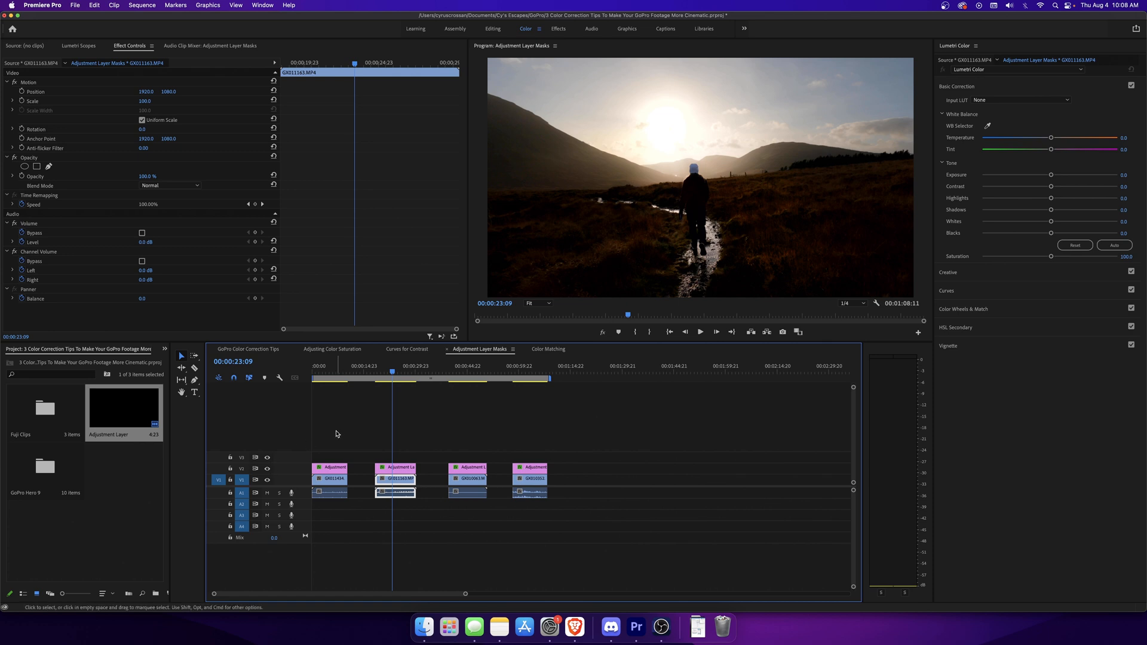
click(548, 349)
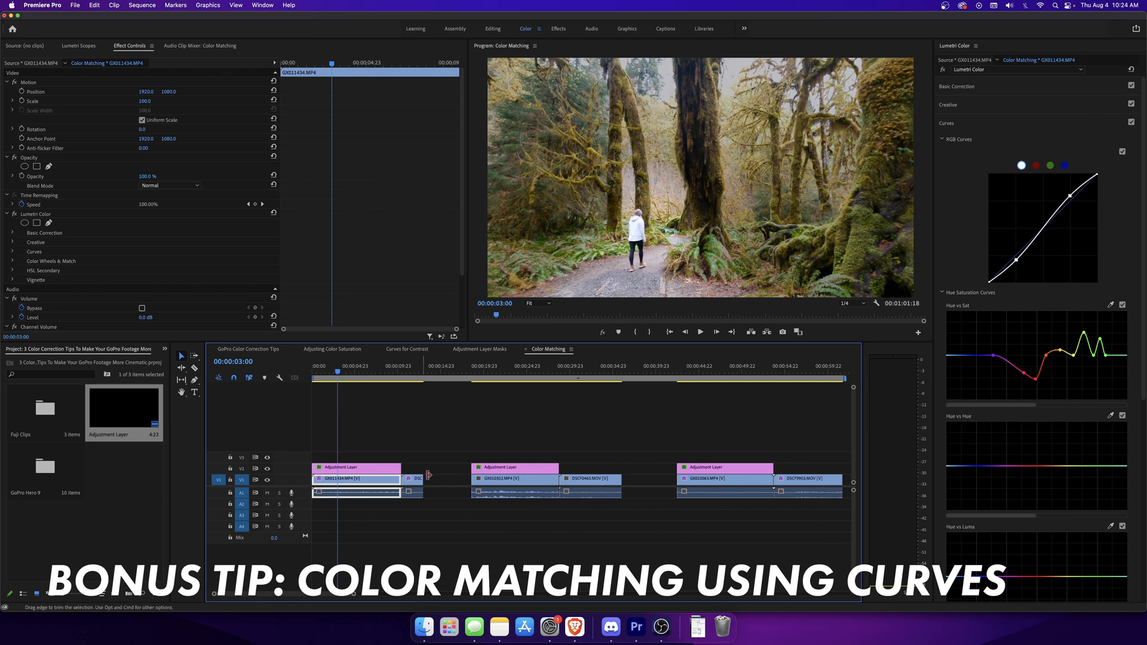
- Inspect the Fuji forest and snow clips, then the GoPro forest clip and its adjustment layer
click(414, 479)
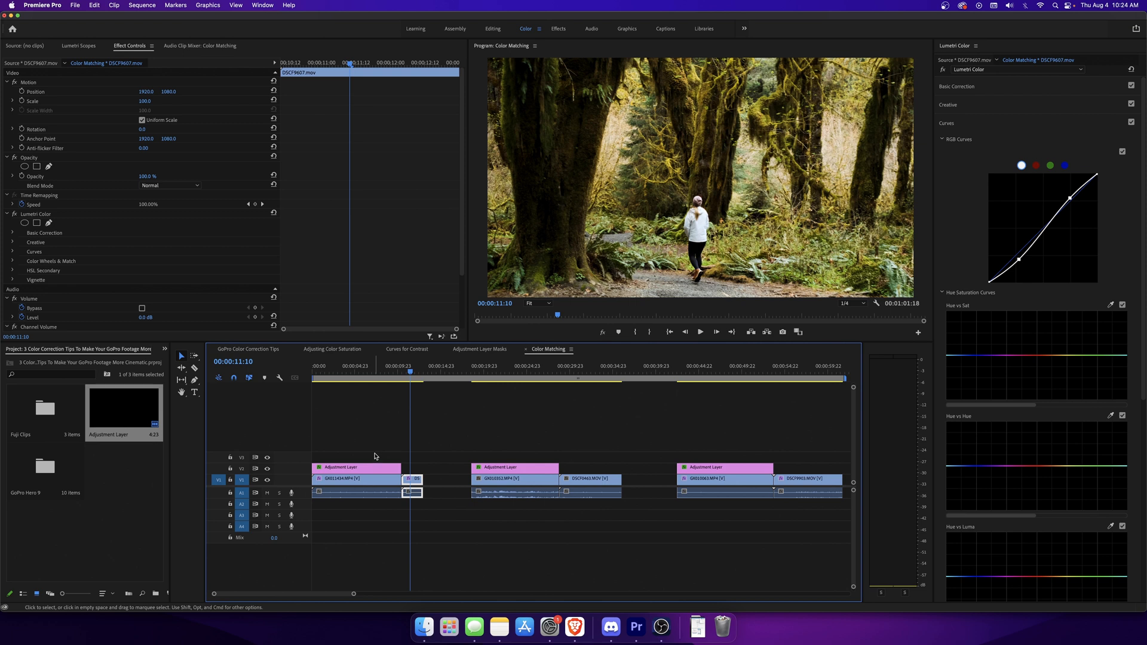
click(590, 479)
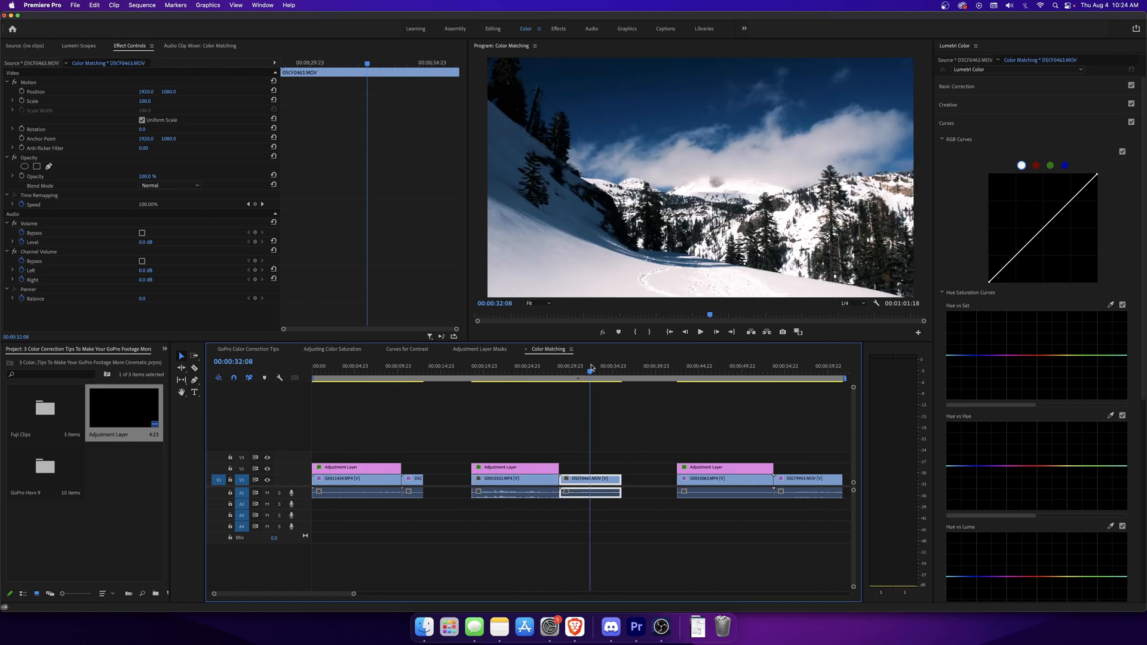
click(724, 479)
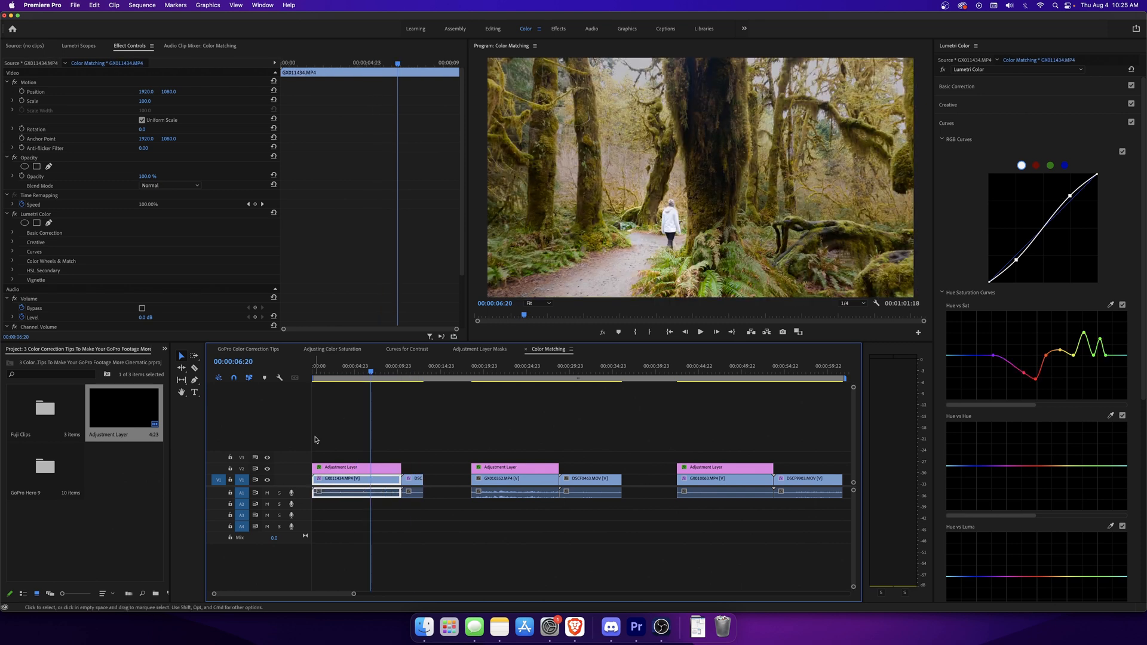
click(356, 467)
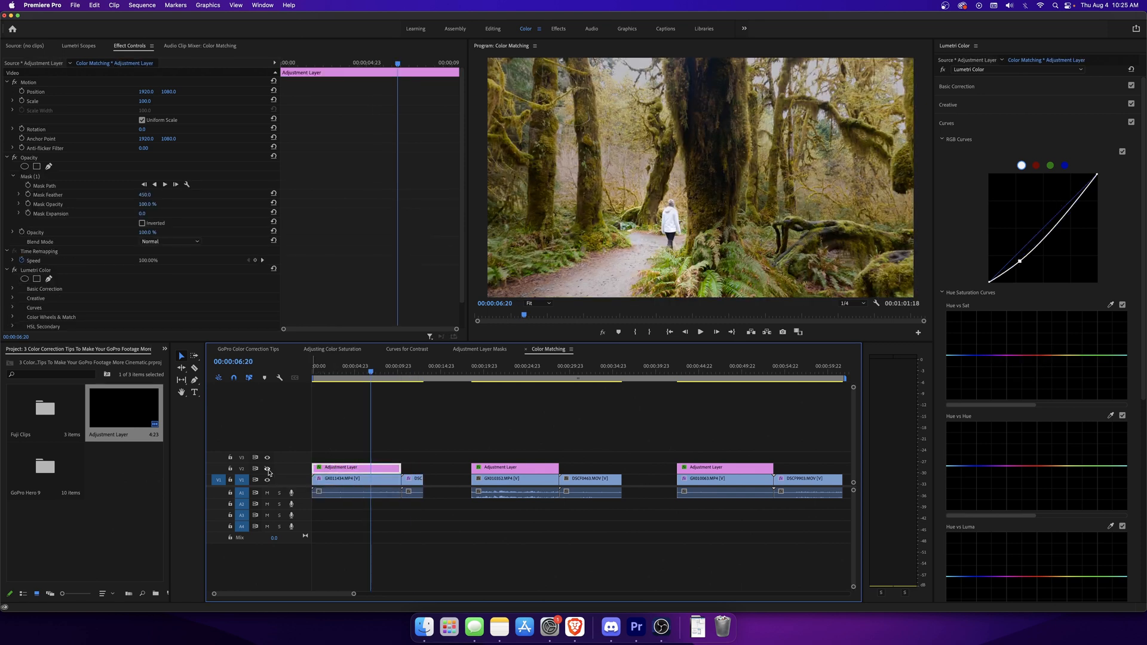
mouse_move(413, 375)
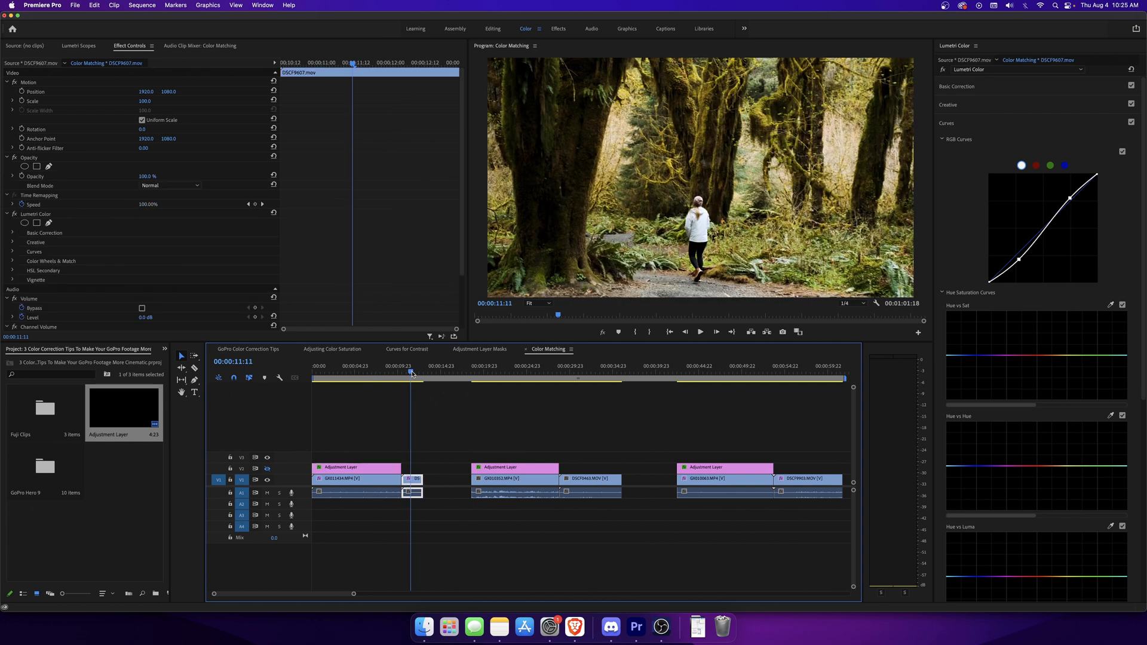
mouse_move(385, 375)
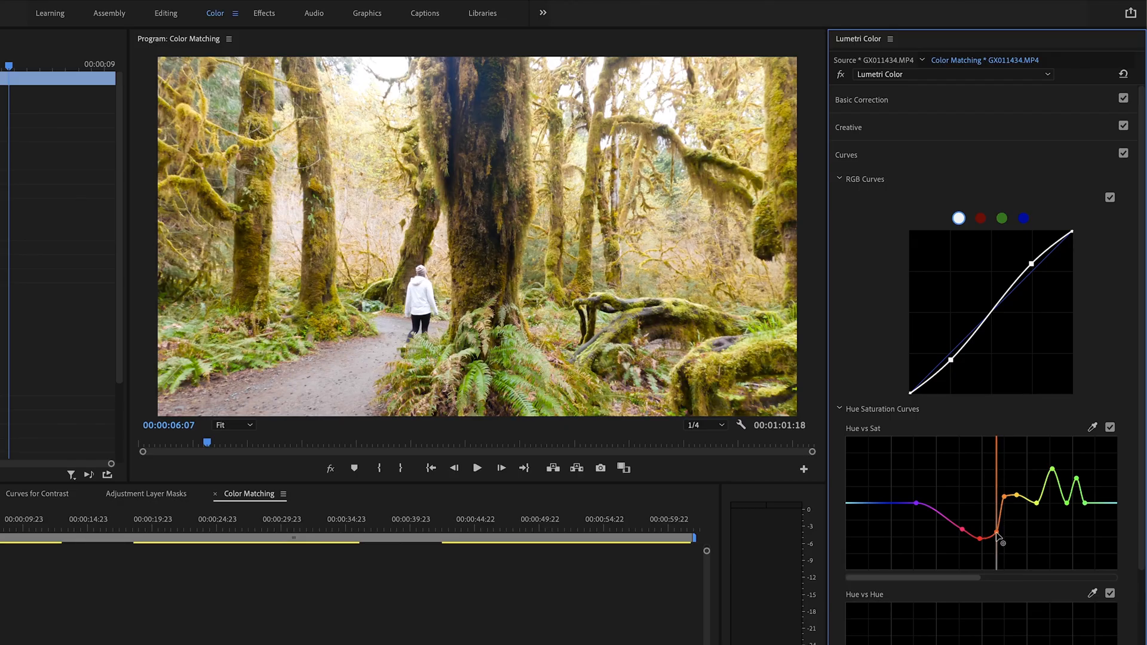
- Reshape the orange point on the forest clip's Hue vs Sat curve, then advance frames
drag(1000, 542, 997, 503)
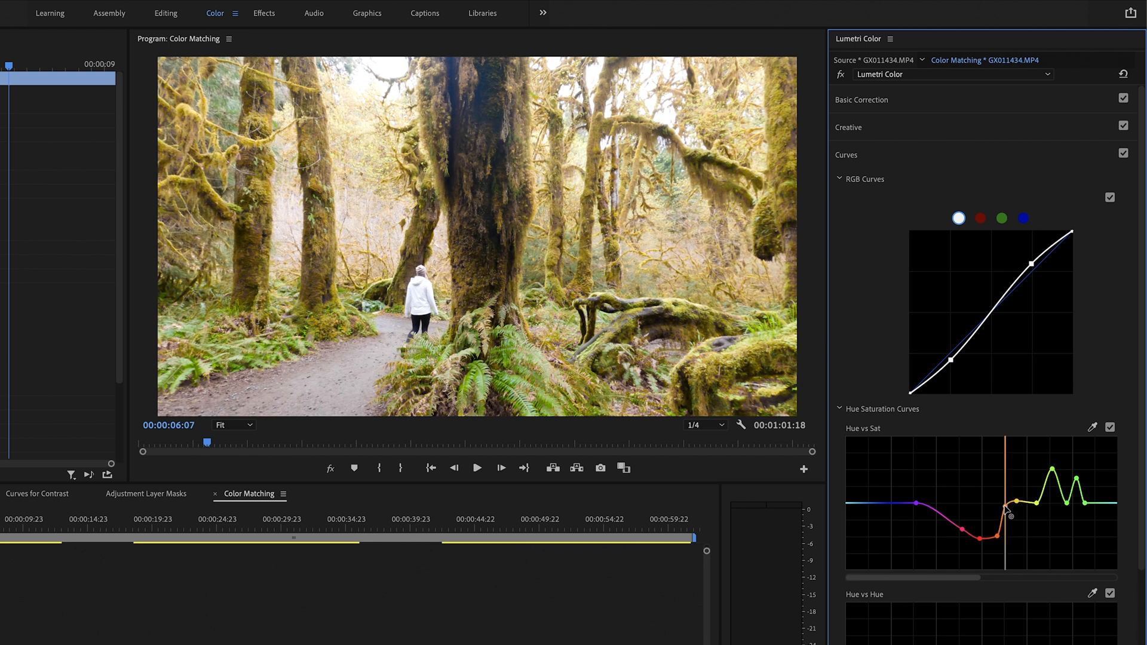
click(43, 523)
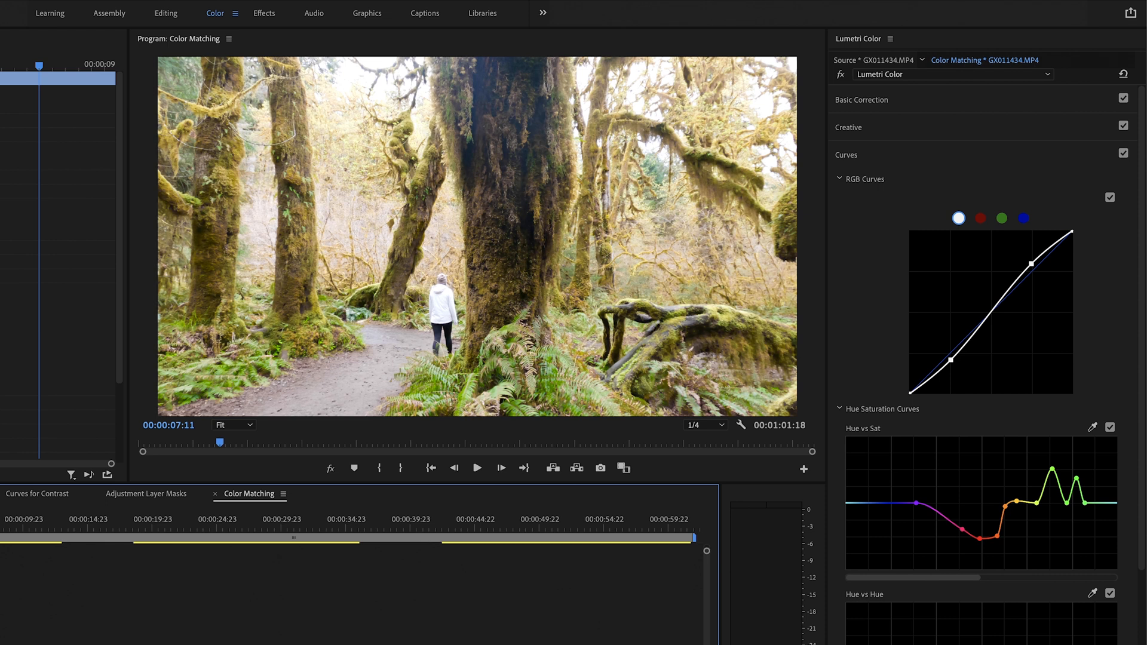
mouse_move(4, 552)
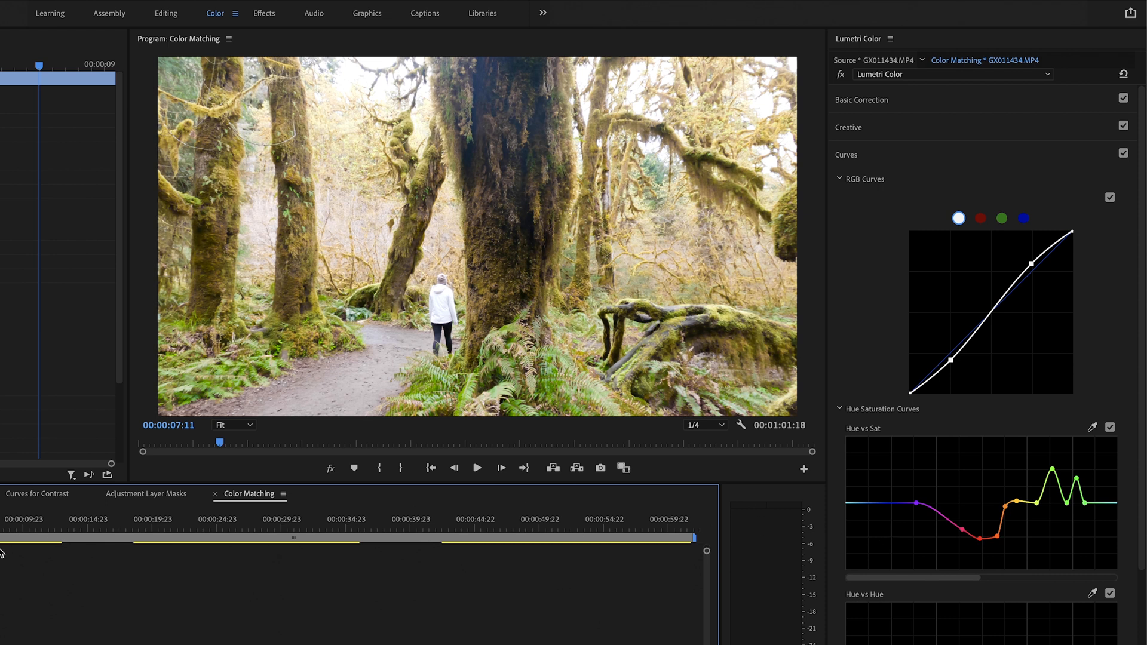
click(33, 528)
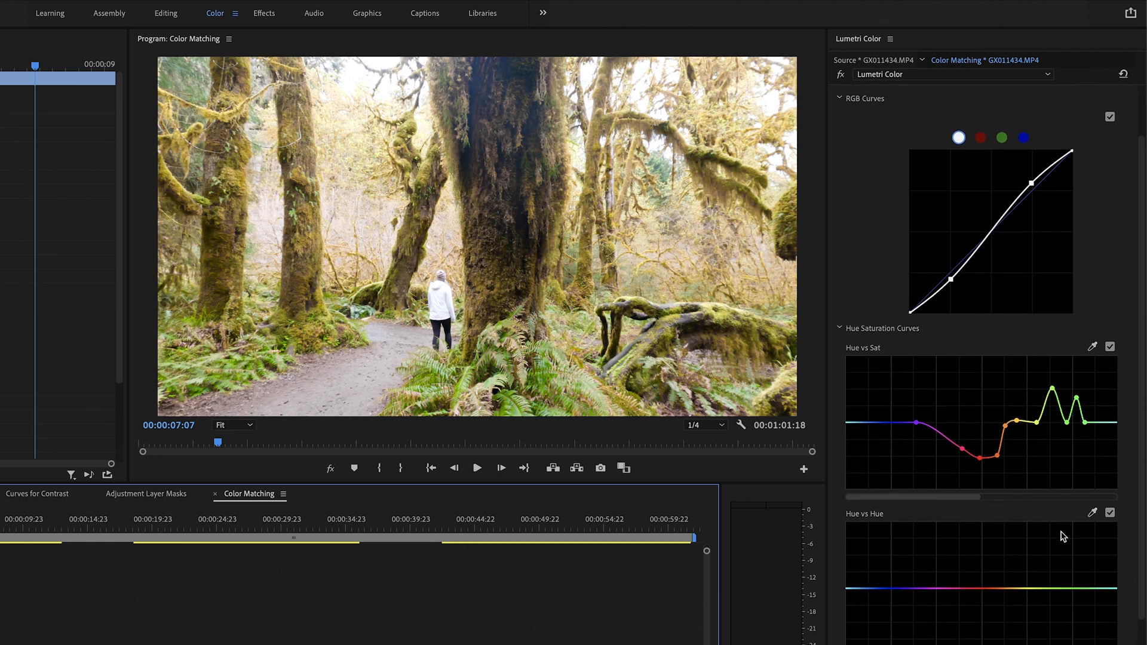
mouse_move(1027, 574)
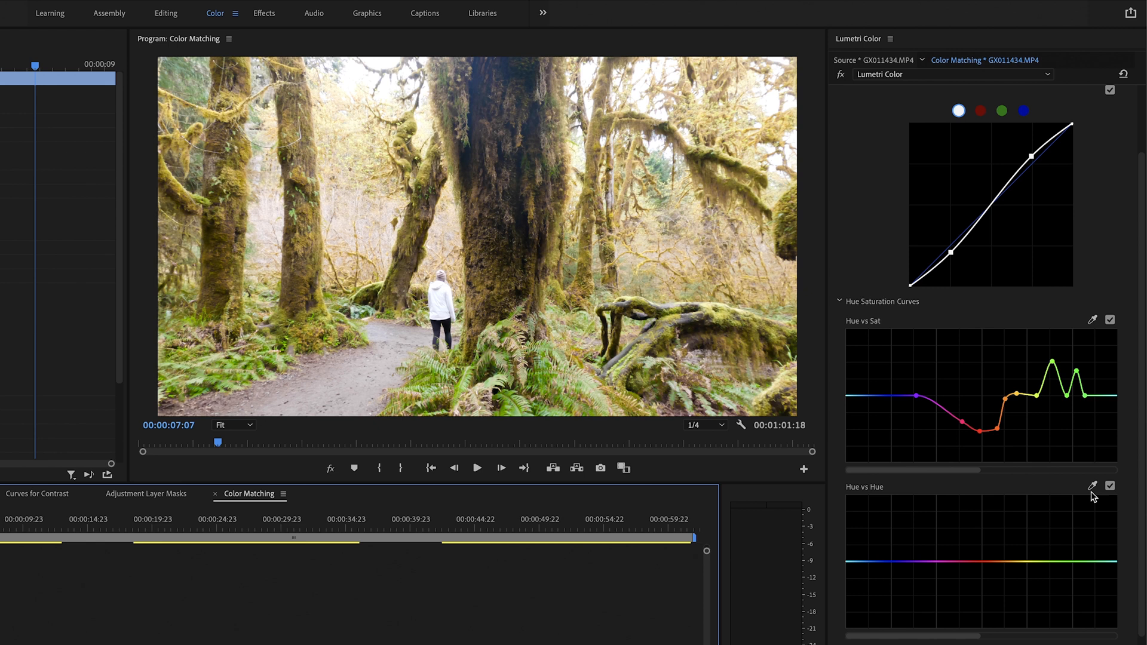
mouse_move(897, 515)
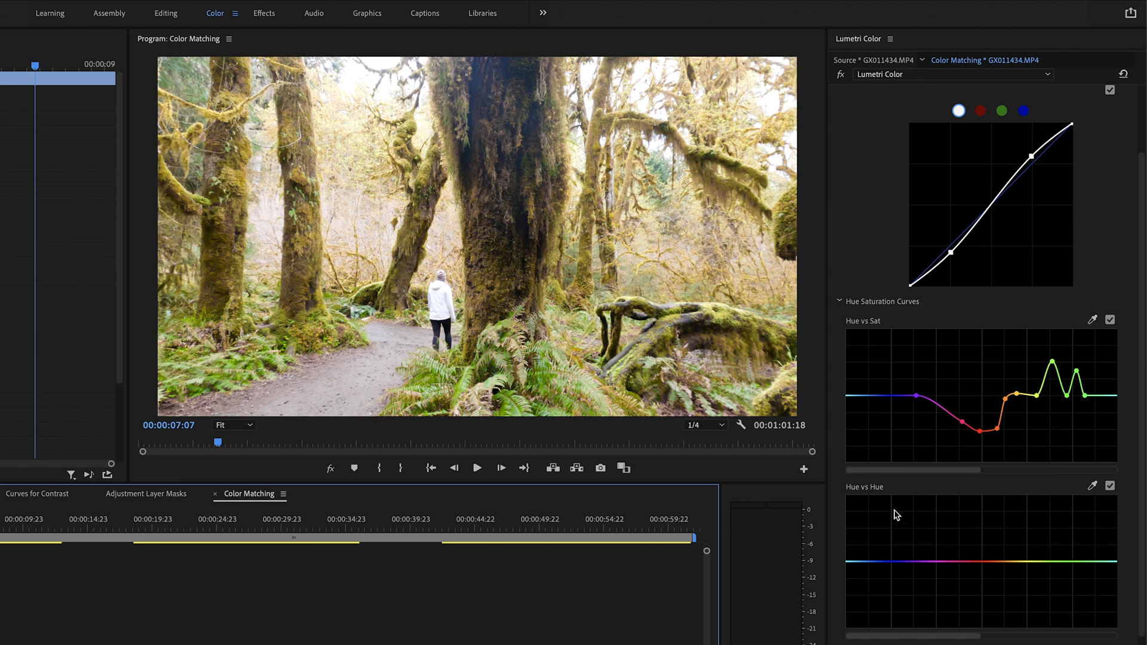
mouse_move(1045, 492)
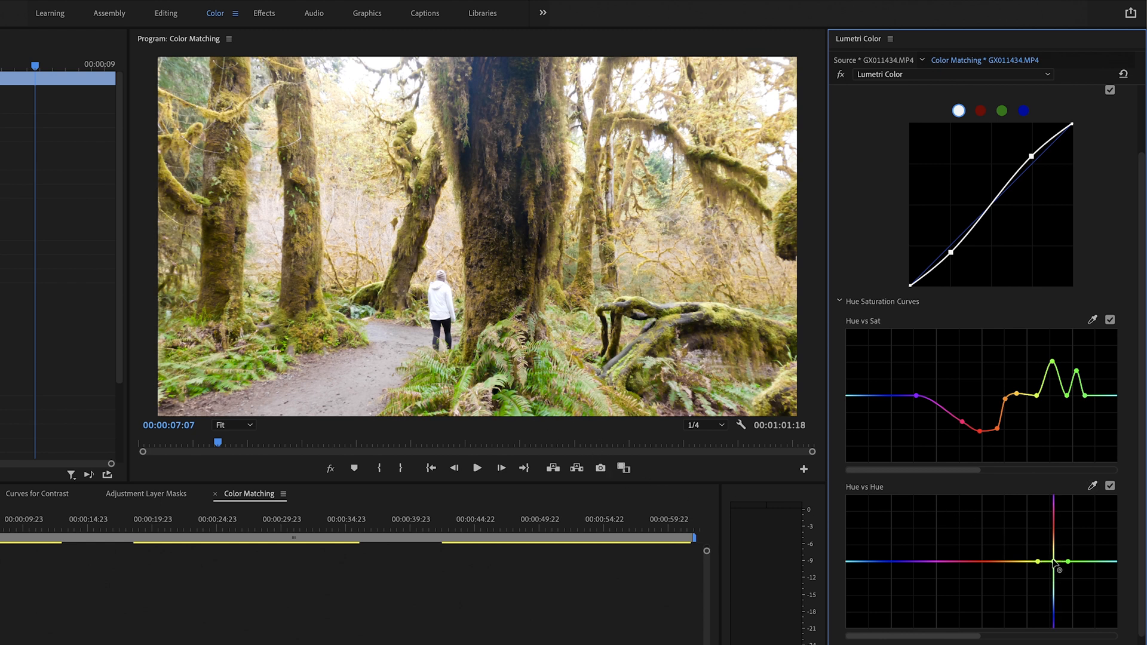
- Nudge the yellow-green points on the Hue vs Hue curve for a slight hue shift
drag(1056, 564, 1047, 547)
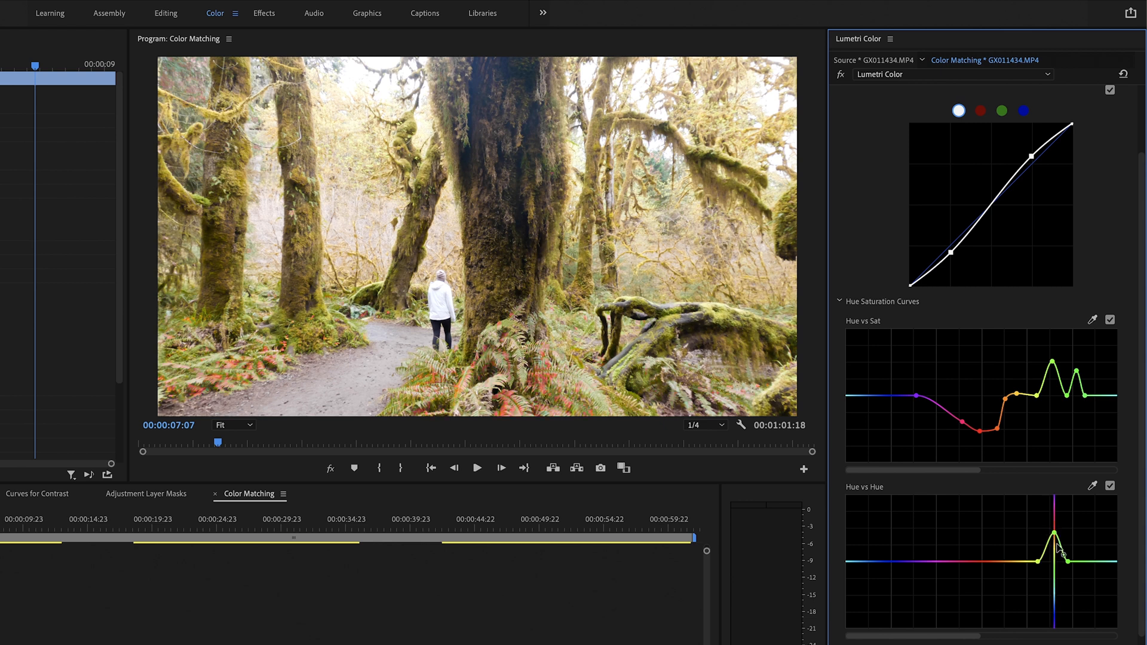
drag(1053, 544, 1060, 588)
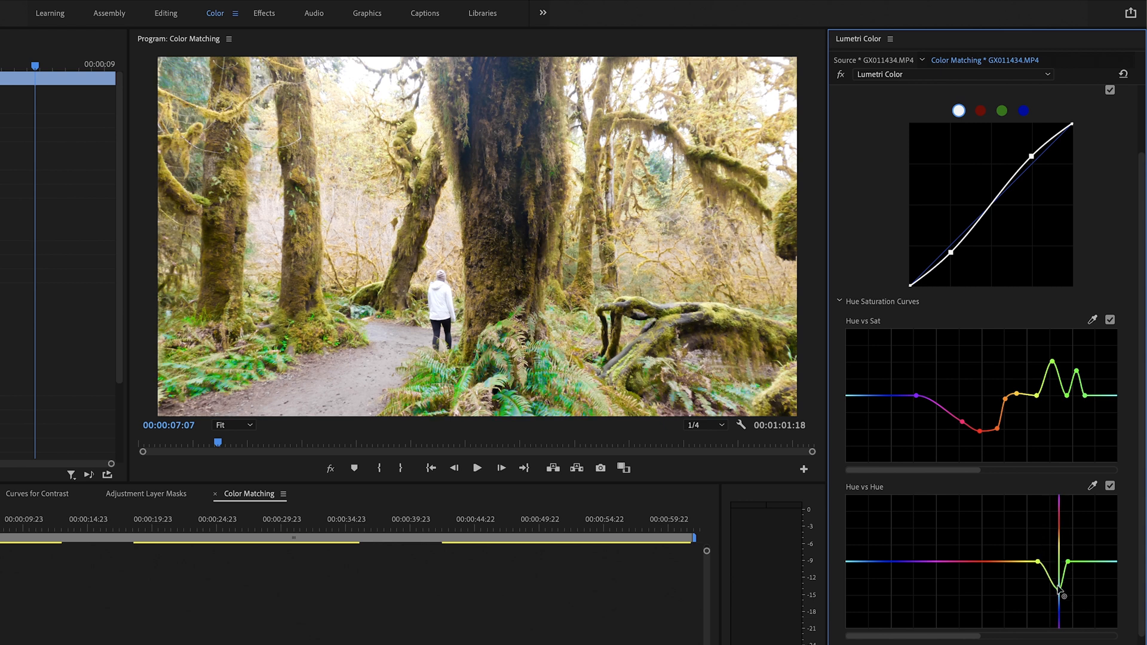
drag(1061, 586, 1059, 578)
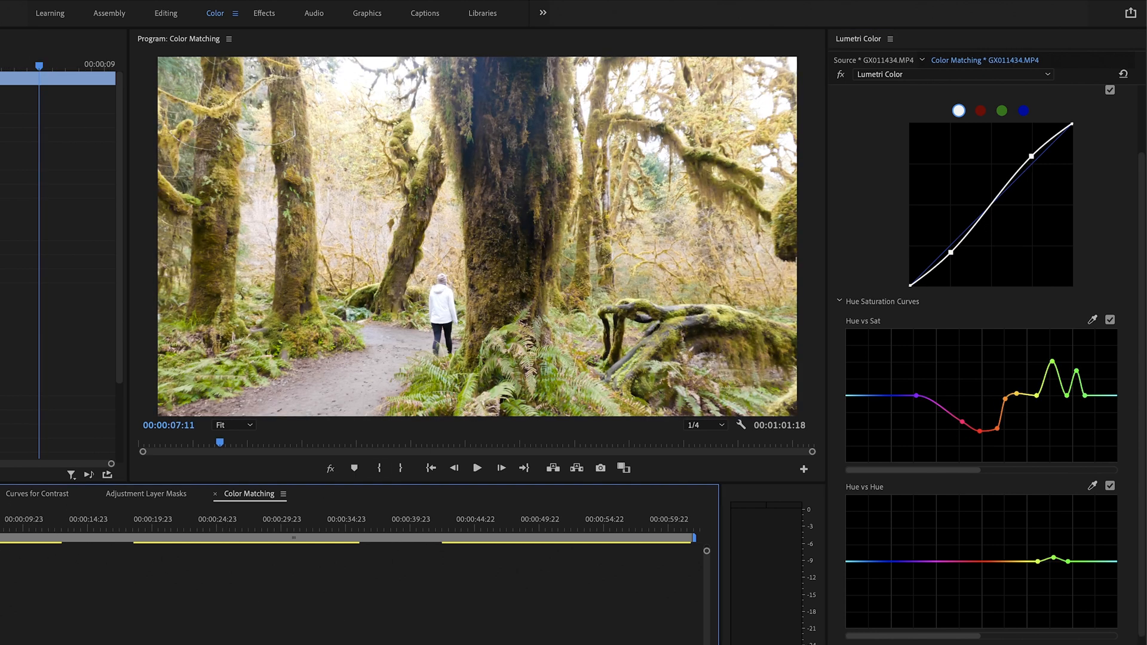
scroll(down, 3)
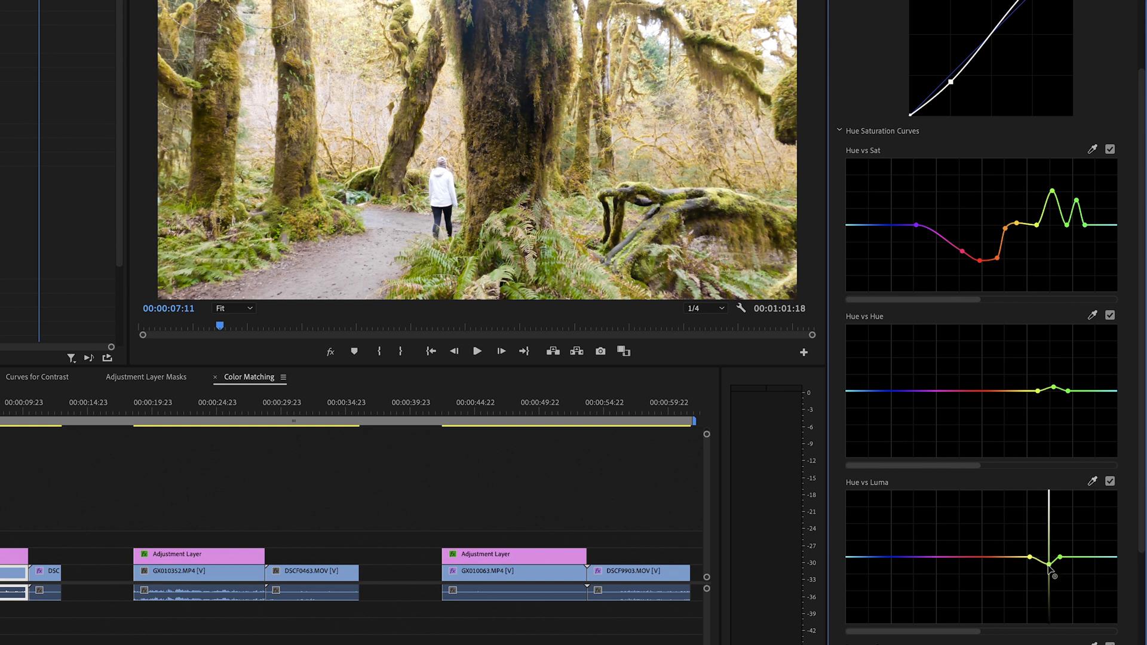
- Pull the yellow-green Hue vs Luma point down, compare with the Fuji clip, reselect GoPro
drag(1047, 569, 1047, 578)
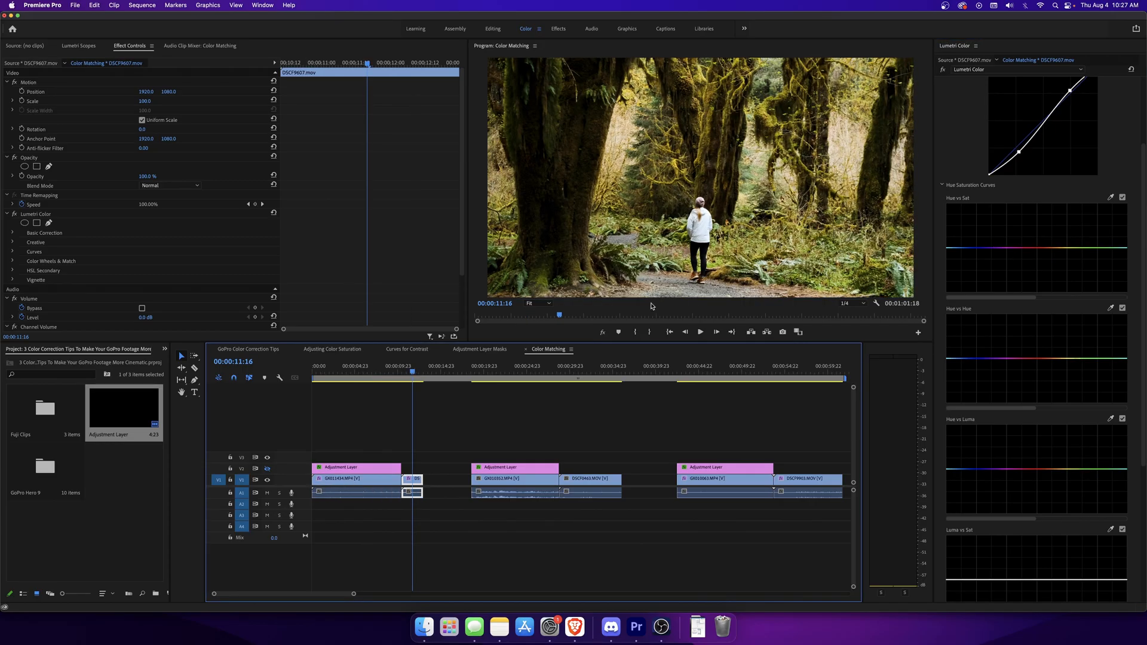
click(401, 371)
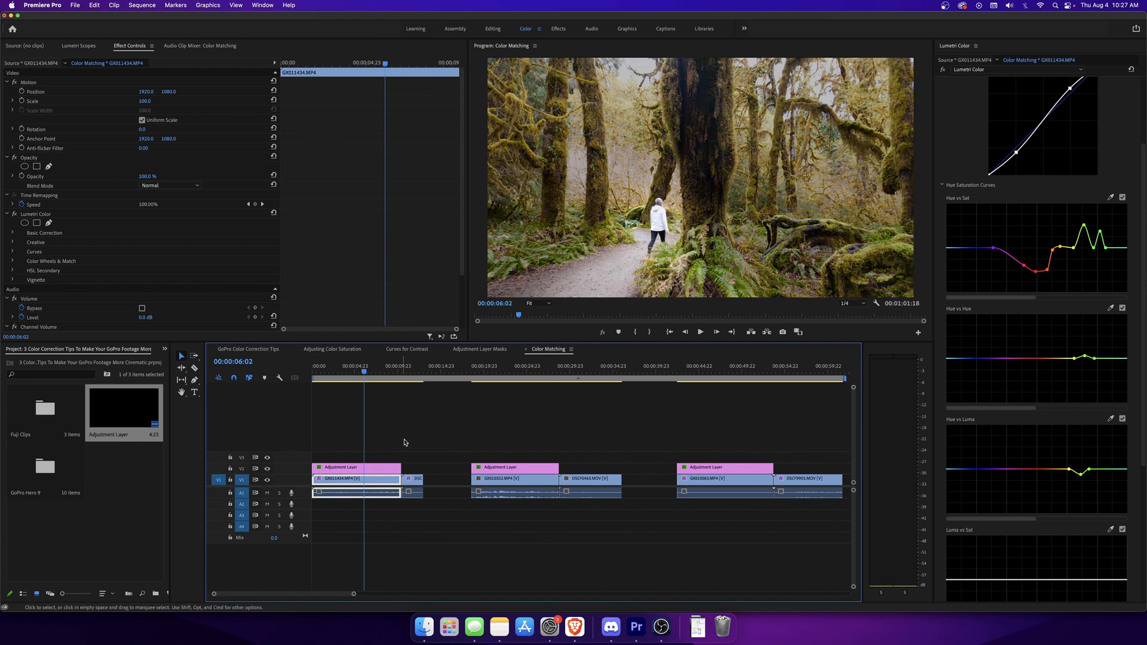
click(698, 332)
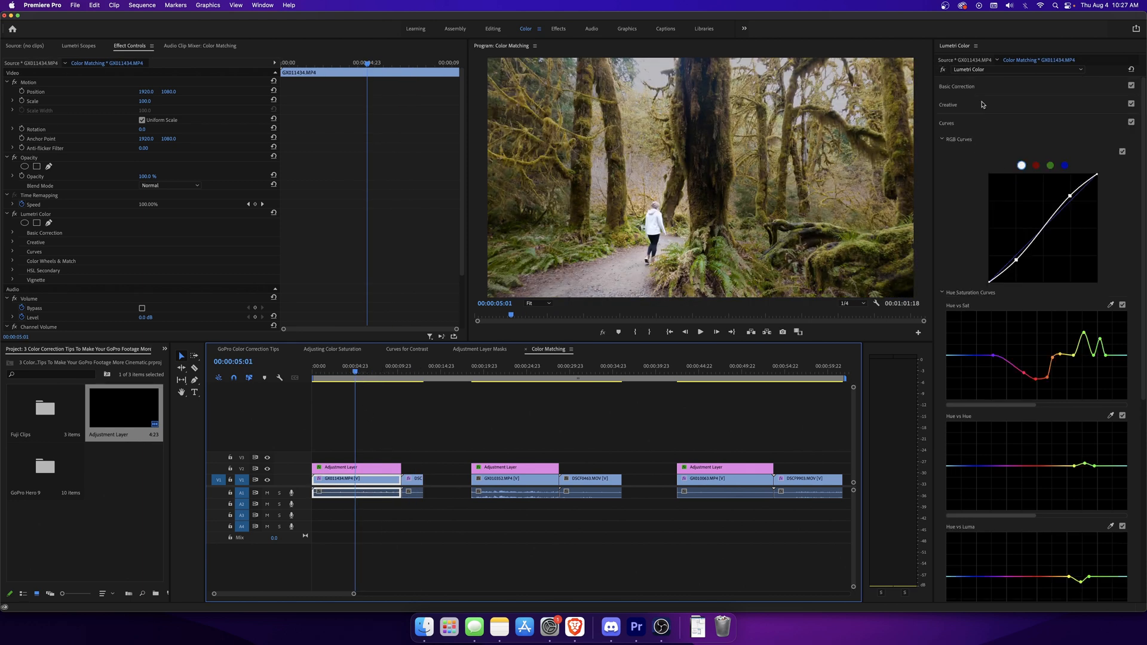
- Set the forest adjustment layer's Exposure to -0.4, compare with Fuji, then select GX010352
click(957, 86)
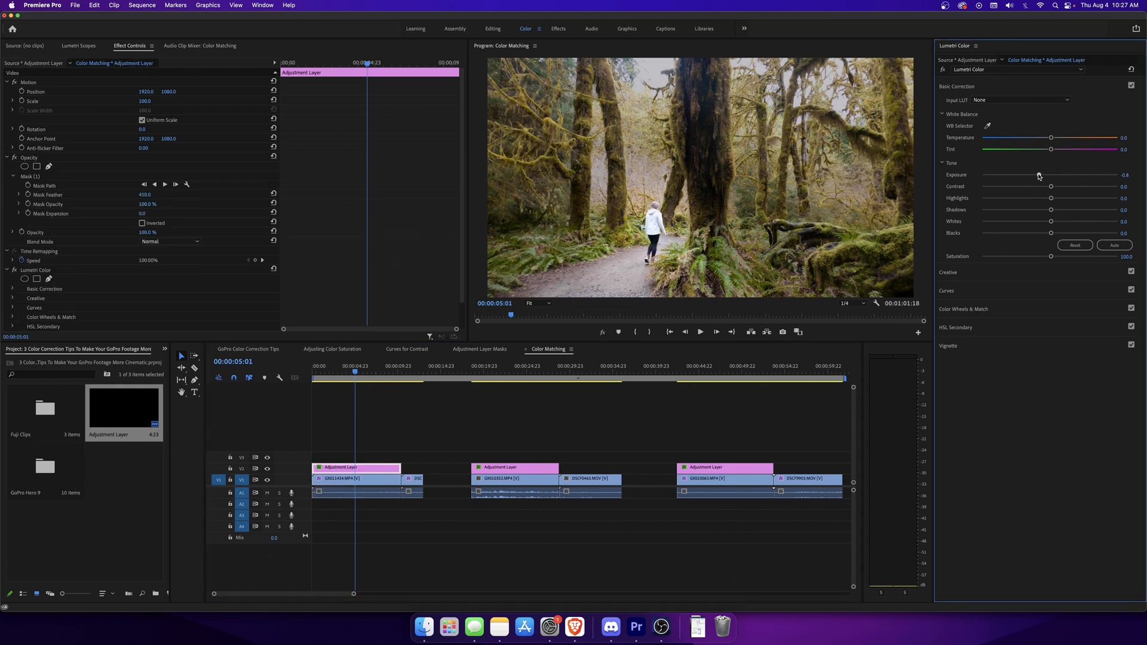
drag(1038, 176, 1043, 175)
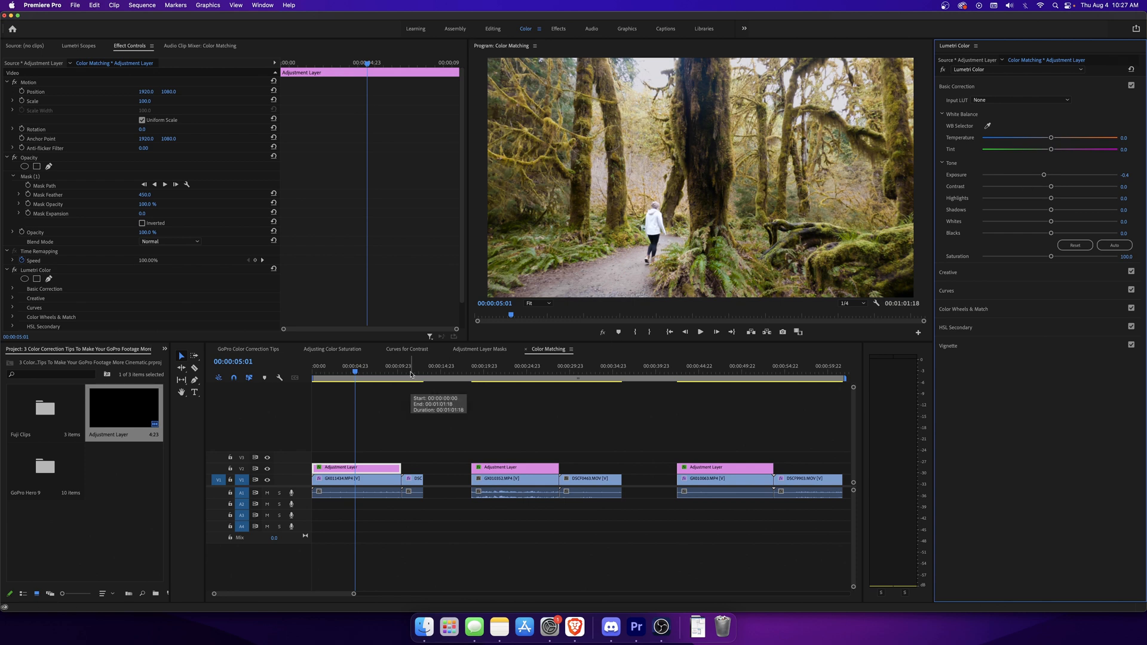
click(356, 479)
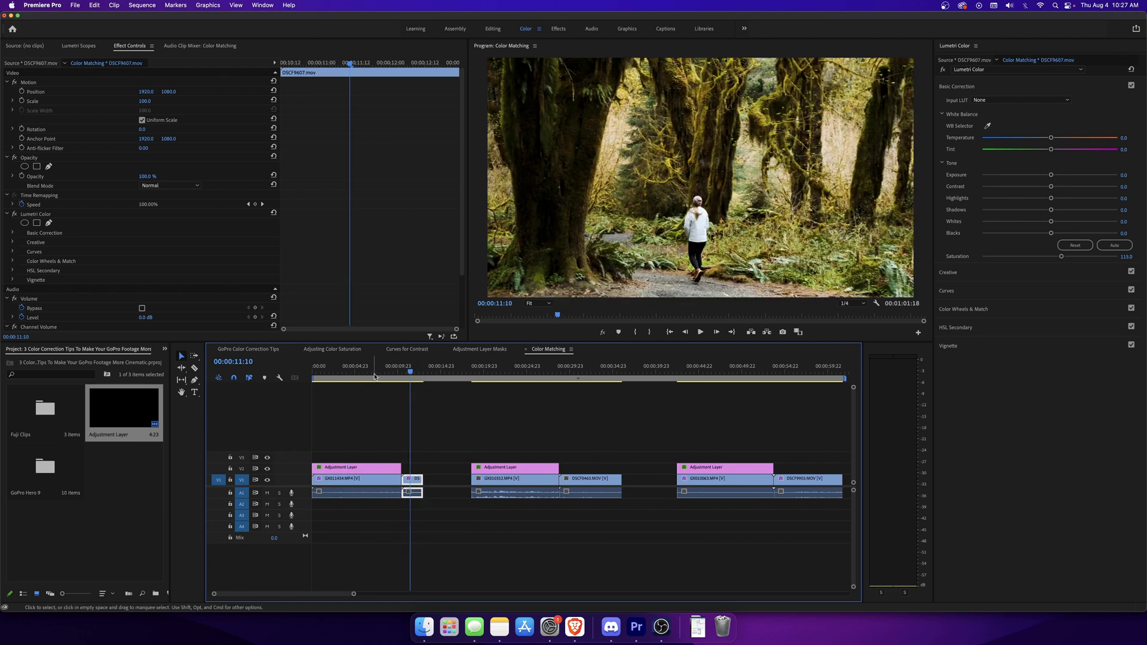
click(369, 372)
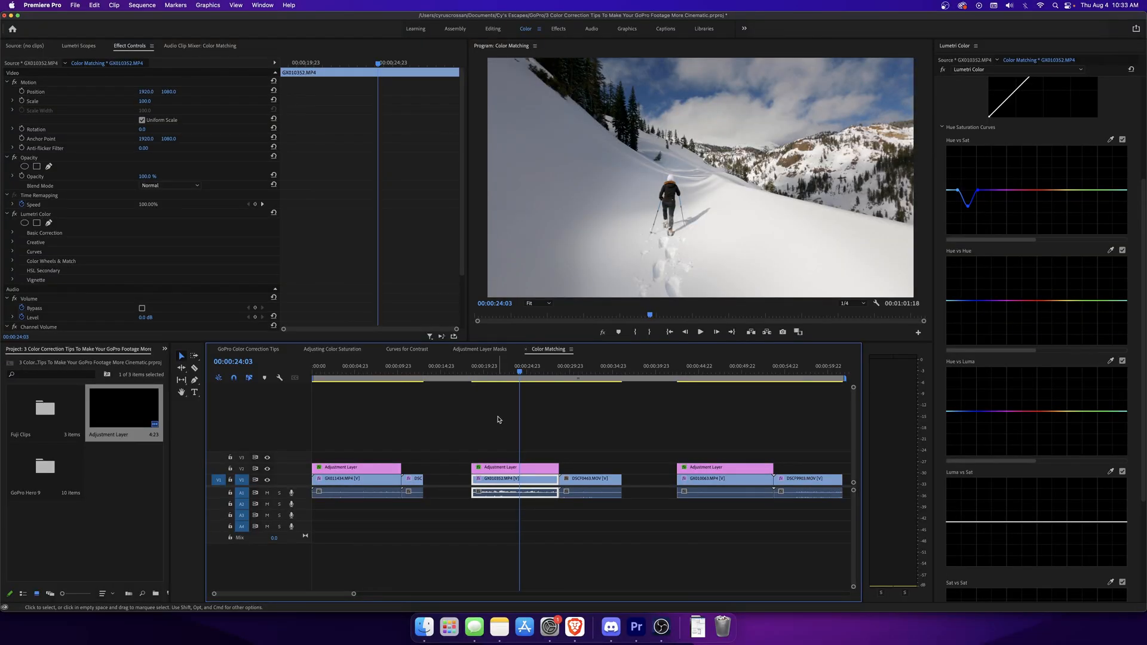
click(530, 373)
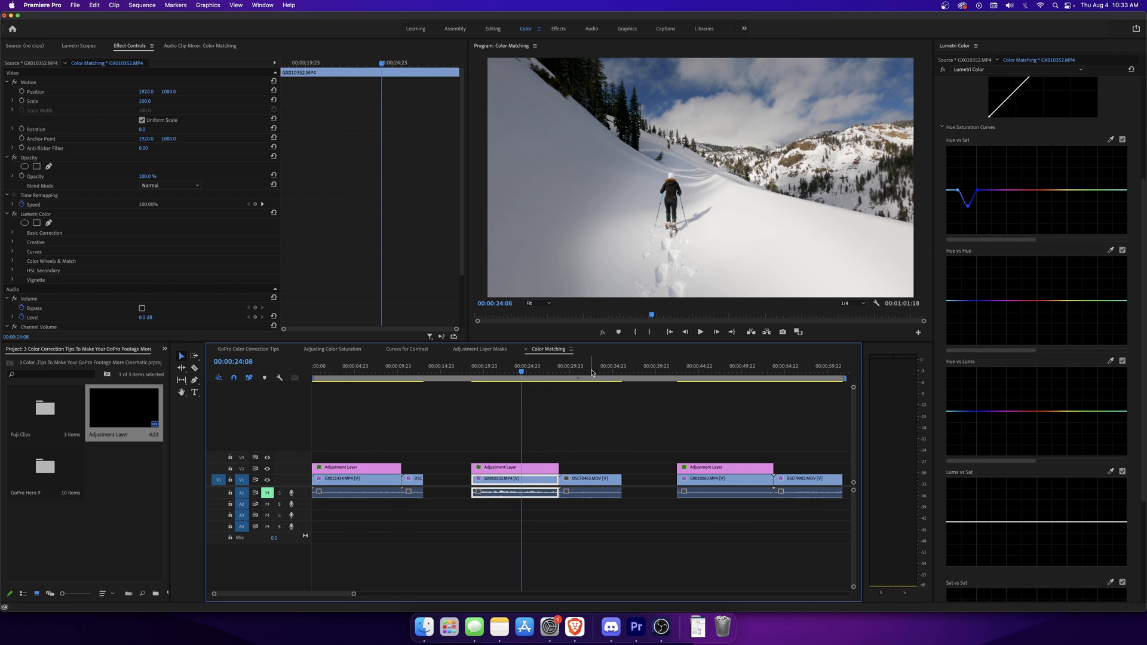
click(519, 374)
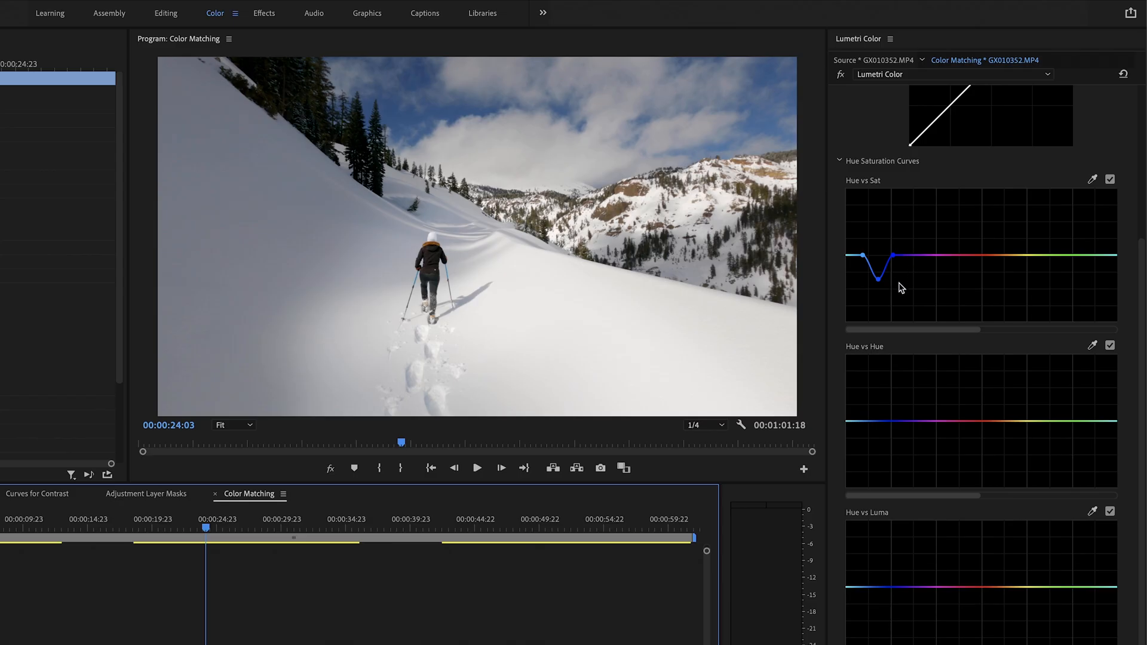
- Dip the blue point on Hue vs Sat and on Hue vs Luma, then scrub the playhead
drag(891, 258, 882, 310)
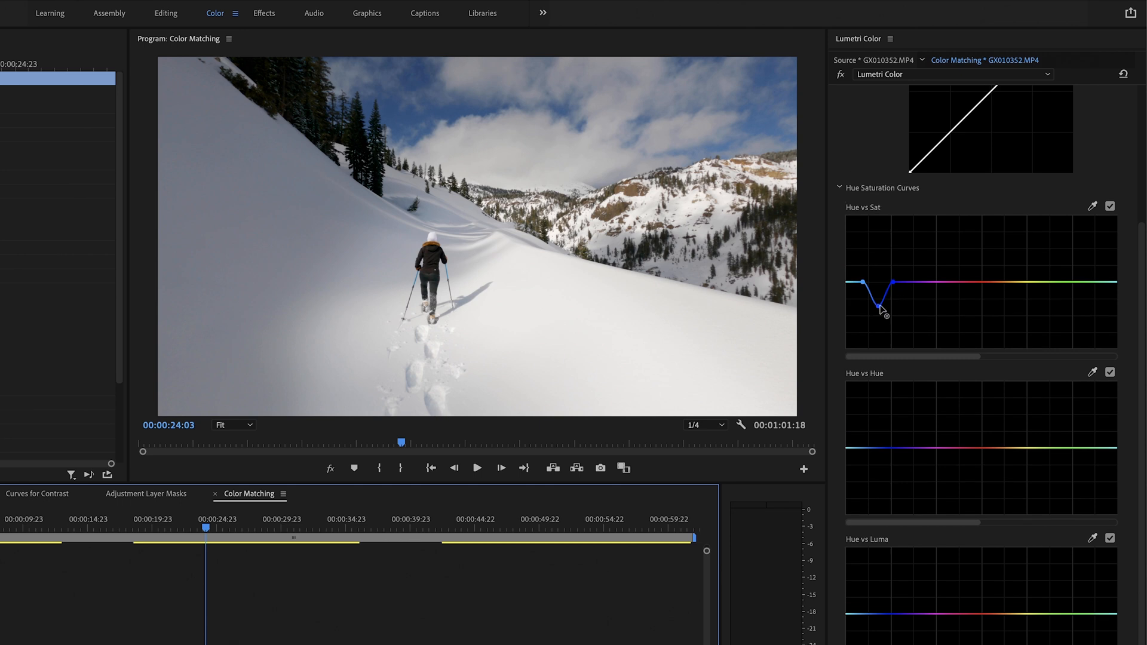
drag(877, 306, 877, 280)
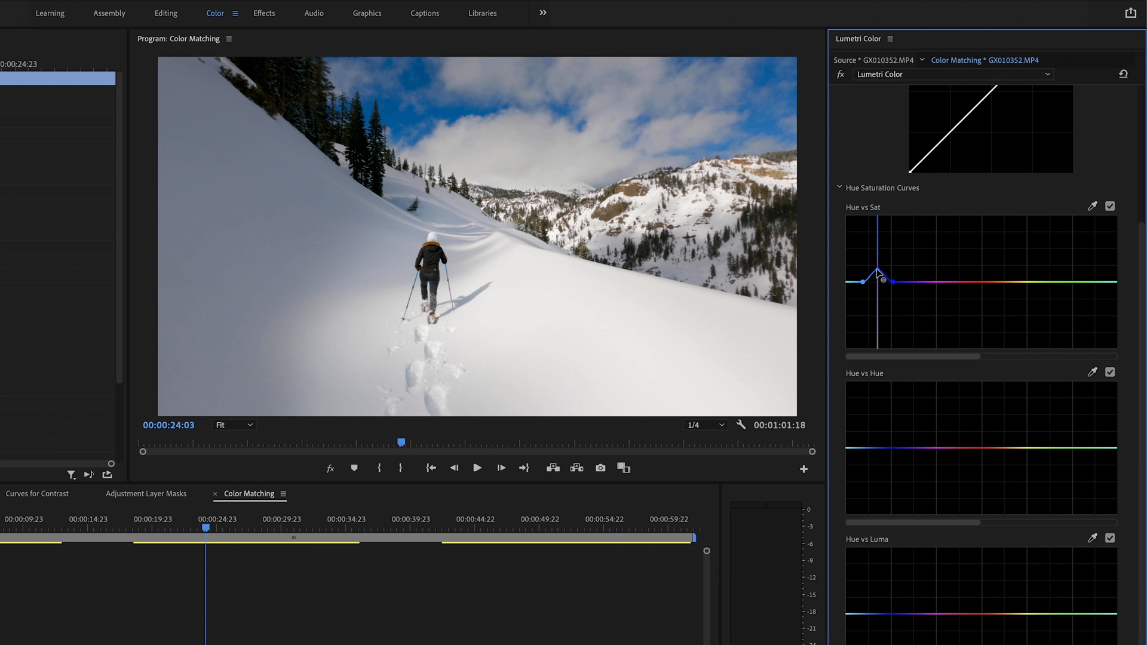
drag(881, 300, 881, 276)
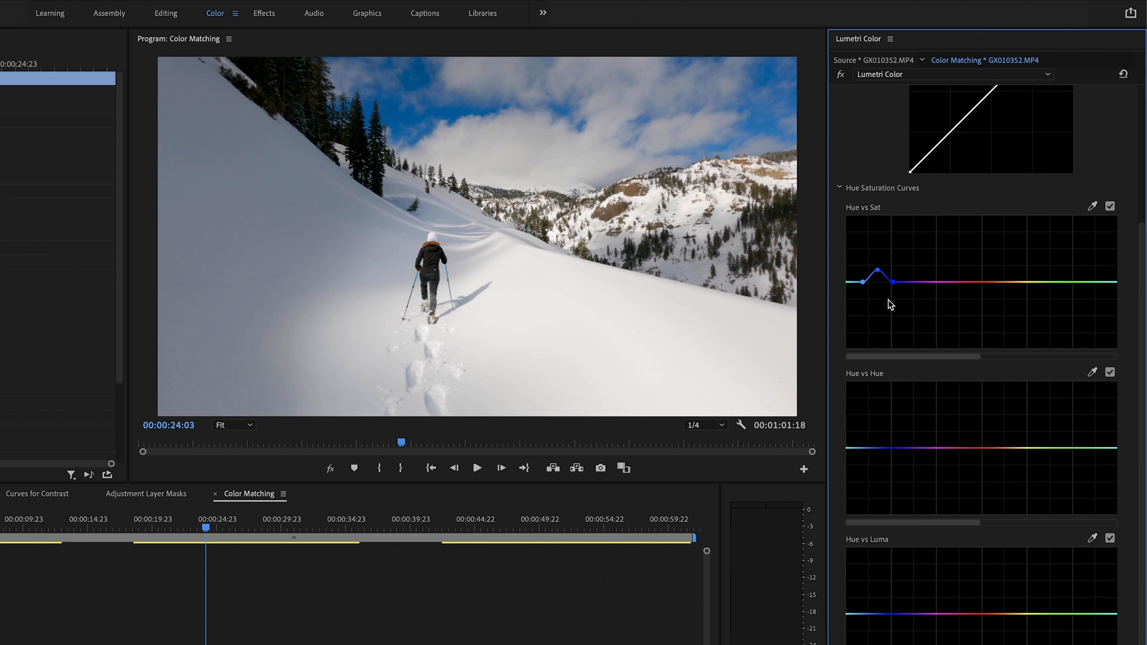
drag(877, 280, 877, 309)
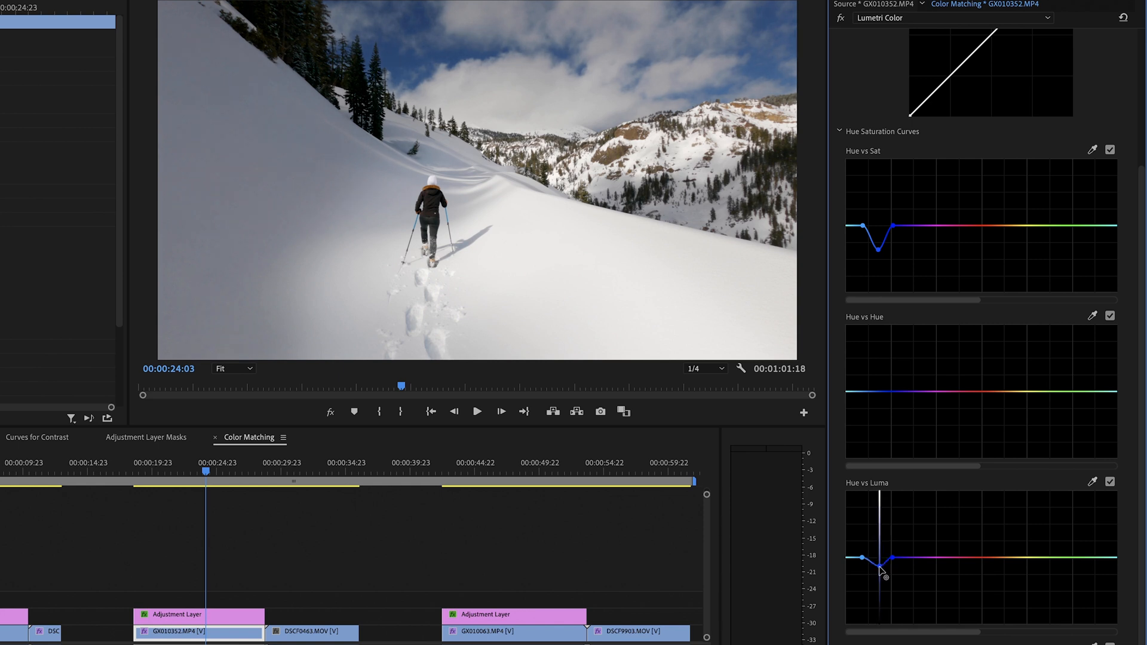
drag(879, 564, 879, 577)
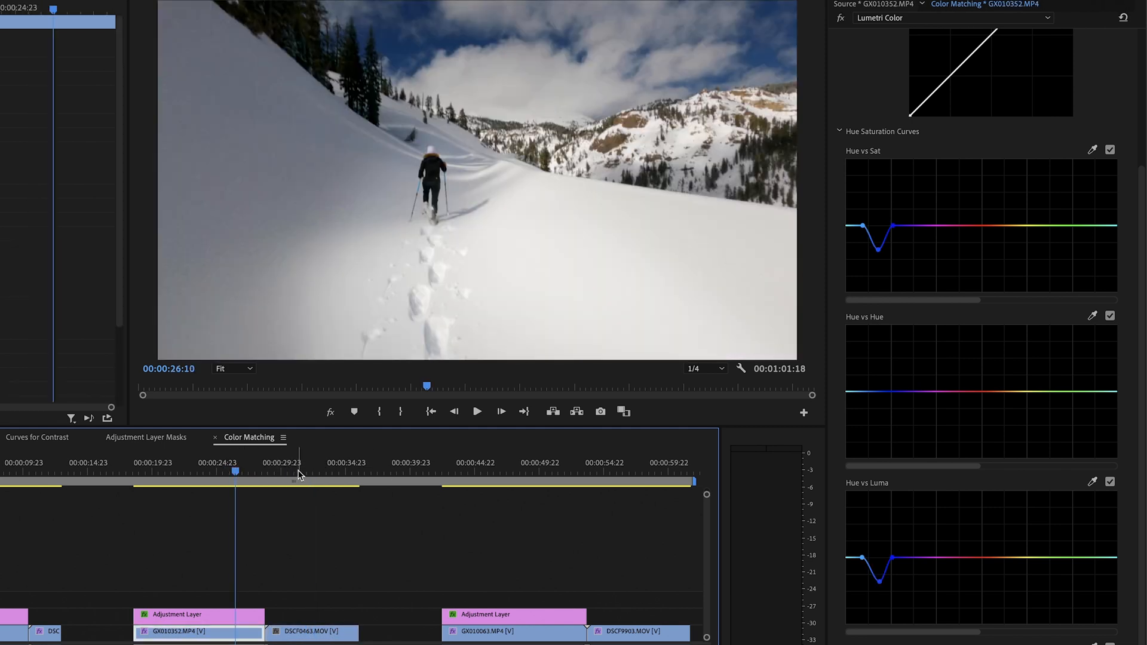
click(306, 471)
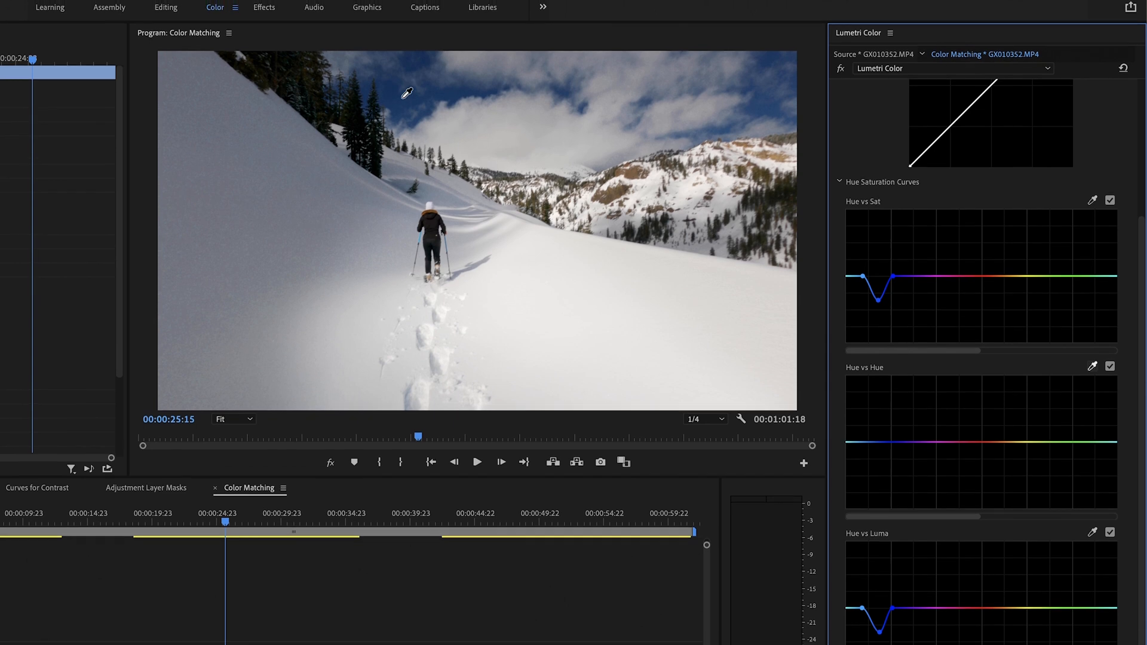
- Compare GoPro lake clip GX010063 with Fuji DSCF9903 and select the second sky-masked adjustment layer
click(870, 449)
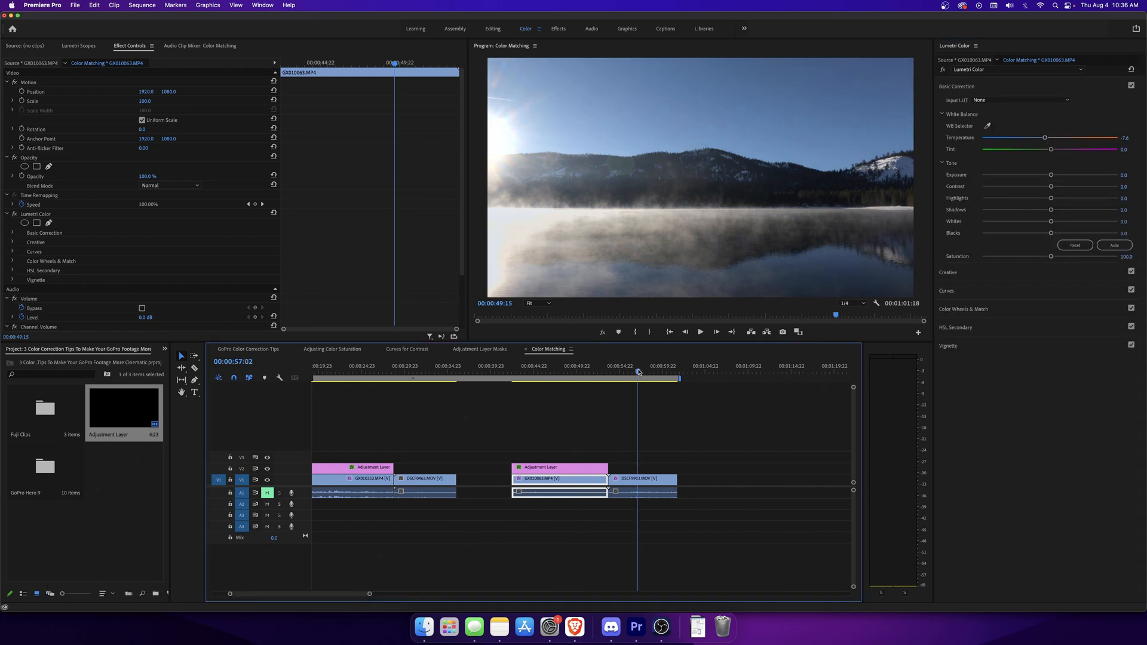
drag(1045, 138, 1033, 137)
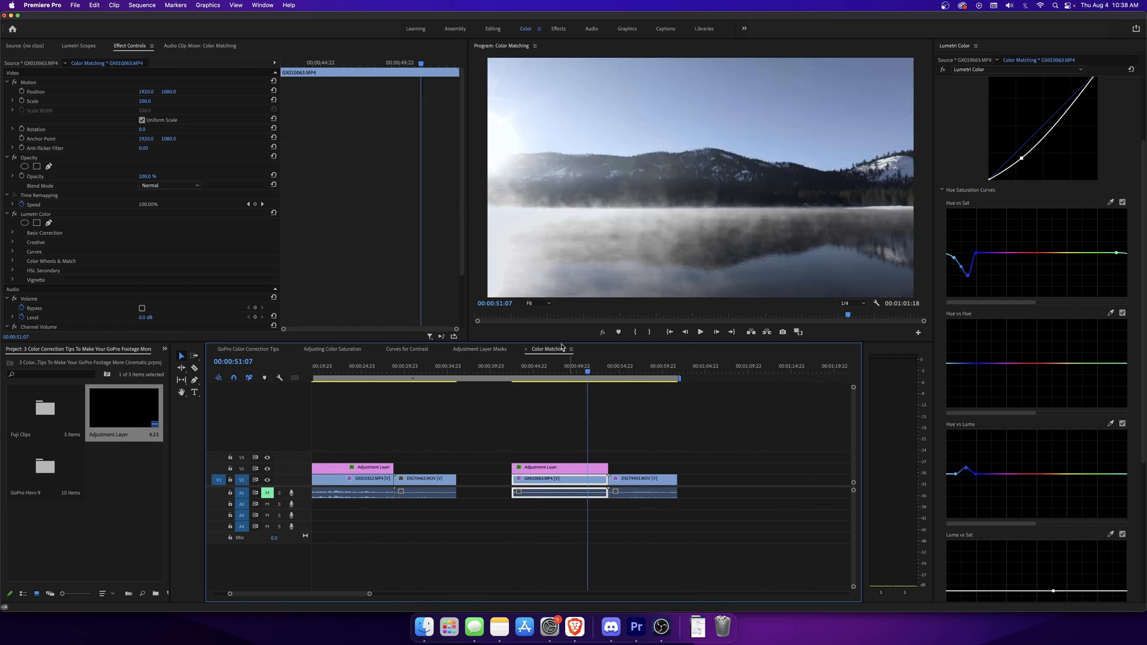
click(559, 466)
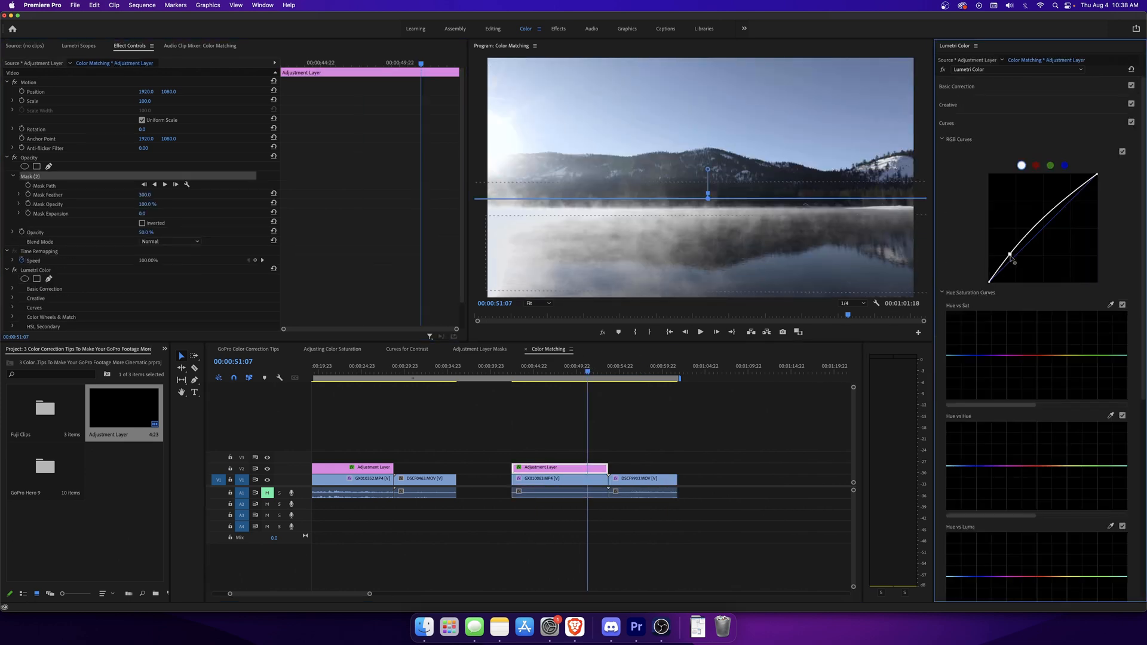
click(559, 478)
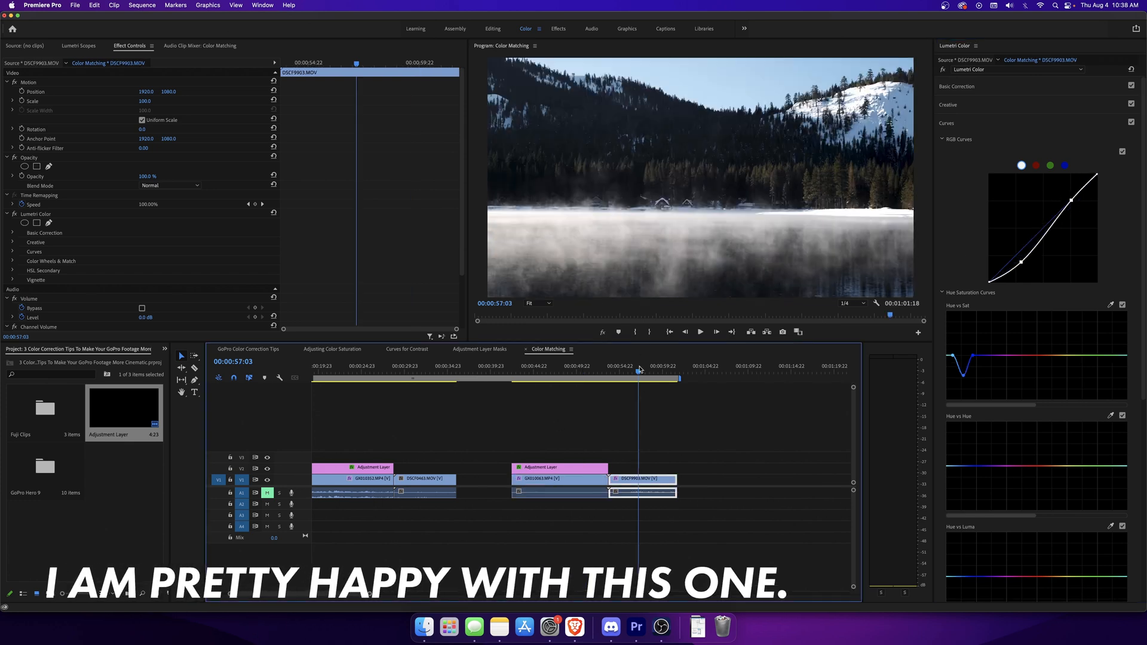
click(578, 366)
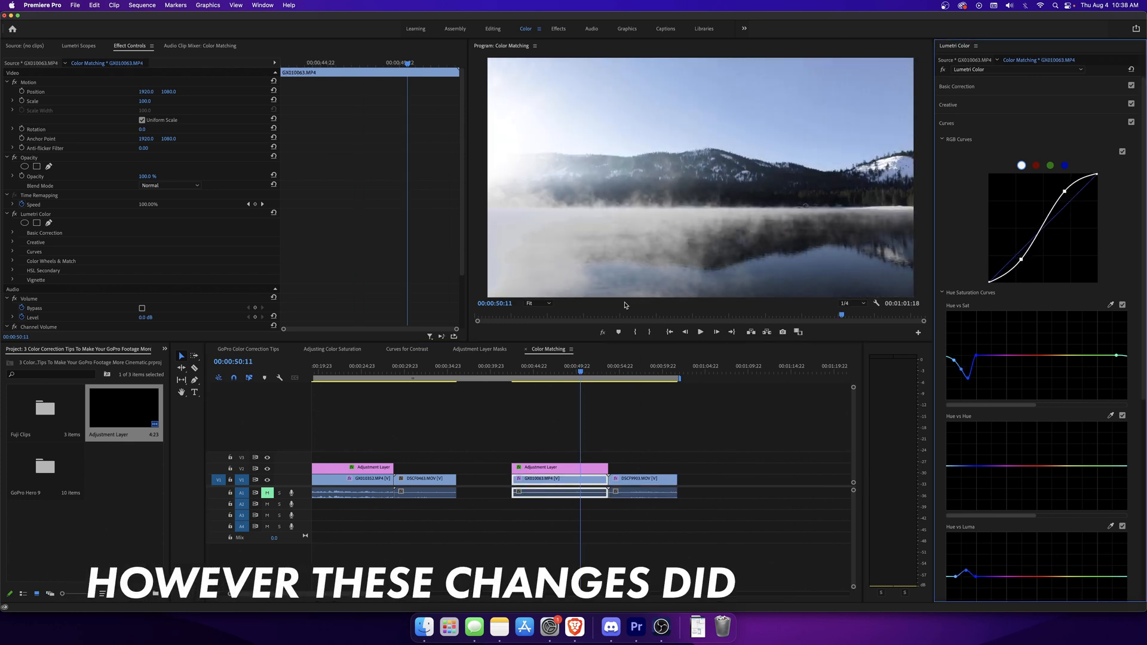
click(559, 457)
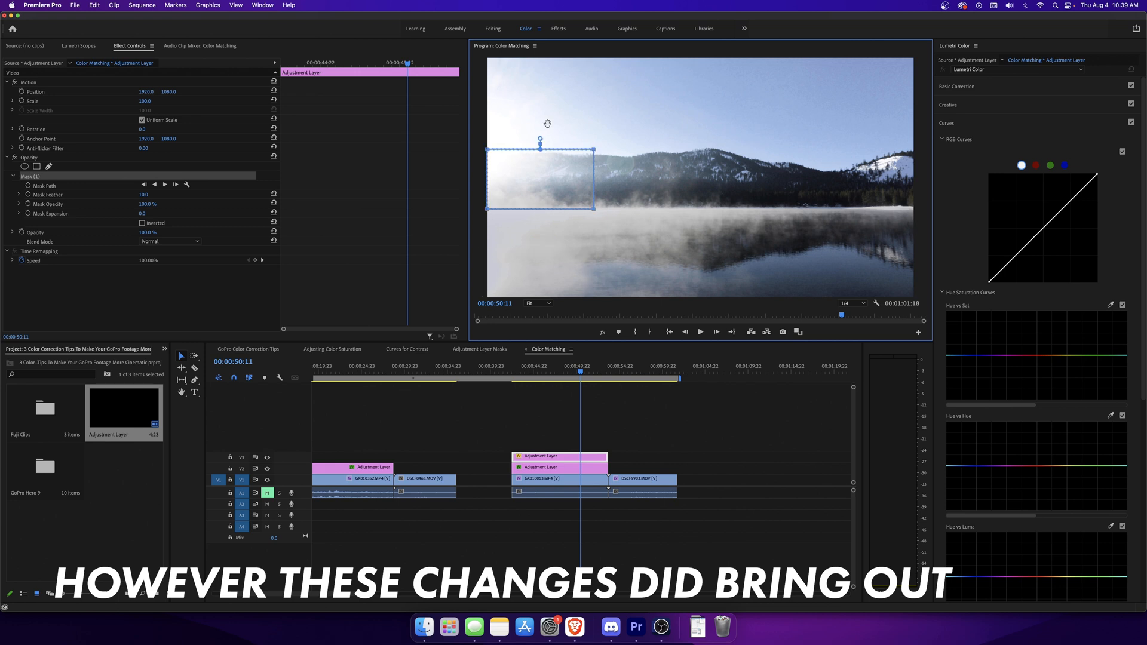